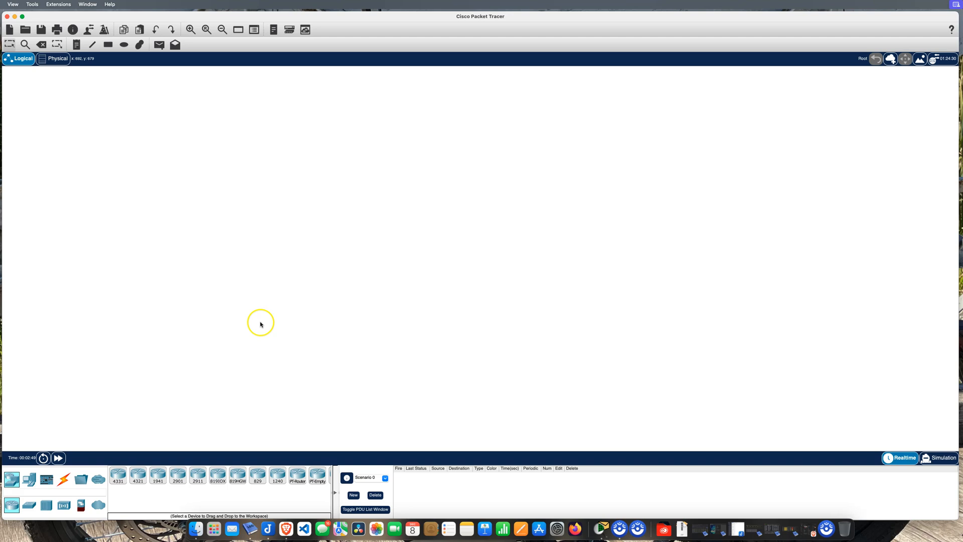
Show the End Devices category and click the empty logical workspace
left_click(28, 479)
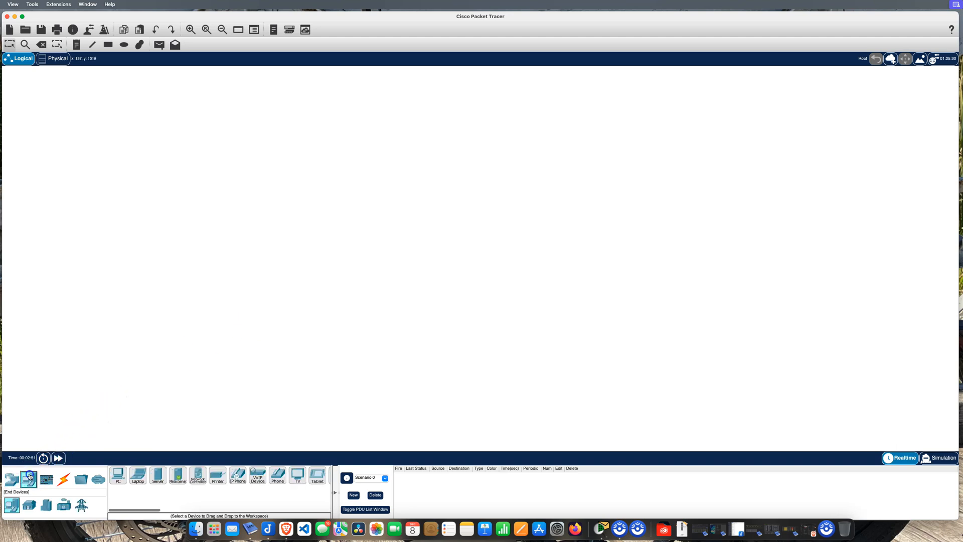
mouse_move(557, 196)
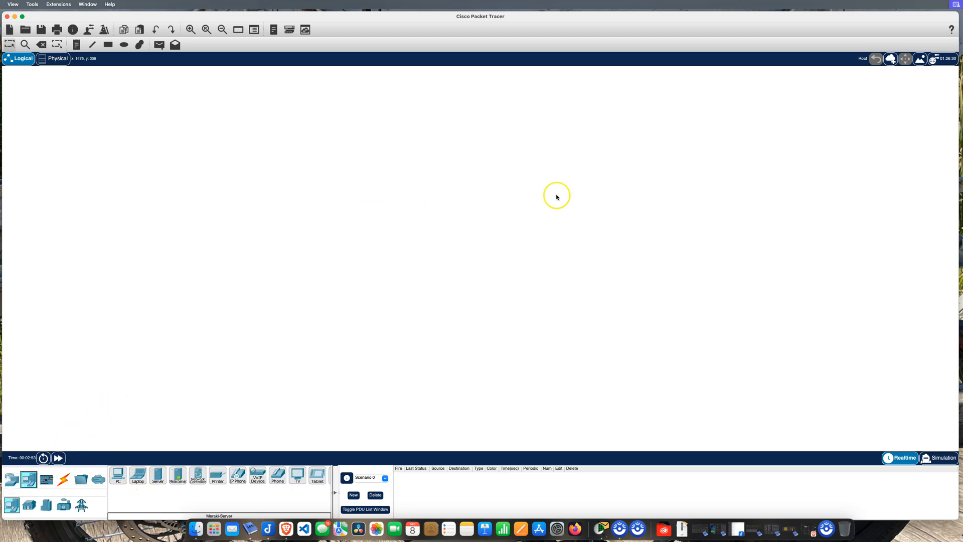
mouse_move(482, 204)
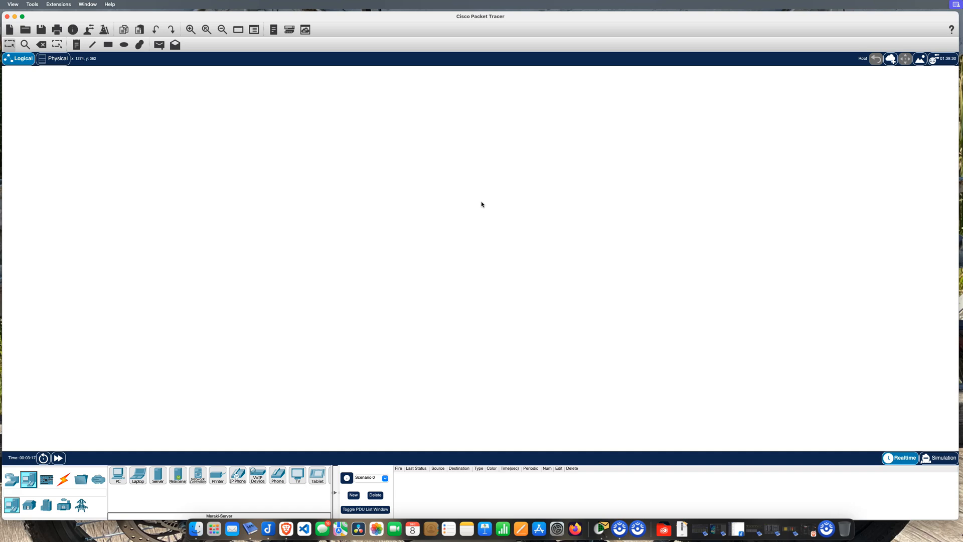
left_click(443, 213)
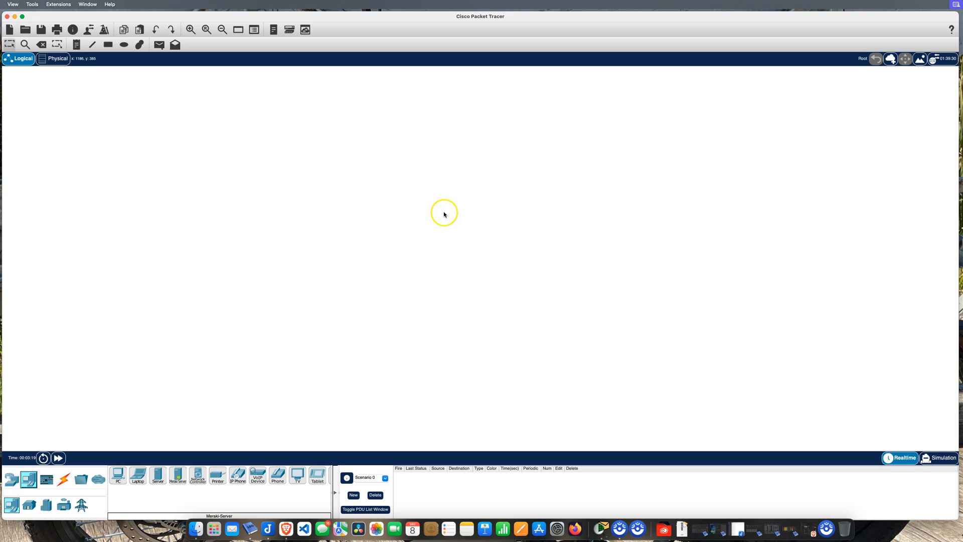
mouse_move(161, 448)
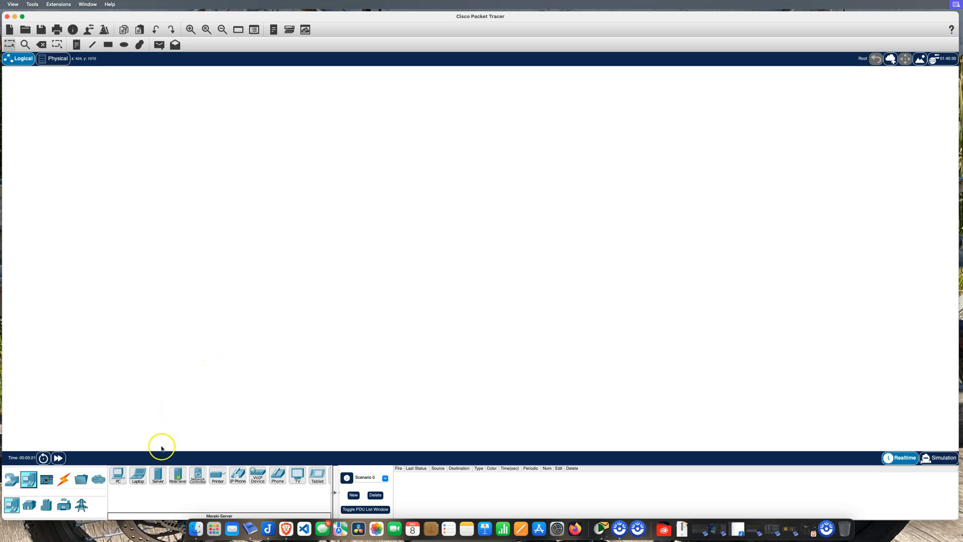
Place Server0 on the canvas and bring up the switch models for the 2960
left_click(316, 215)
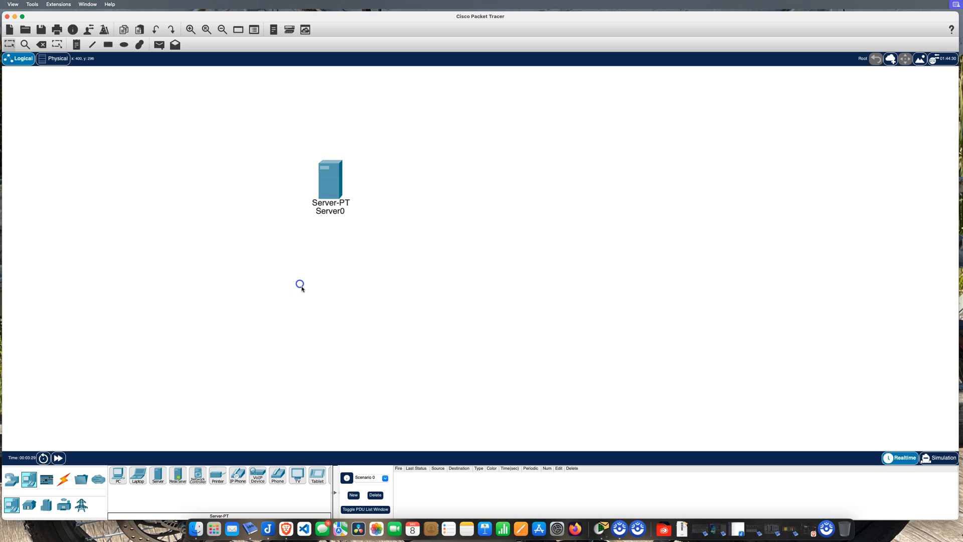
mouse_move(105, 469)
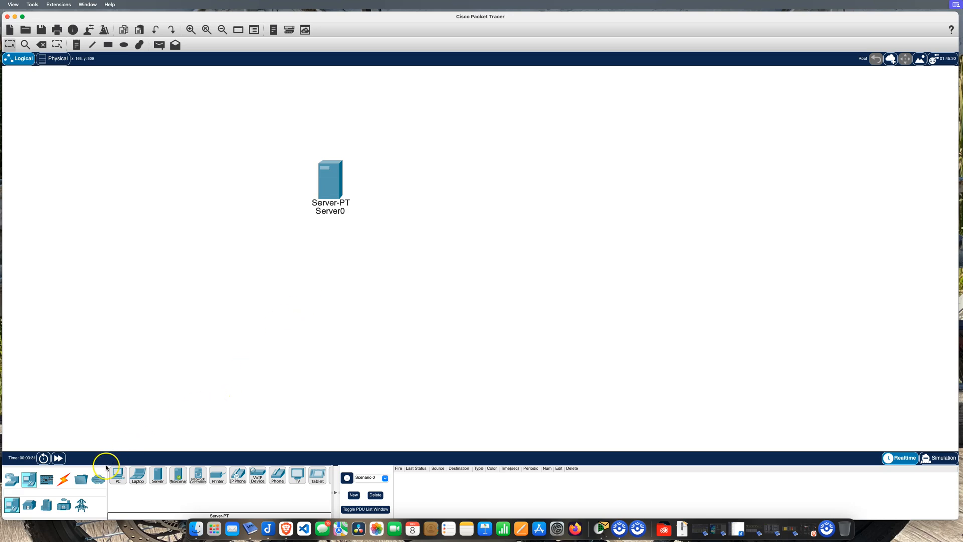
left_click(11, 480)
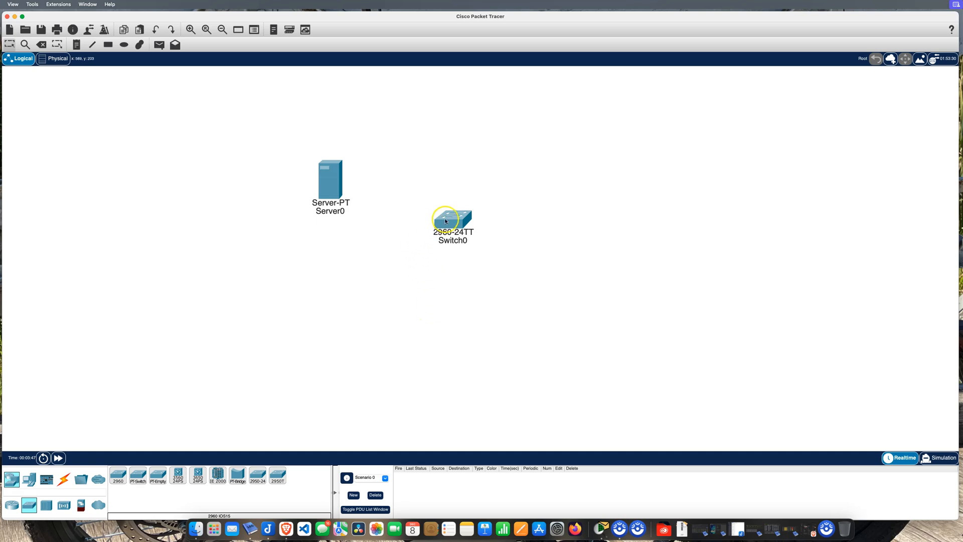
Peek at Switch0's CLI console and close its window again
double_click(453, 220)
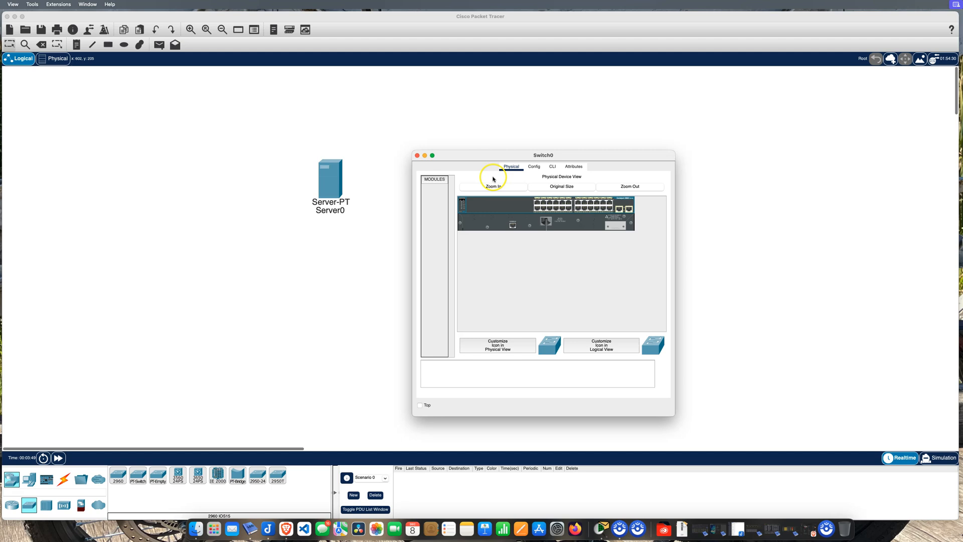
left_click(552, 167)
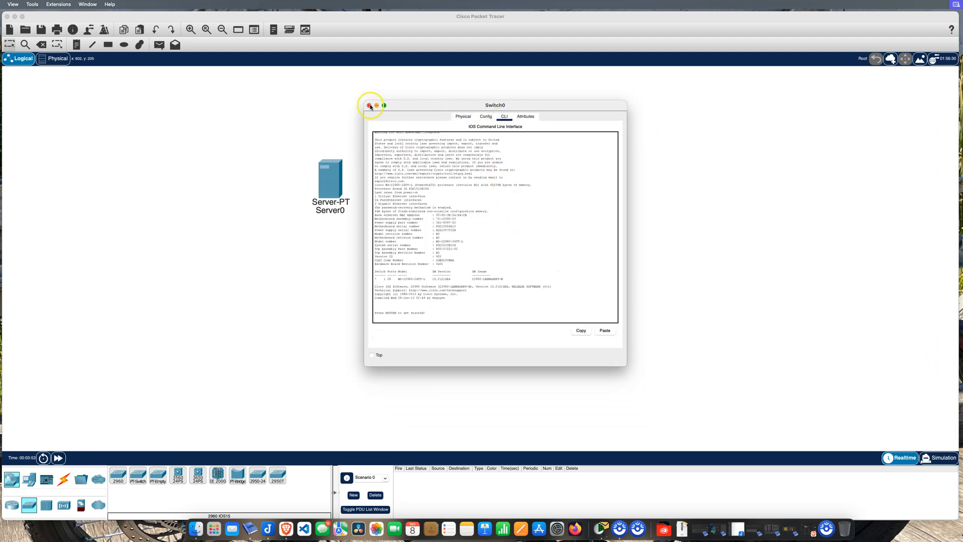
left_click(371, 105)
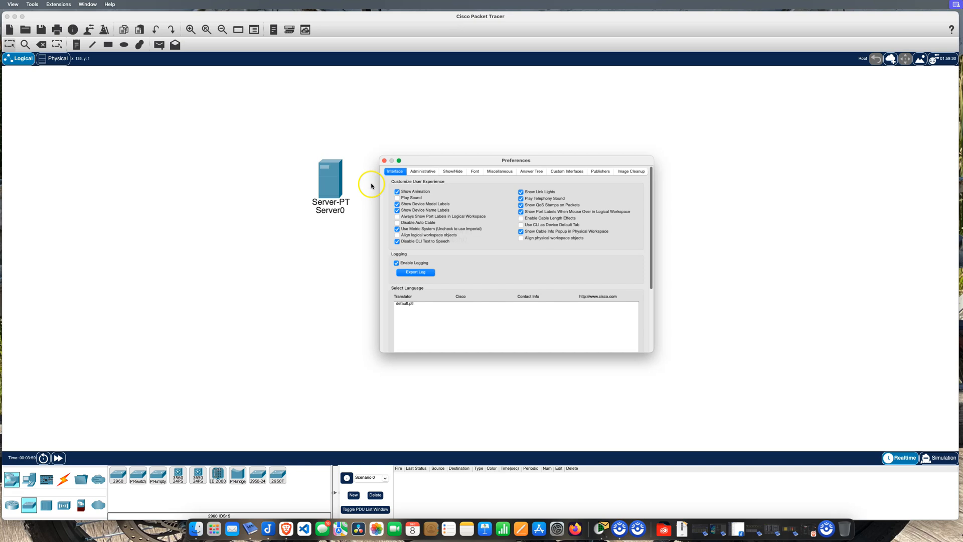
In Preferences > Font, set the CLI text size to 17 and close Preferences
left_click(475, 168)
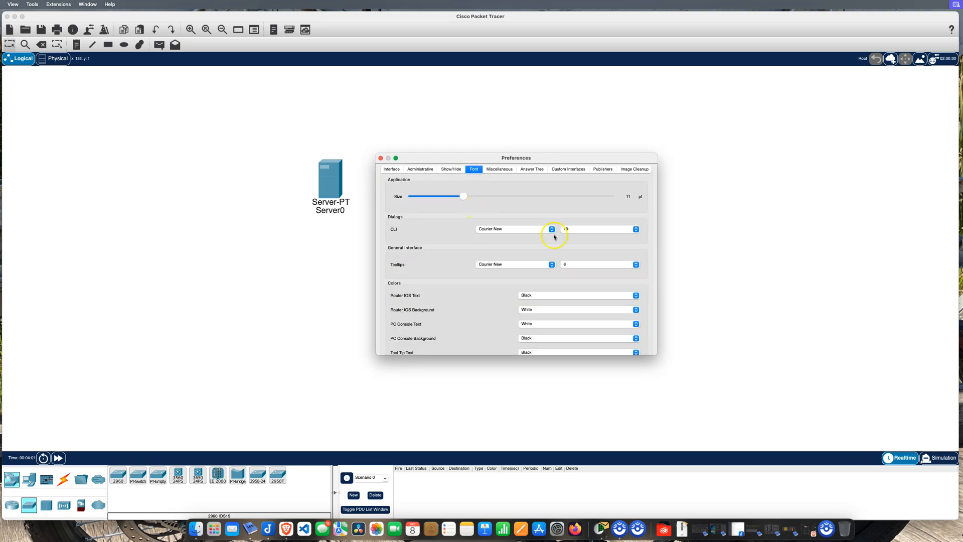
left_click(636, 229)
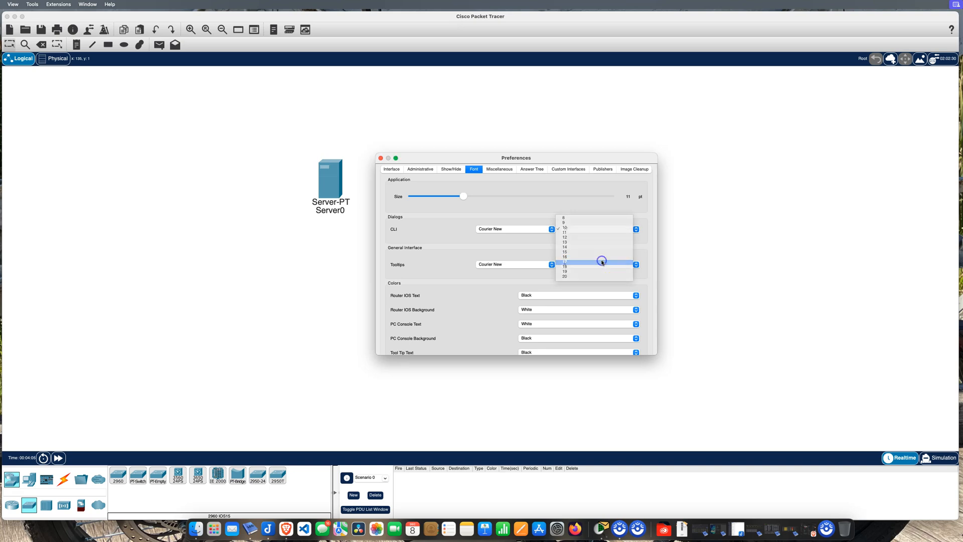
left_click(564, 260)
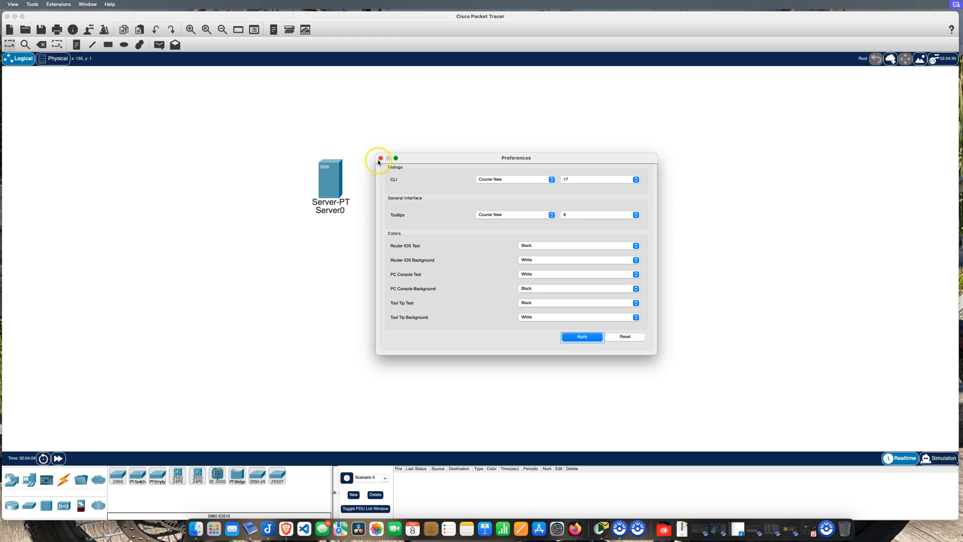
left_click(380, 157)
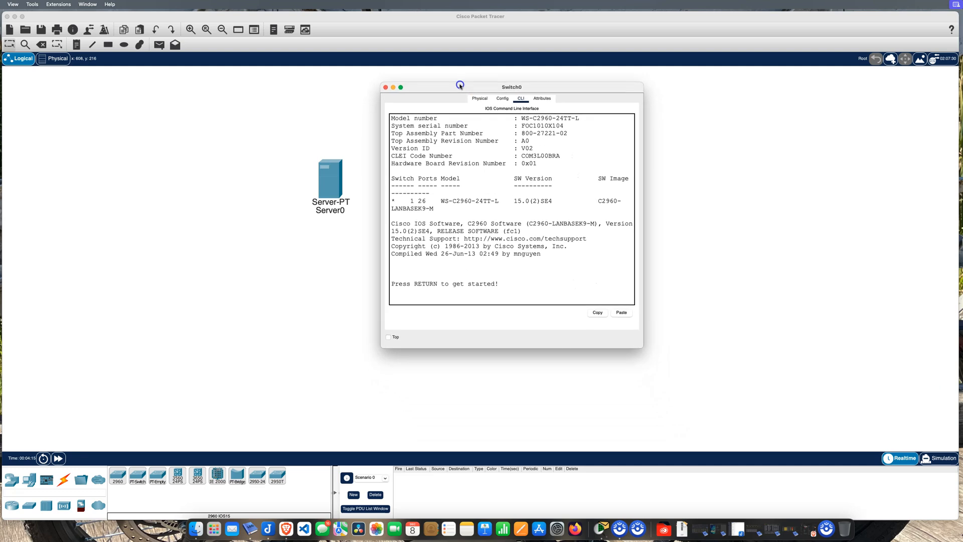
Enter privileged mode with 'en' and run 'show vlan' listing all ports in VLAN 1
key("return")
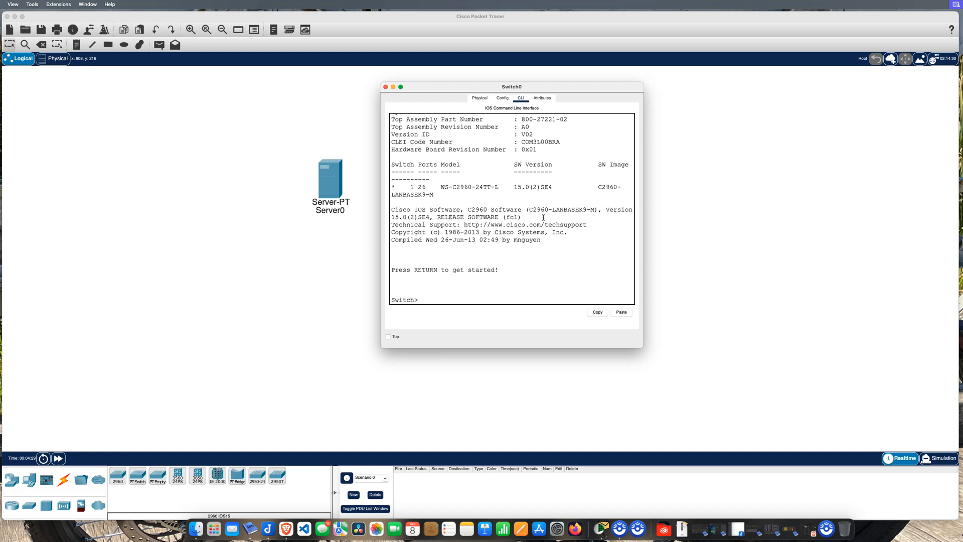
type("en")
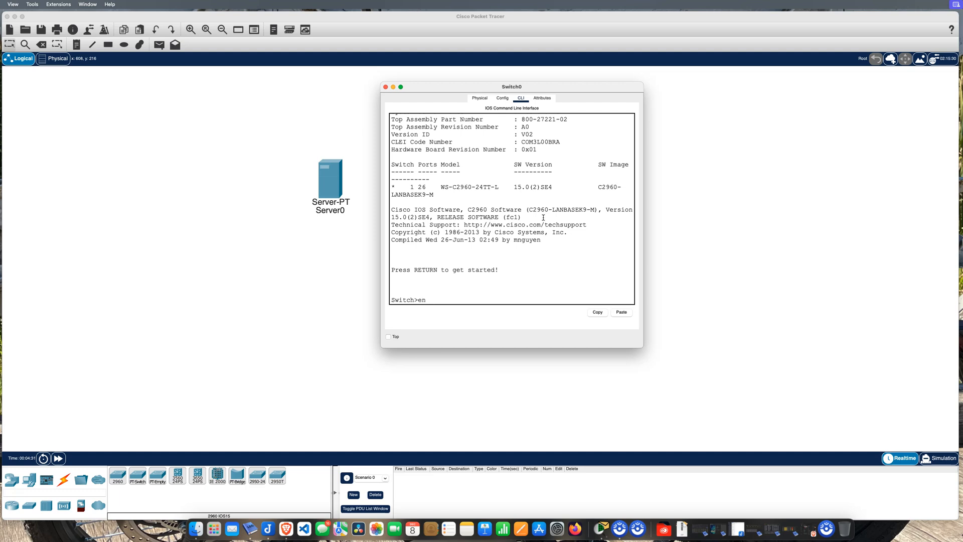
key("Return")
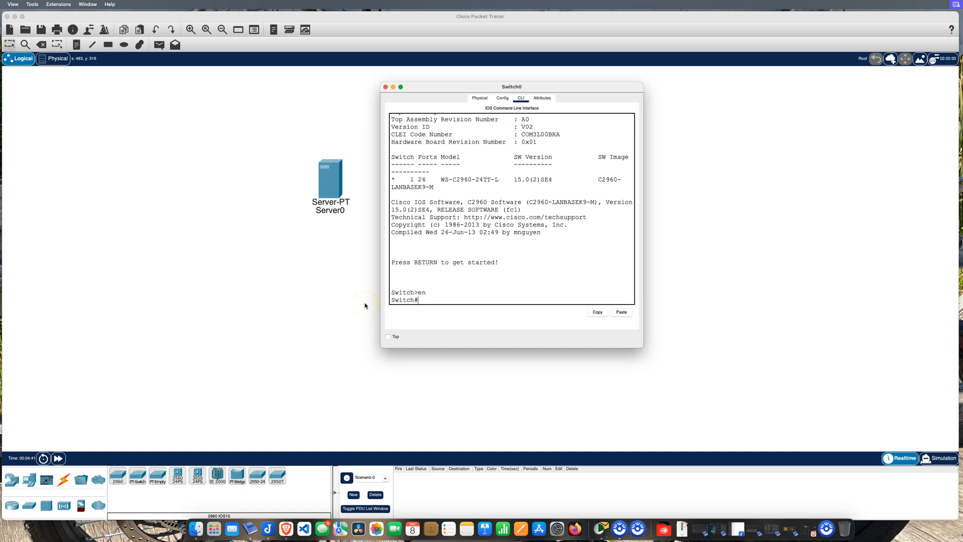
type("show vl")
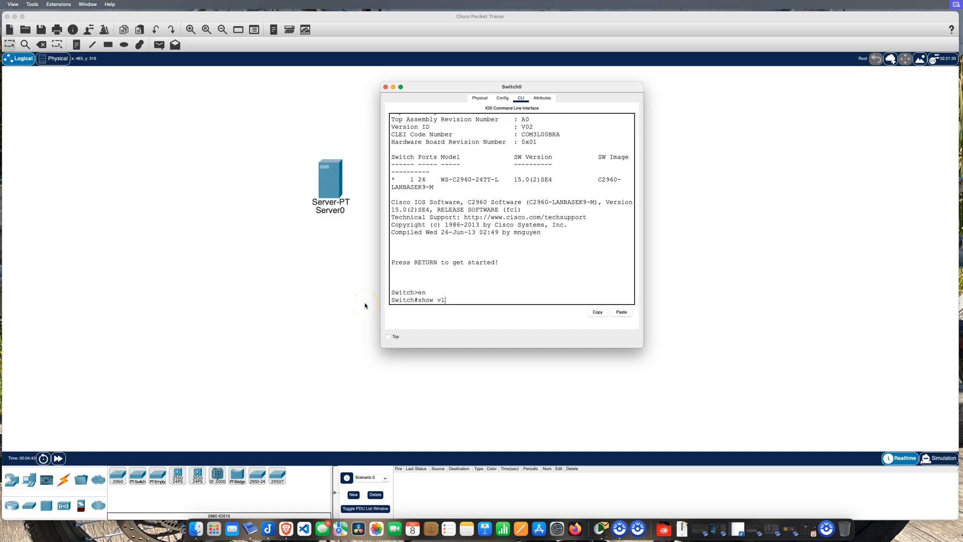
key("Return")
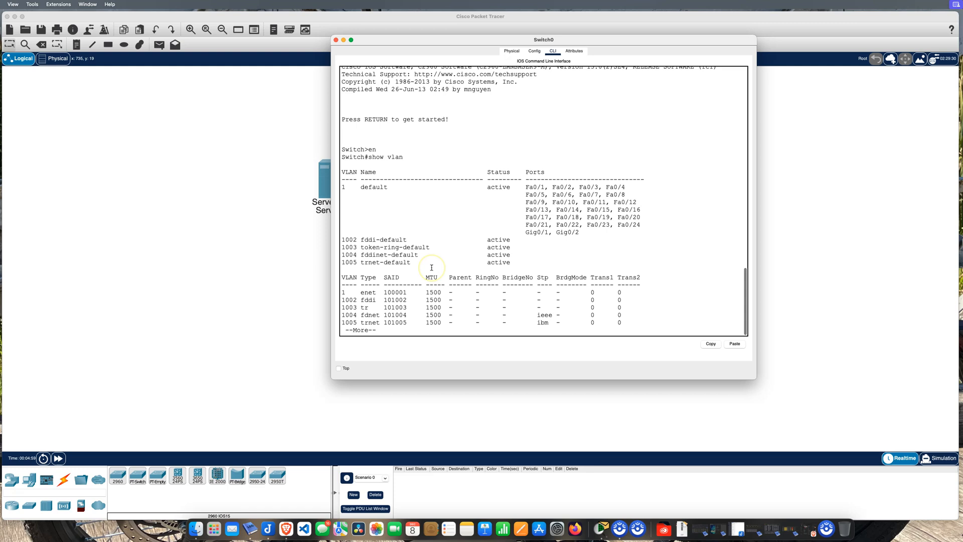
Run 'show run' on Switch0 and page through its running configuration
scroll("up", 3)
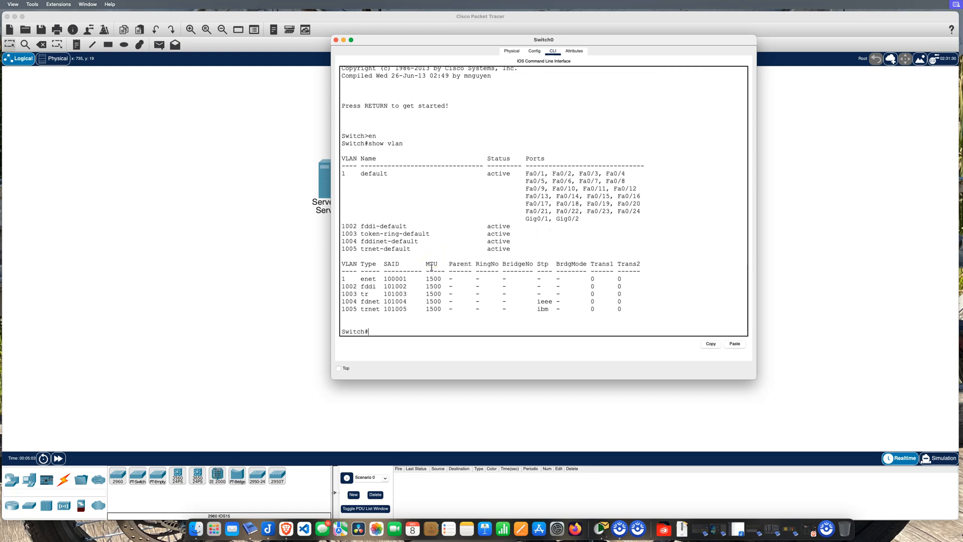
type("show run")
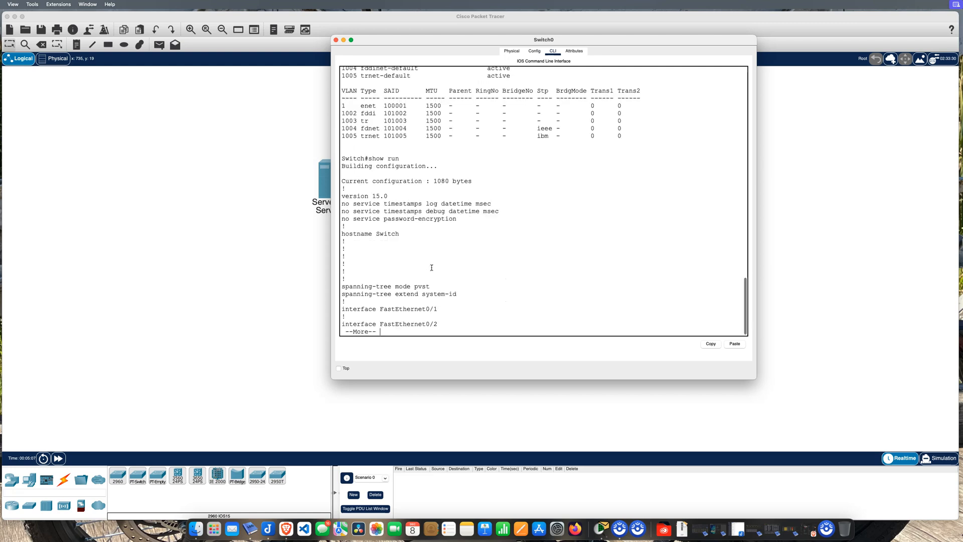
key("space")
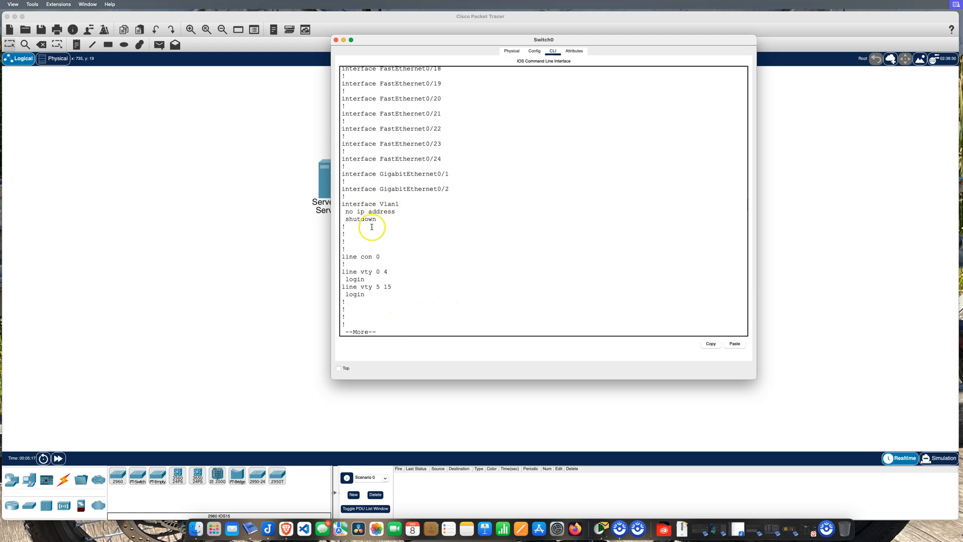
mouse_move(671, 188)
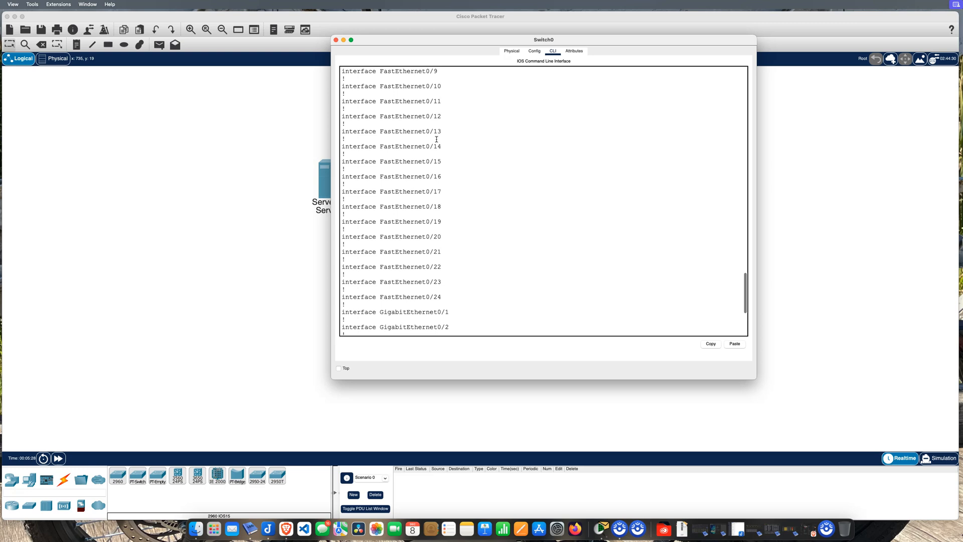
Close the switch console and open Server0's Services > DHCP settings
left_click(337, 39)
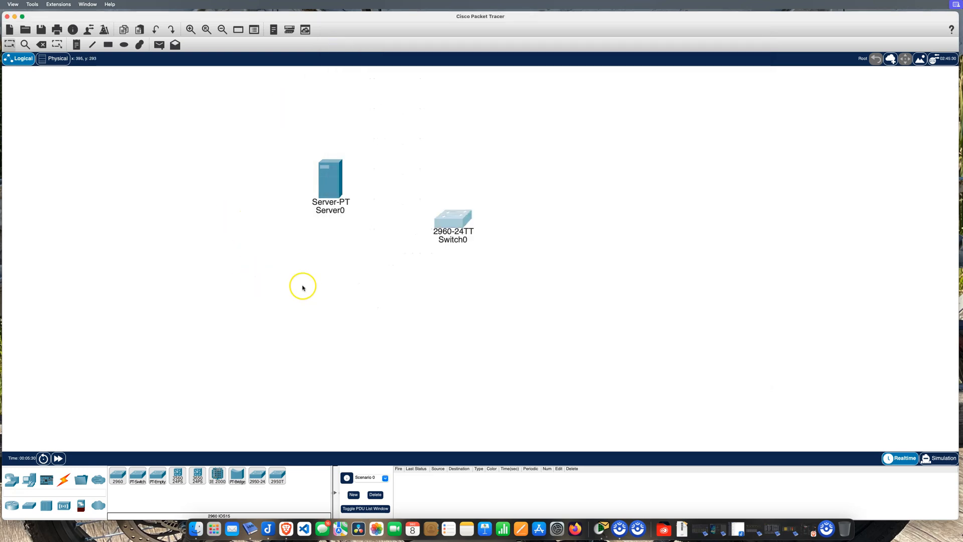
mouse_move(323, 284)
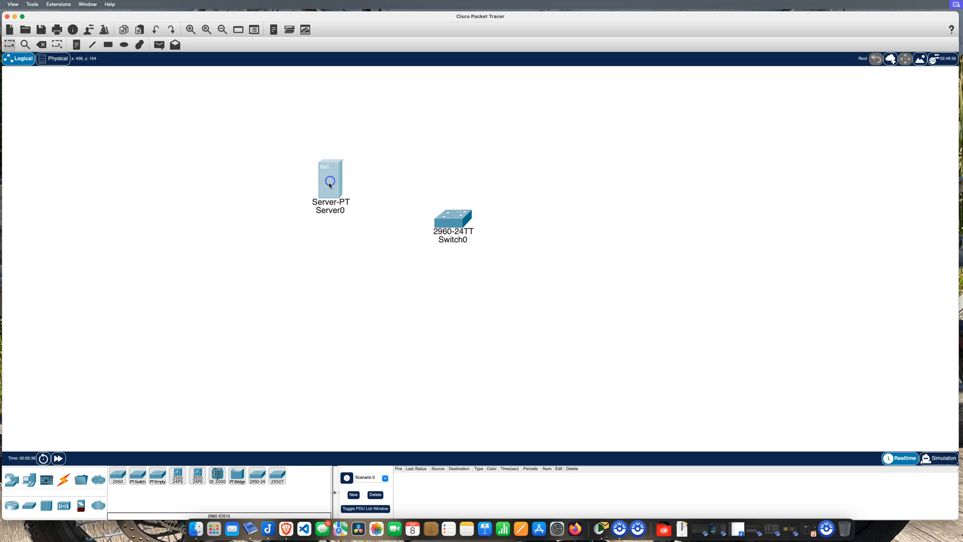
double_click(331, 180)
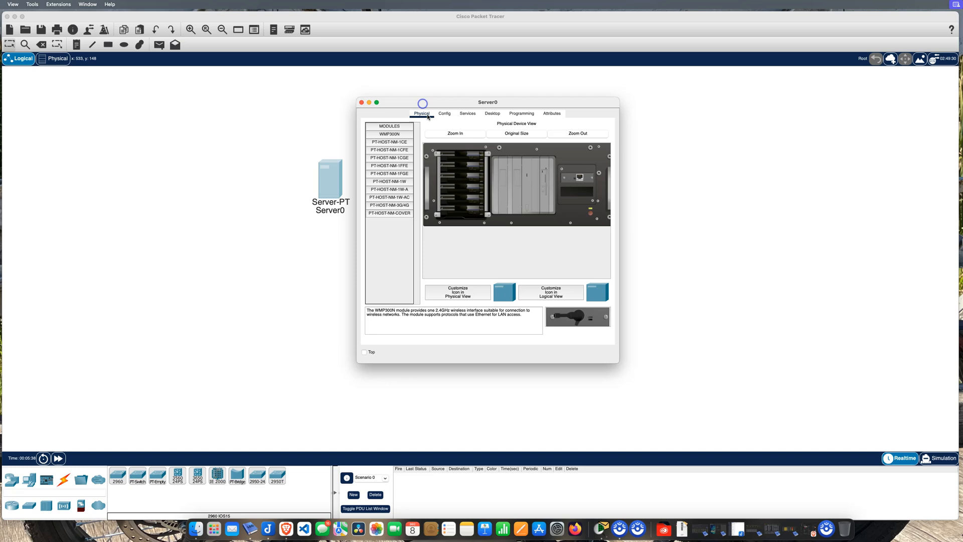
left_click(468, 113)
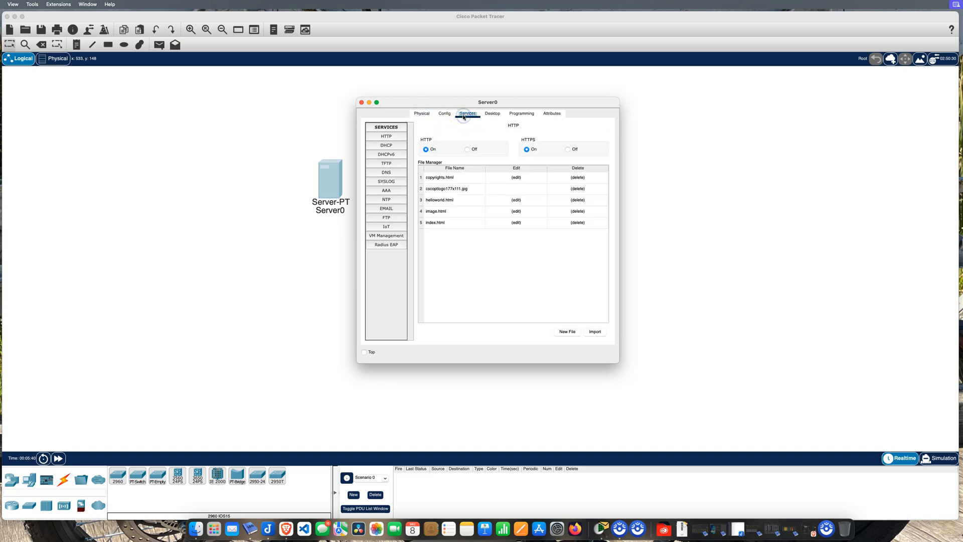
left_click(386, 145)
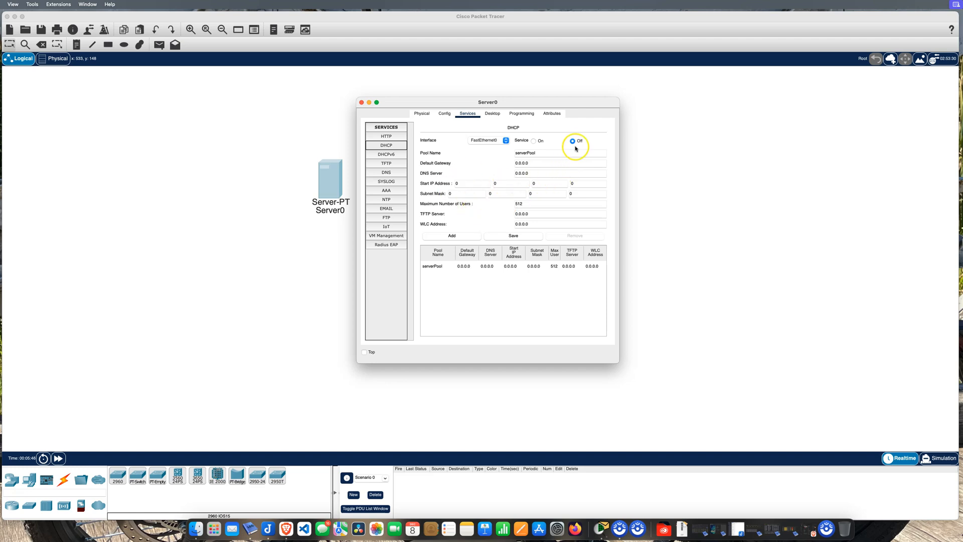
Turn DHCP on and enter gateway and DNS 192.168.10.1 for serverPool
left_click(534, 141)
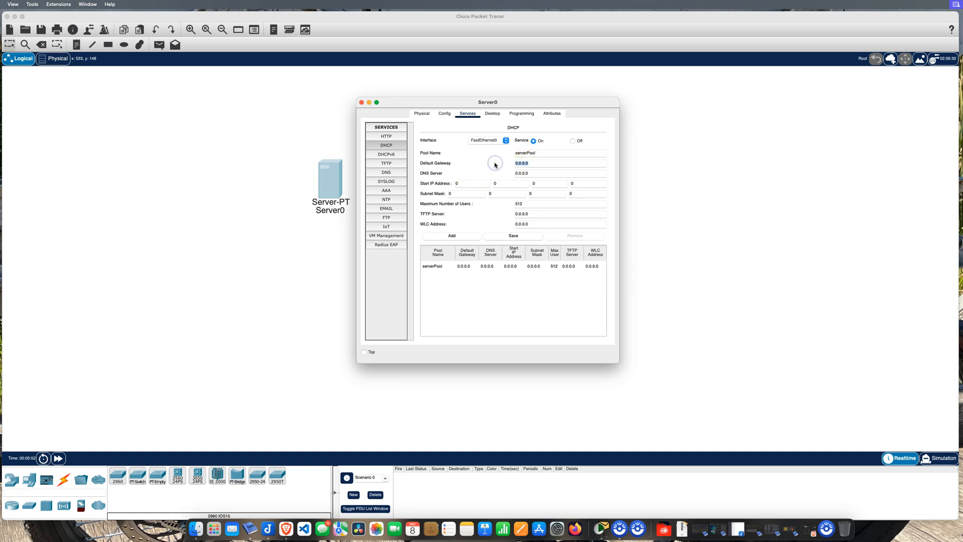
type("192.168.10.1")
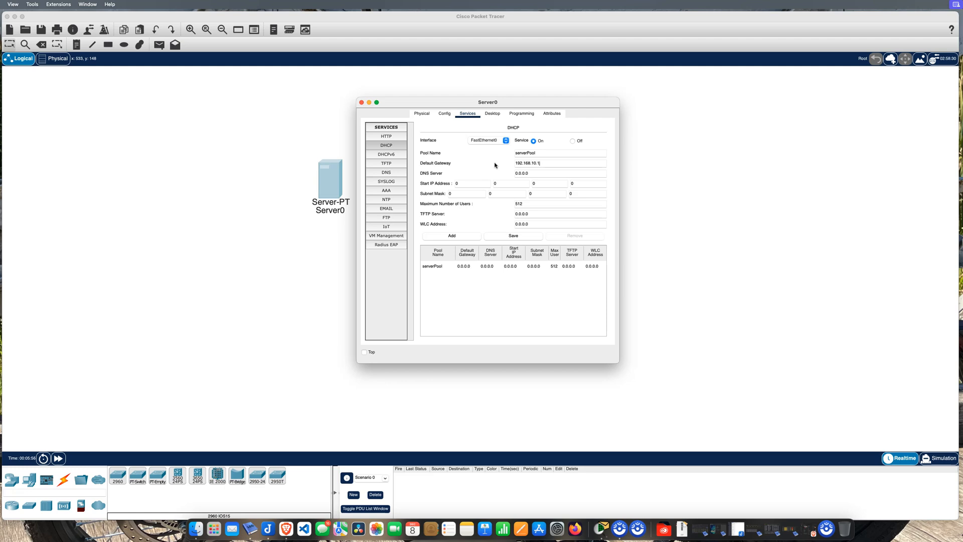
left_click(541, 173)
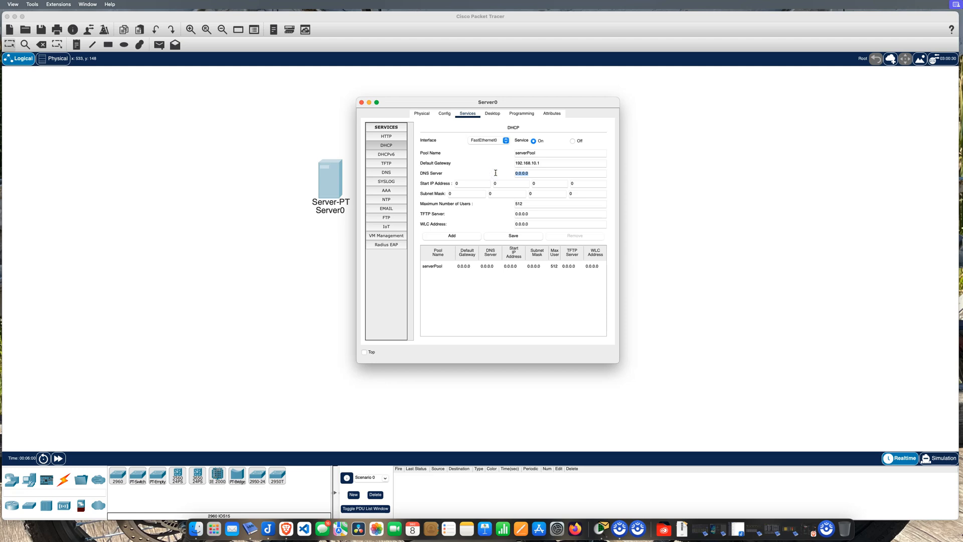
type("192.168.10.")
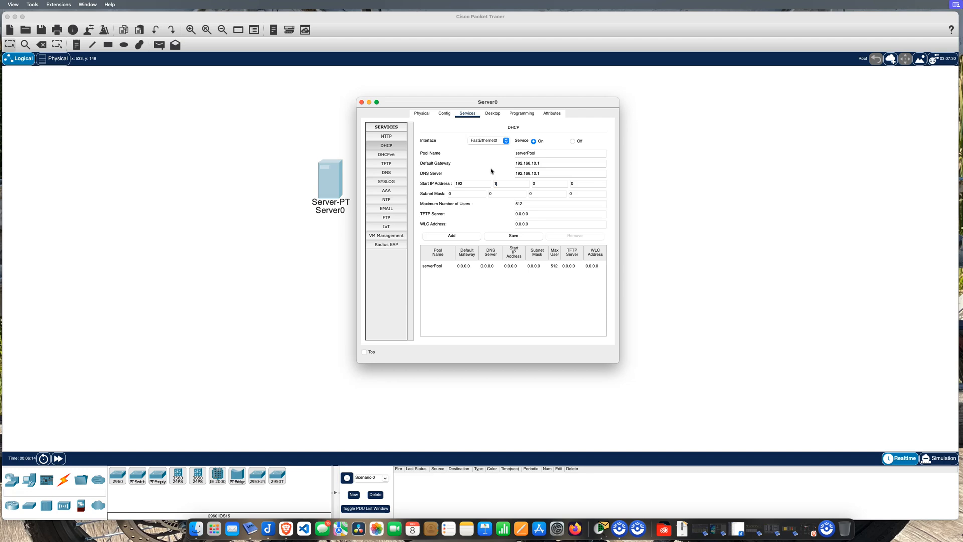
Enter start IP 192.168.10.10, mask 255.255.255.0, 50 users, and save the pool
type("168")
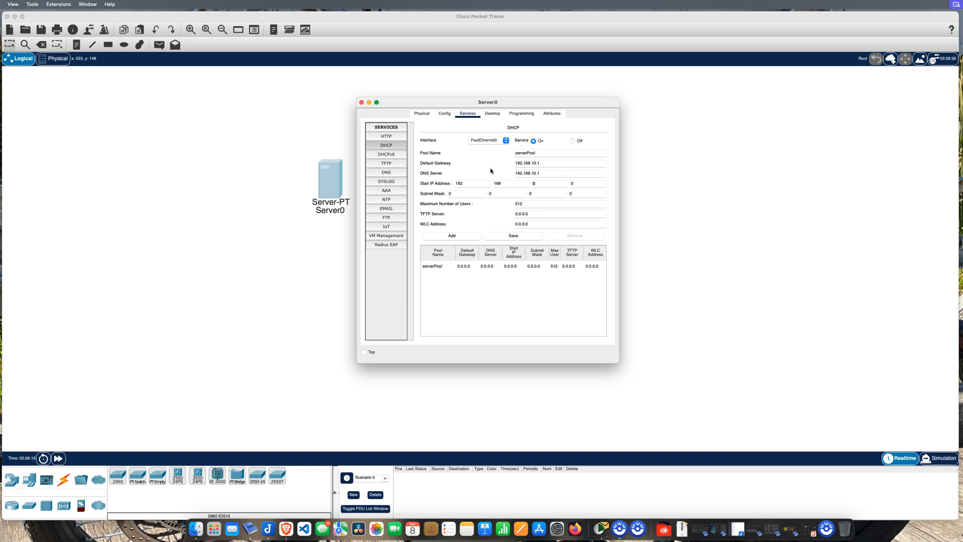
type("10")
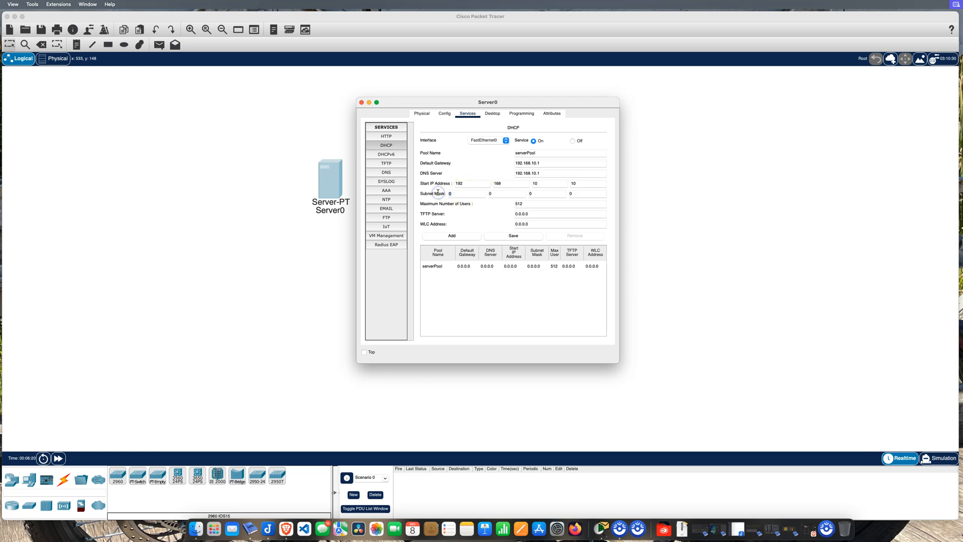
type("255")
left_click(560, 204)
type("50")
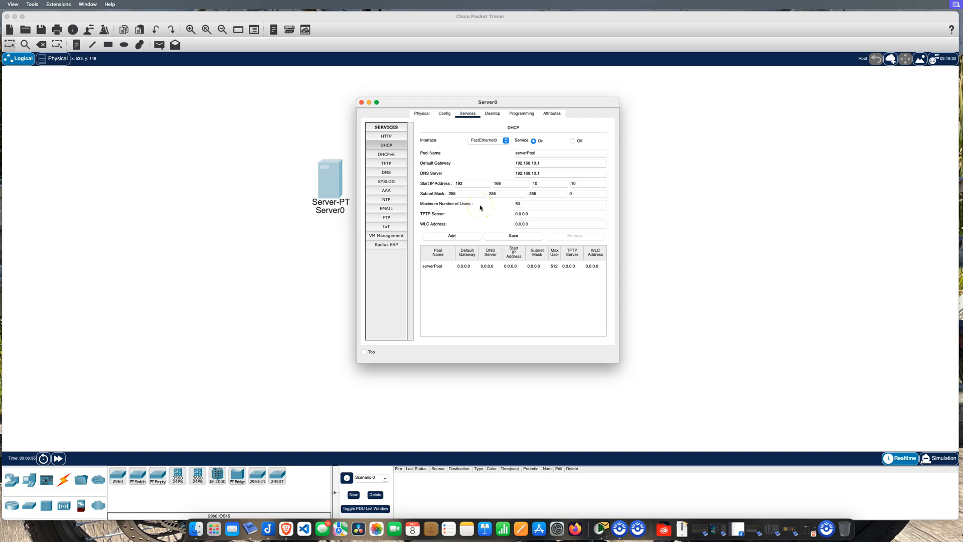
left_click(513, 235)
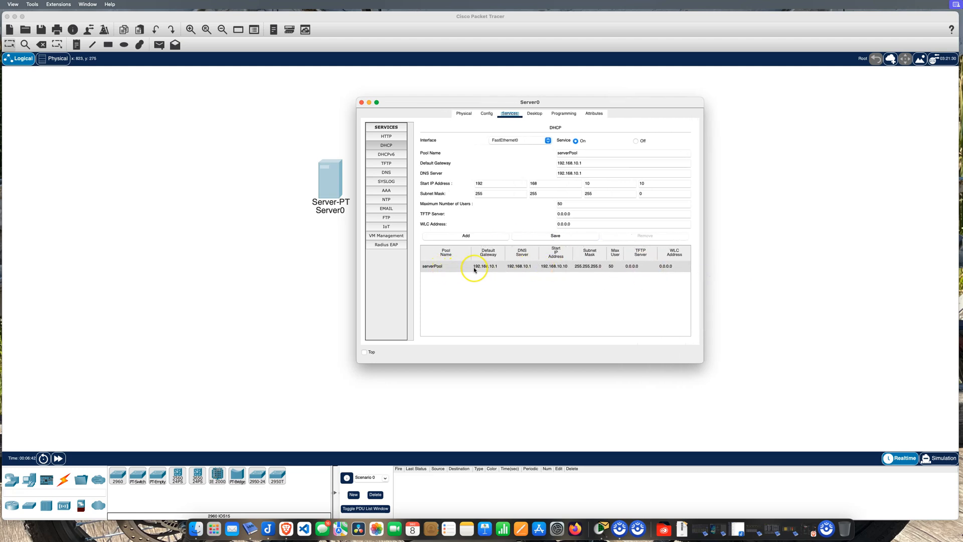
mouse_move(449, 270)
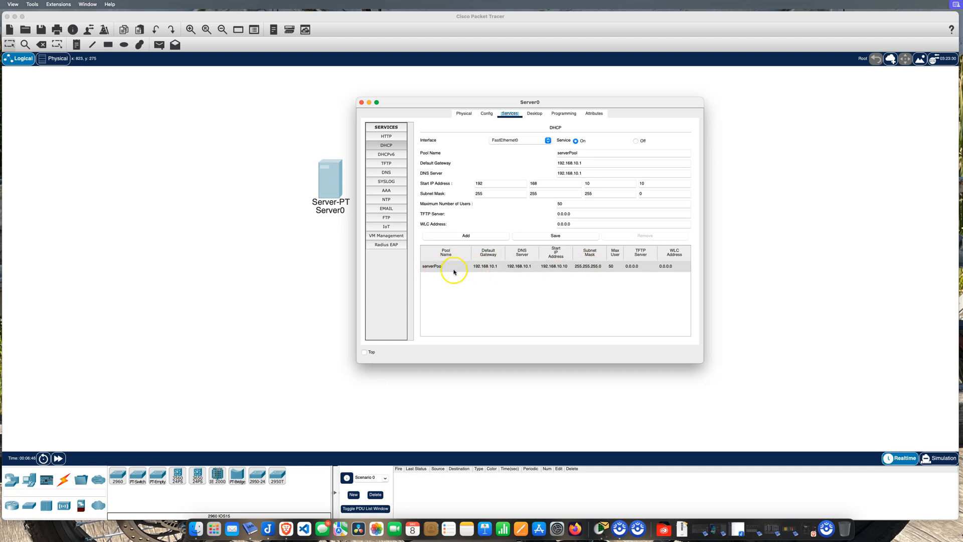
mouse_move(593, 269)
type("10")
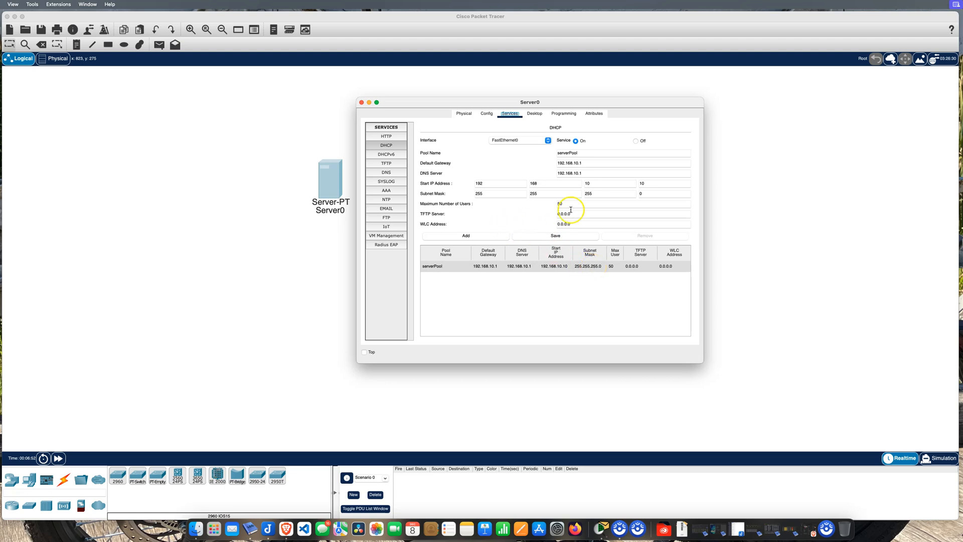
mouse_move(513, 236)
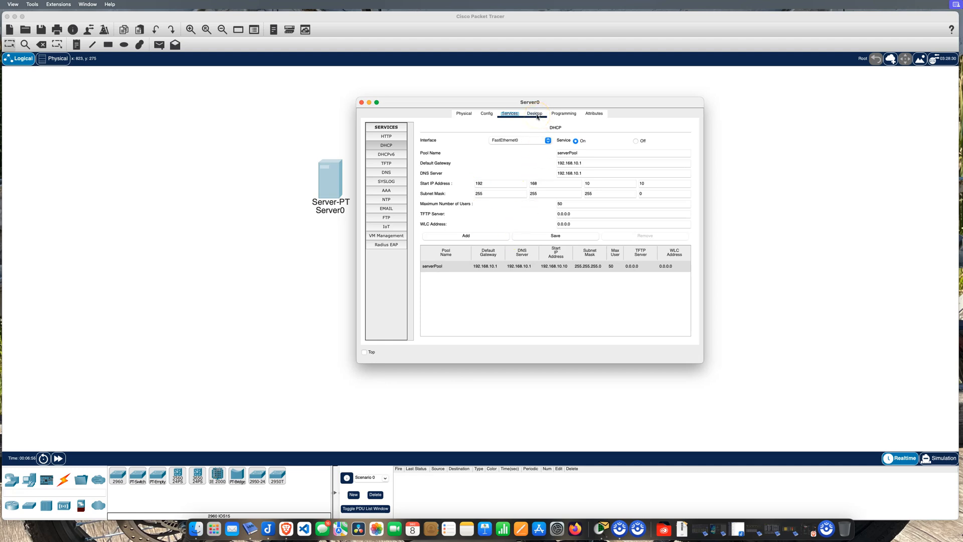
In Desktop > IP Configuration set static 192.168.10.1, mask 255.255.255.0, gateway and DNS 192.168.10.1
left_click(535, 113)
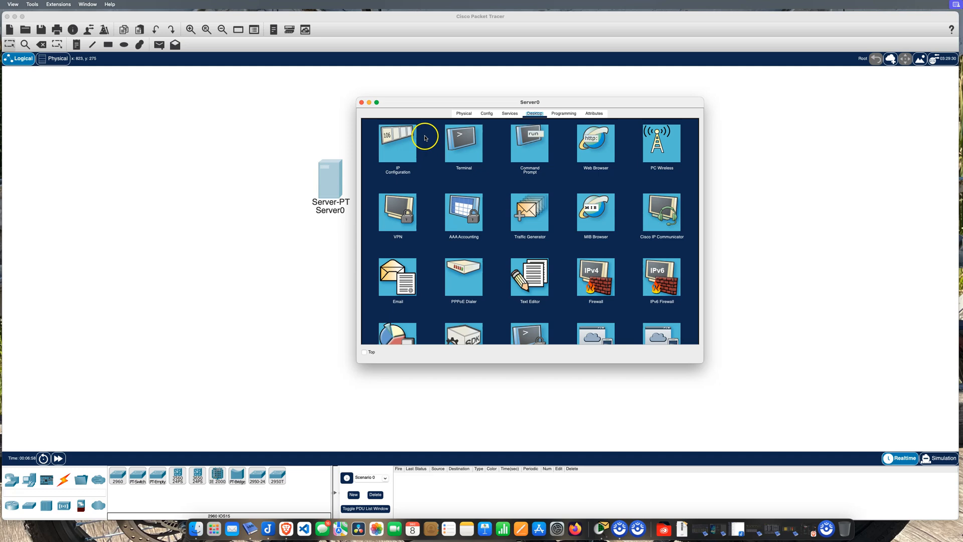
left_click(397, 141)
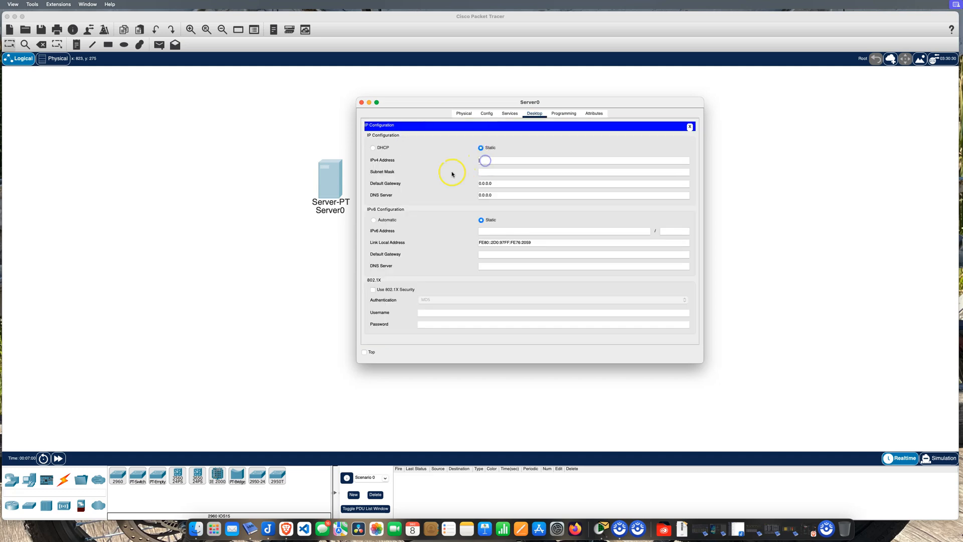
type("192.168.10.")
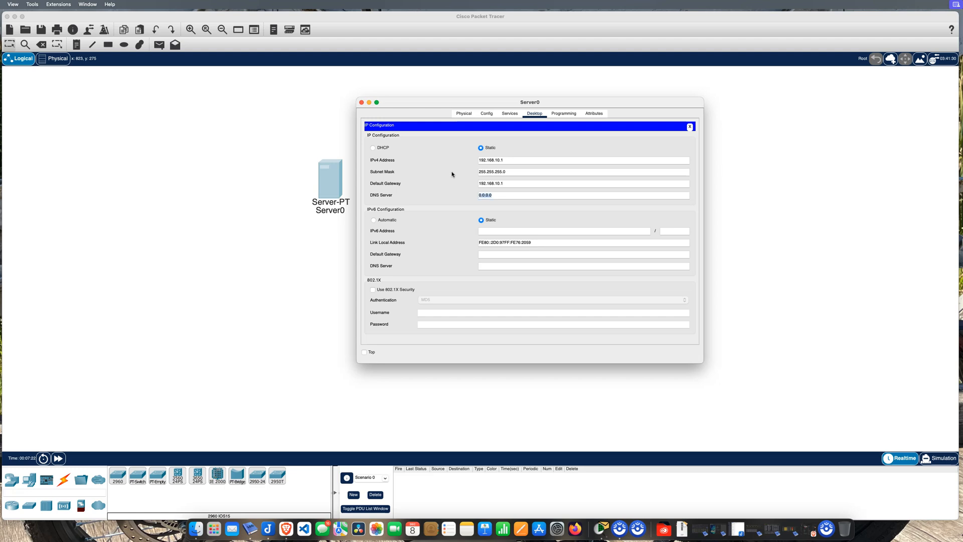
type("192.168")
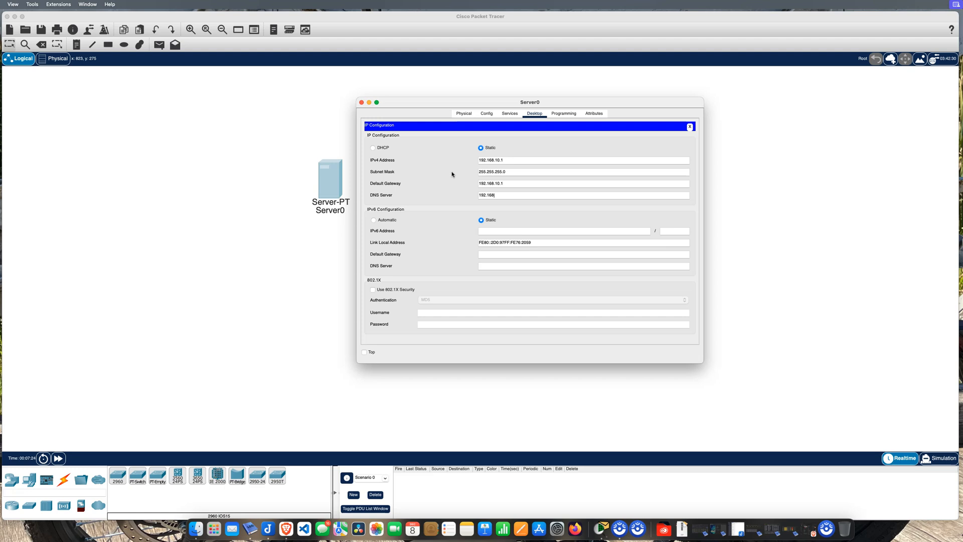
type("10.1")
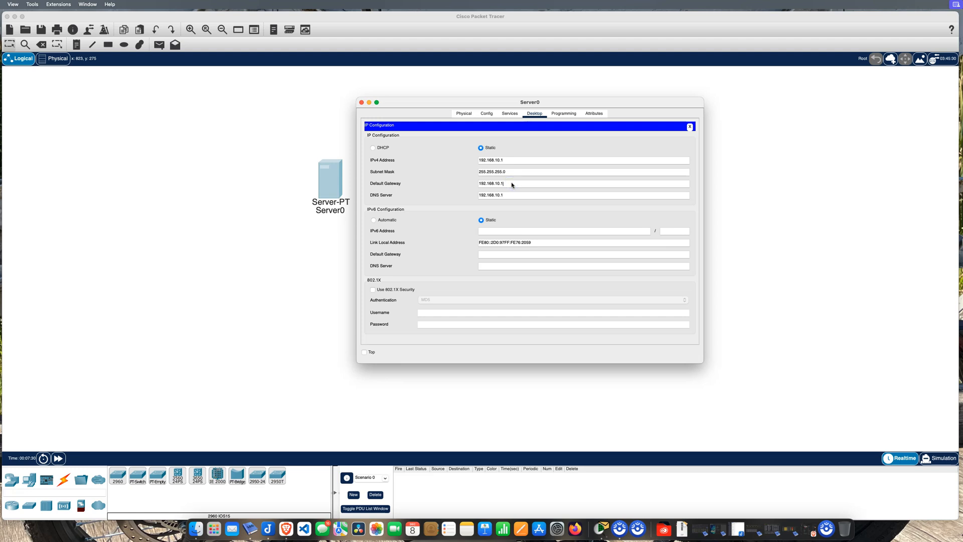
triple_click(582, 160)
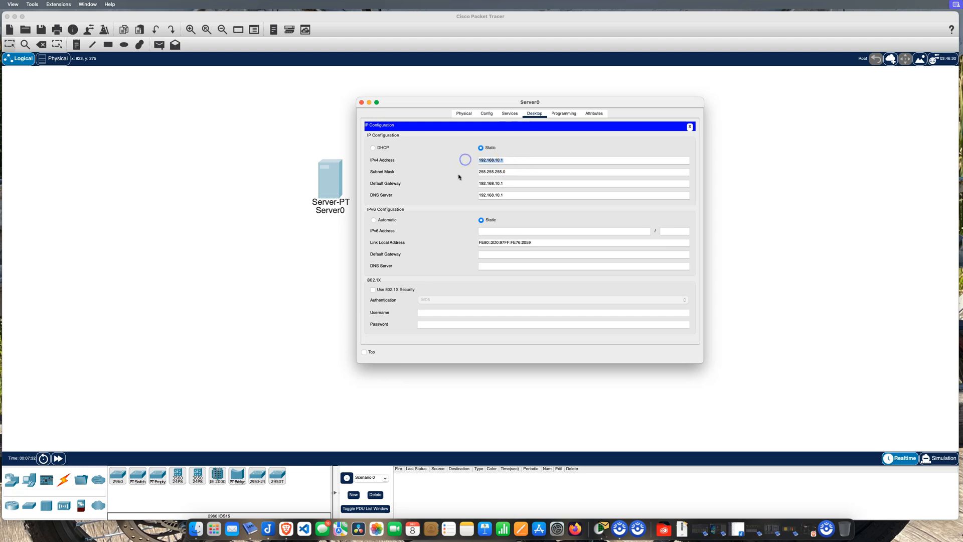
left_click(509, 172)
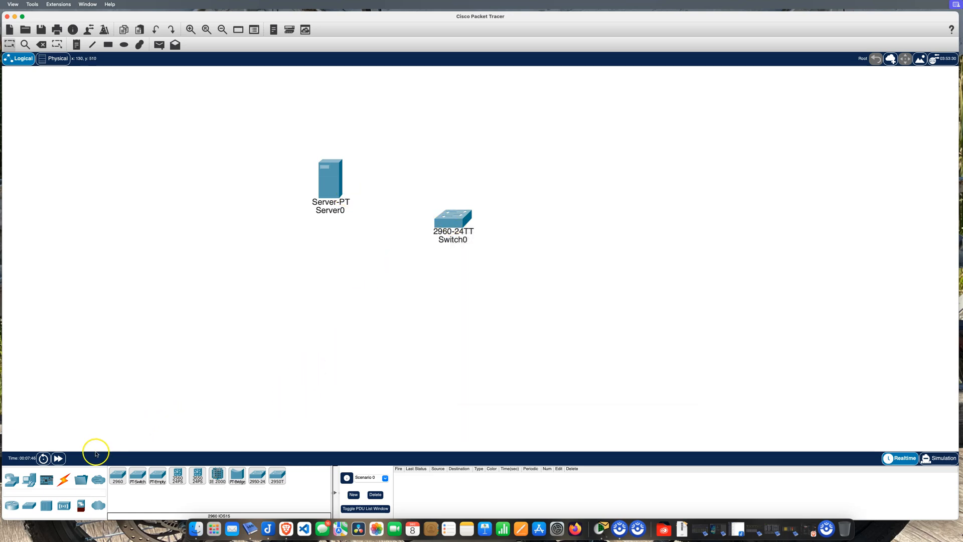
Run a copper straight-through cable from Server0's FastEthernet0 to a Switch0 port
left_click(63, 479)
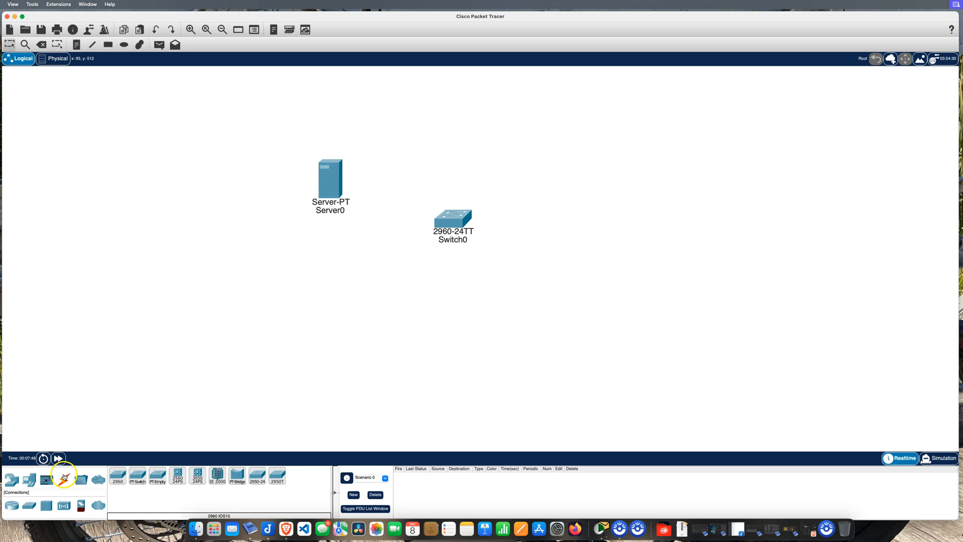
left_click(63, 479)
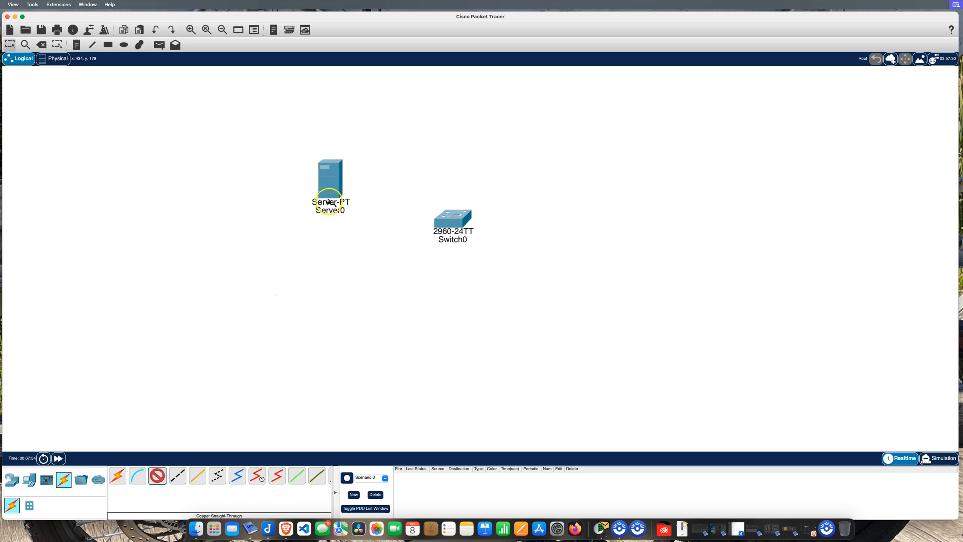
mouse_move(425, 170)
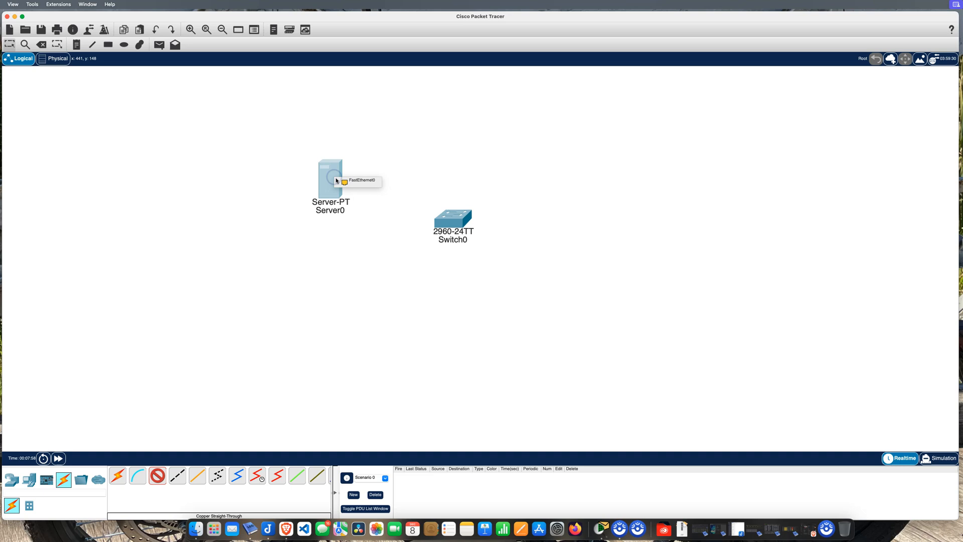
left_click(452, 216)
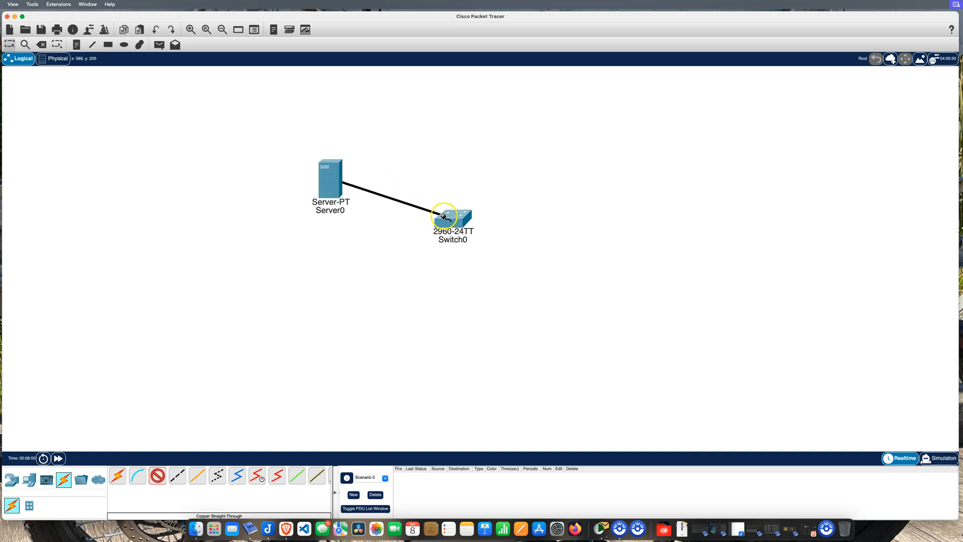
left_click(452, 217)
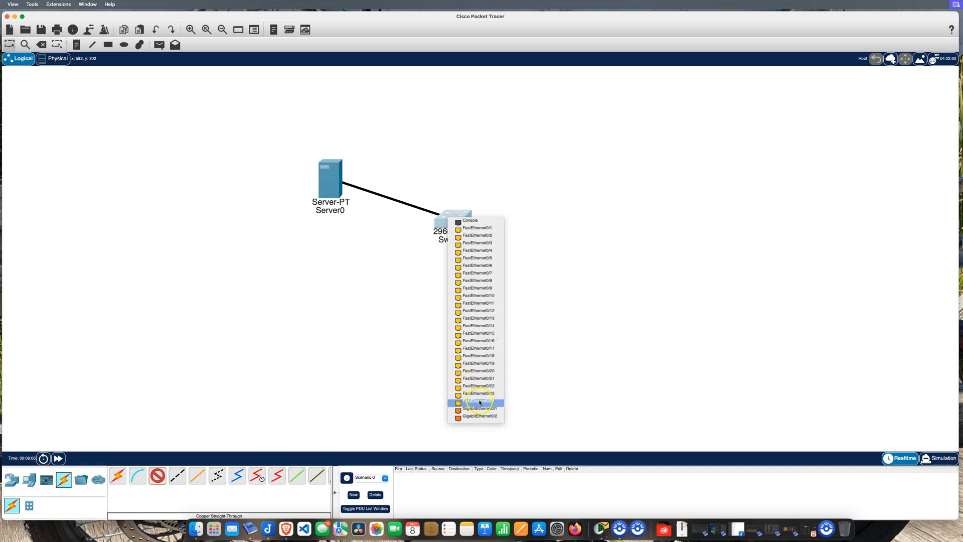
left_click(479, 404)
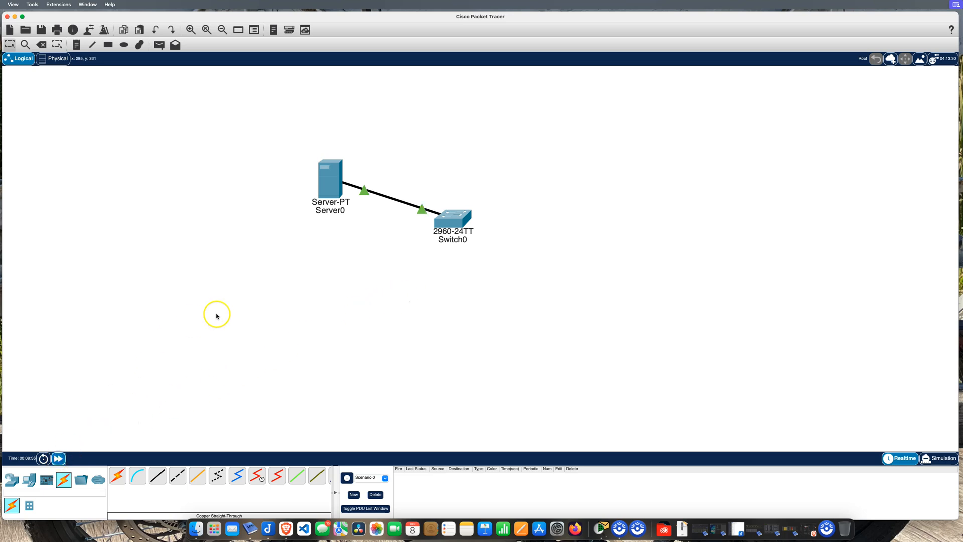
mouse_move(388, 202)
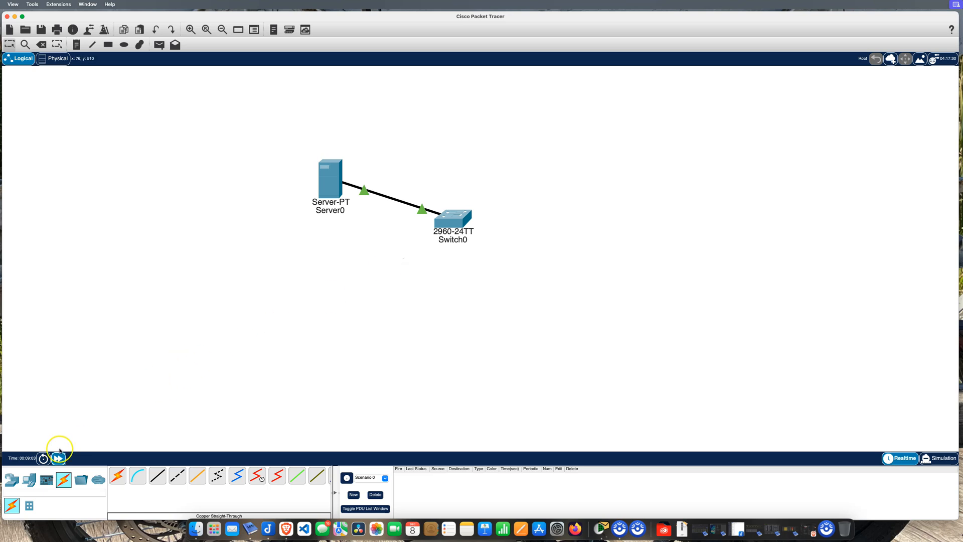
Place three generic PCs, PC0, PC1 and PC2, stacked to the right of Switch0
left_click(11, 480)
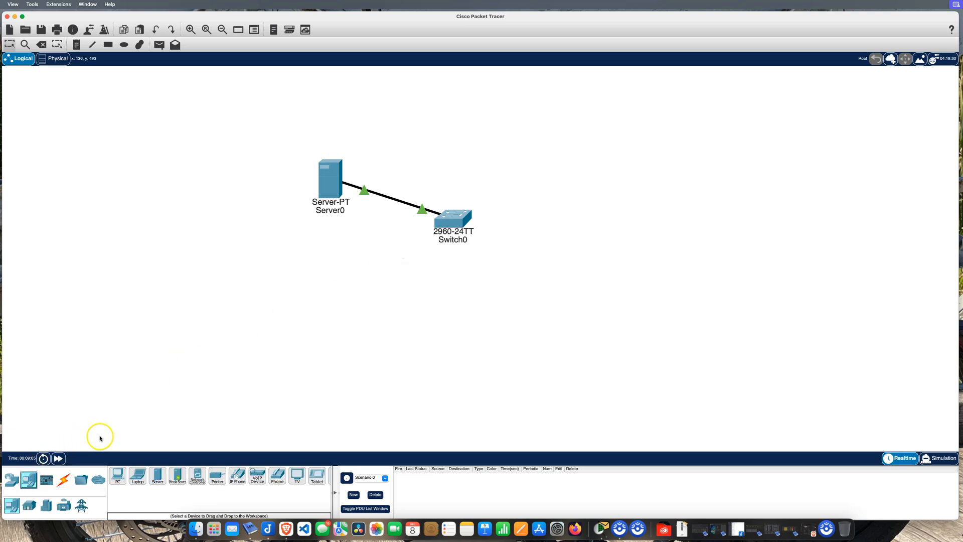
mouse_move(118, 476)
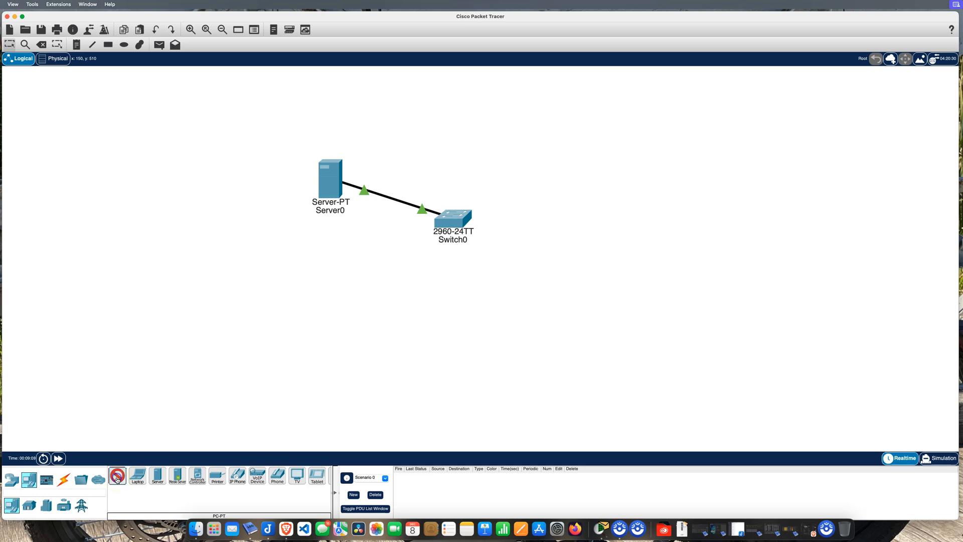
mouse_move(571, 148)
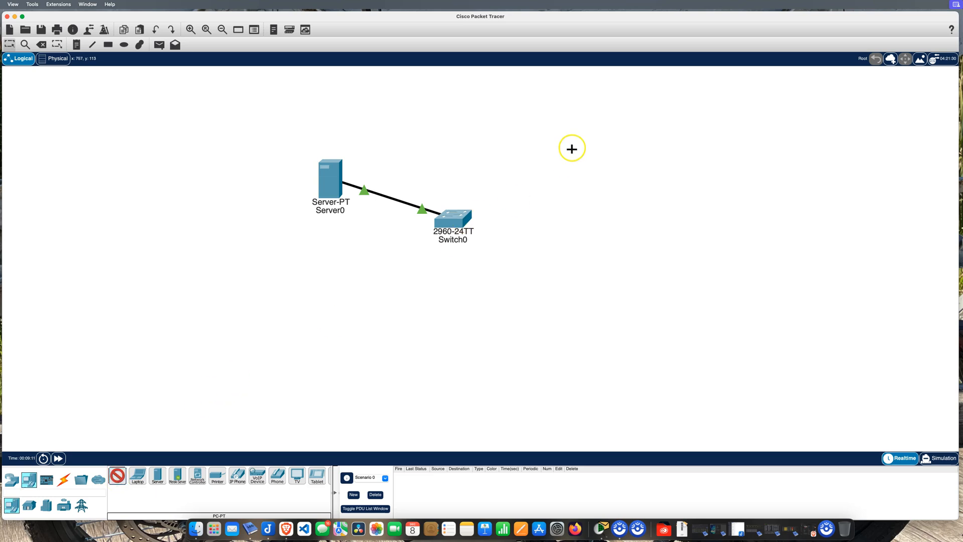
left_click(573, 155)
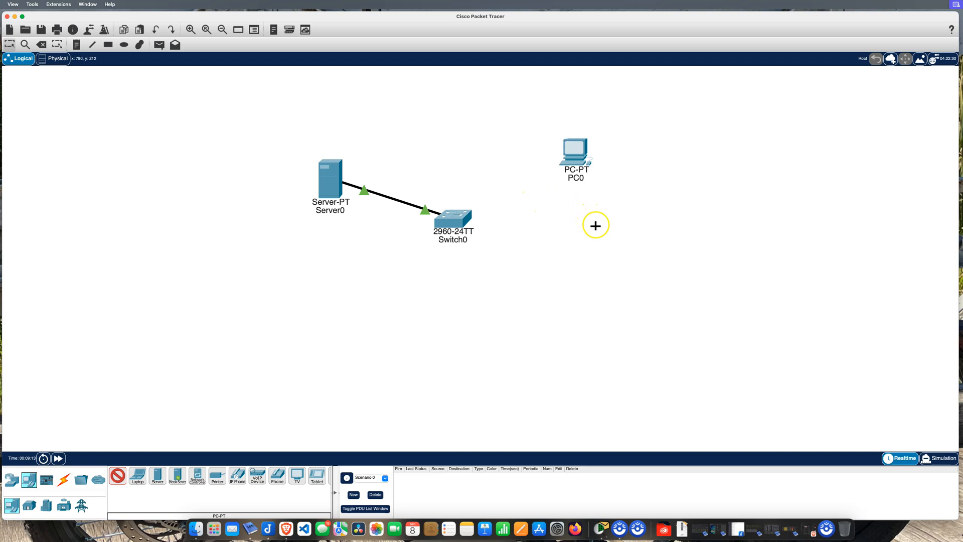
left_click(595, 226)
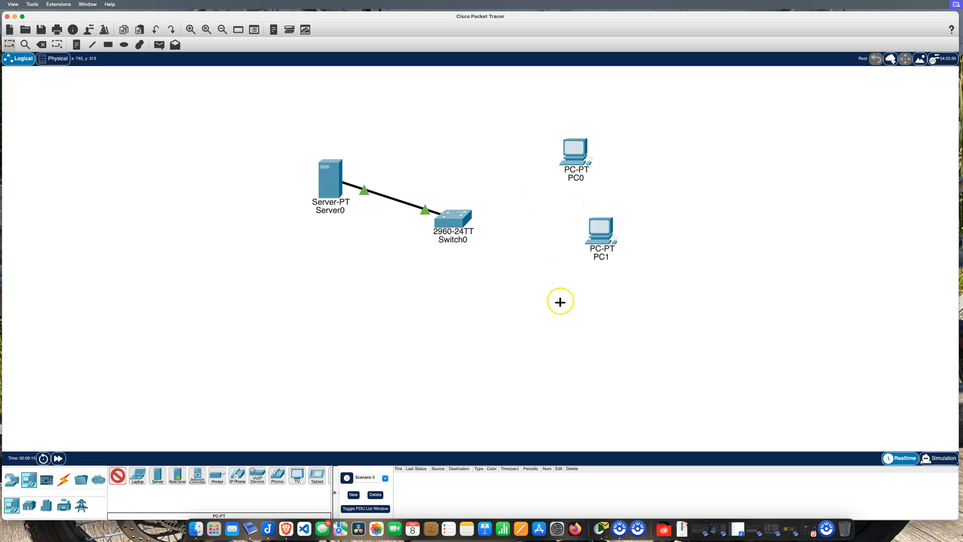
left_click(560, 301)
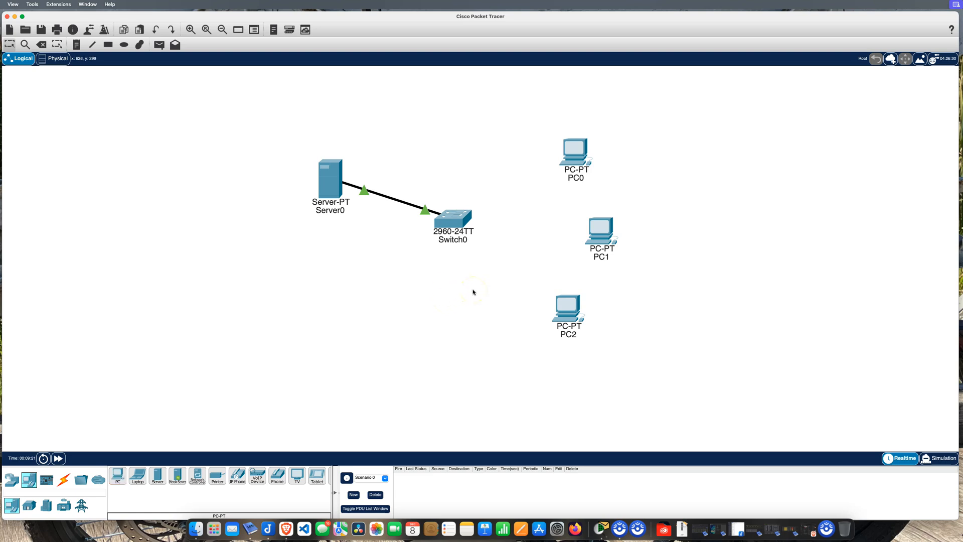
mouse_move(578, 275)
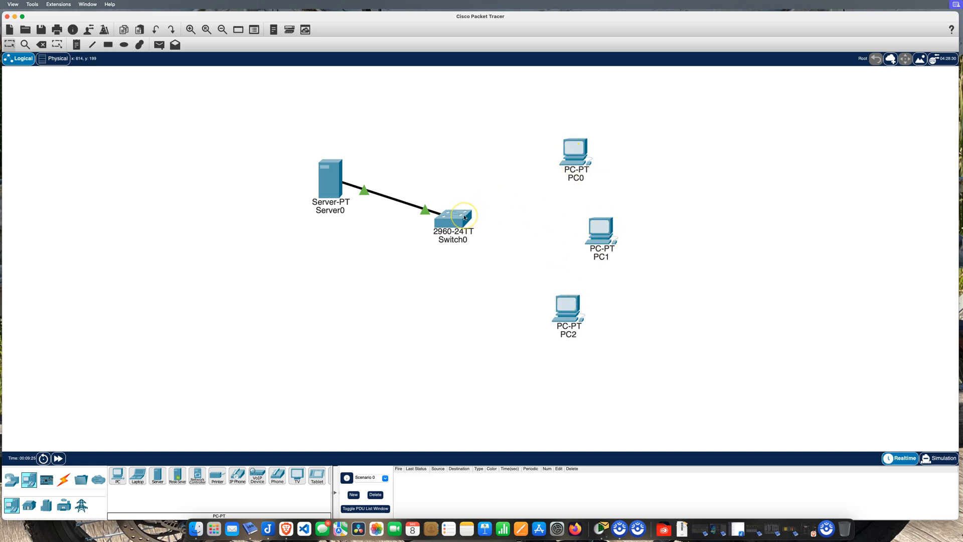
mouse_move(395, 274)
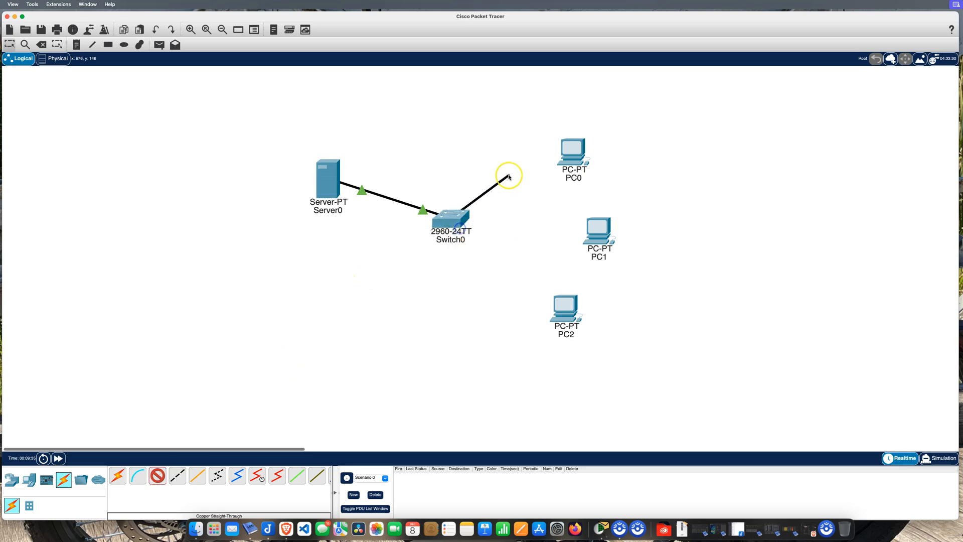
Connect PC0 and PC1 FastEthernet0 to the switch with copper straight-through cables
left_click(572, 155)
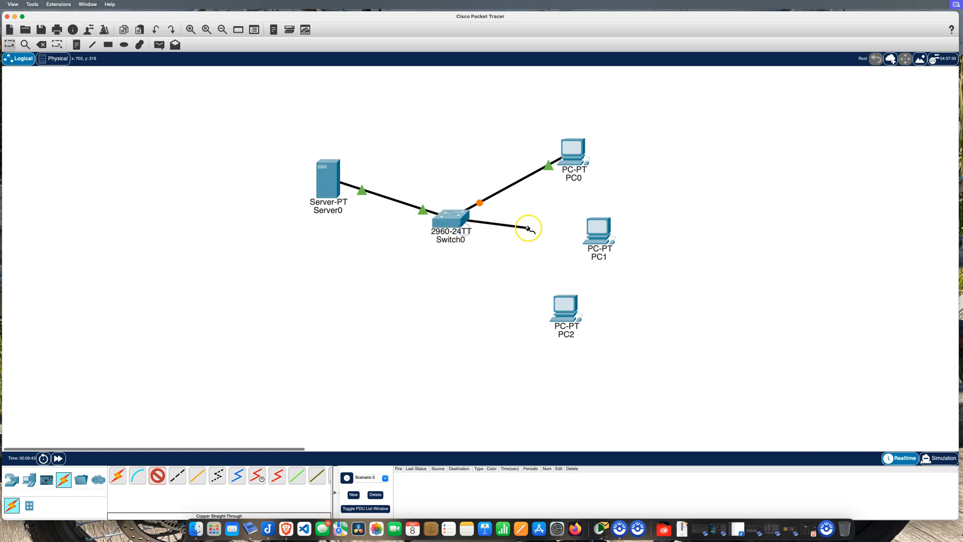
left_click(599, 228)
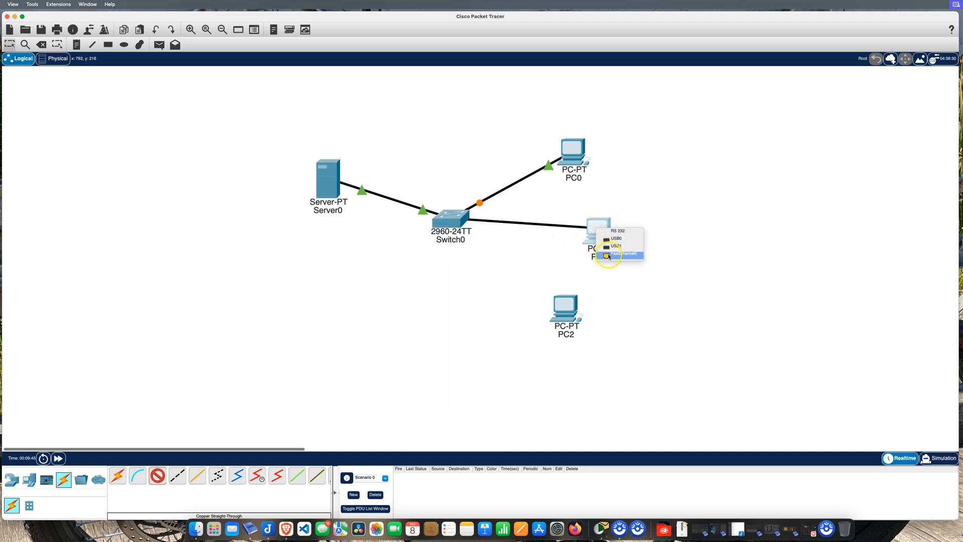
left_click(623, 254)
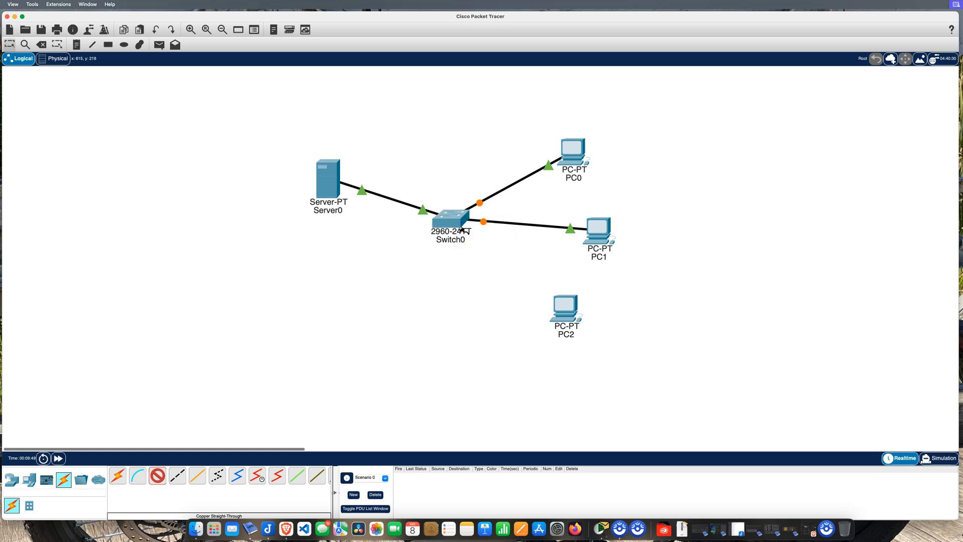
Cable PC2 to a free switch FastEthernet port after dismissing the cannot-connect error
left_click(452, 218)
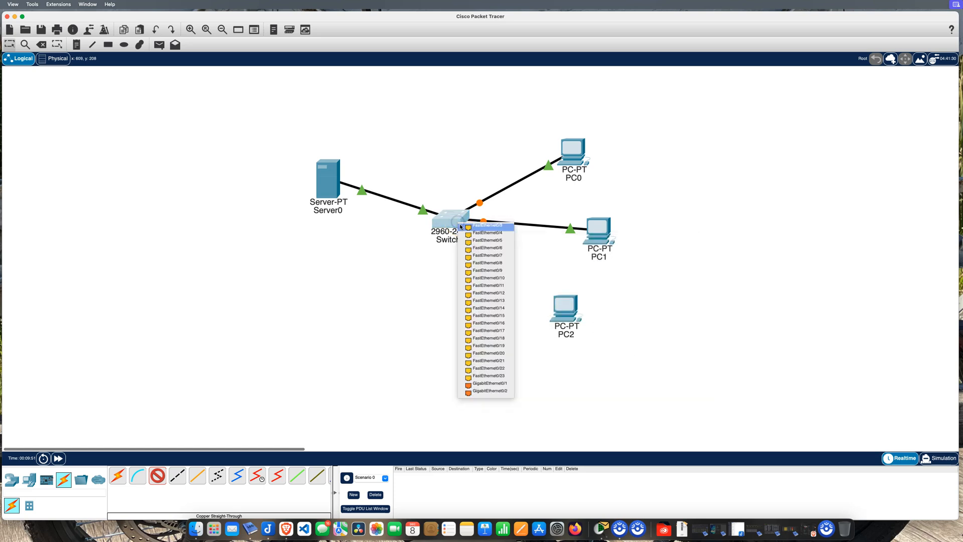
left_click(488, 226)
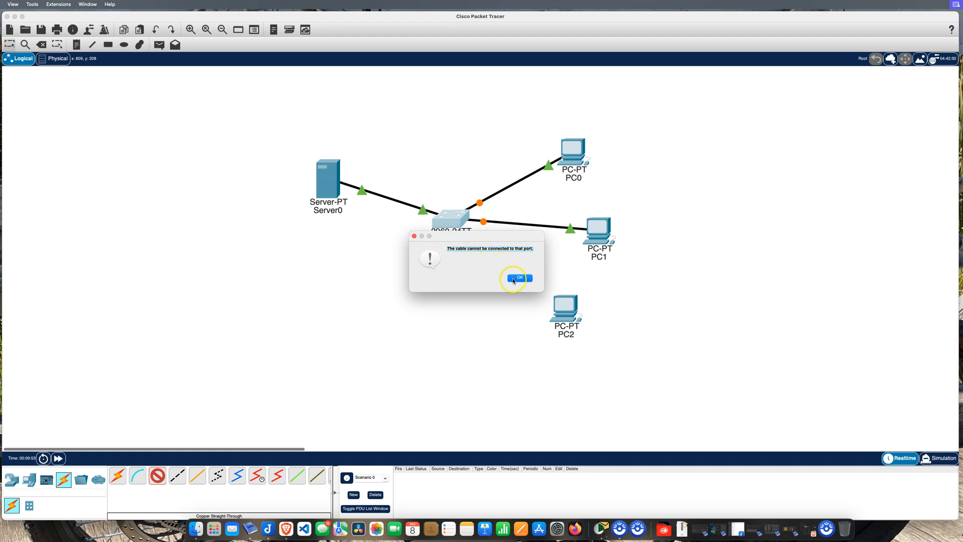
left_click(518, 277)
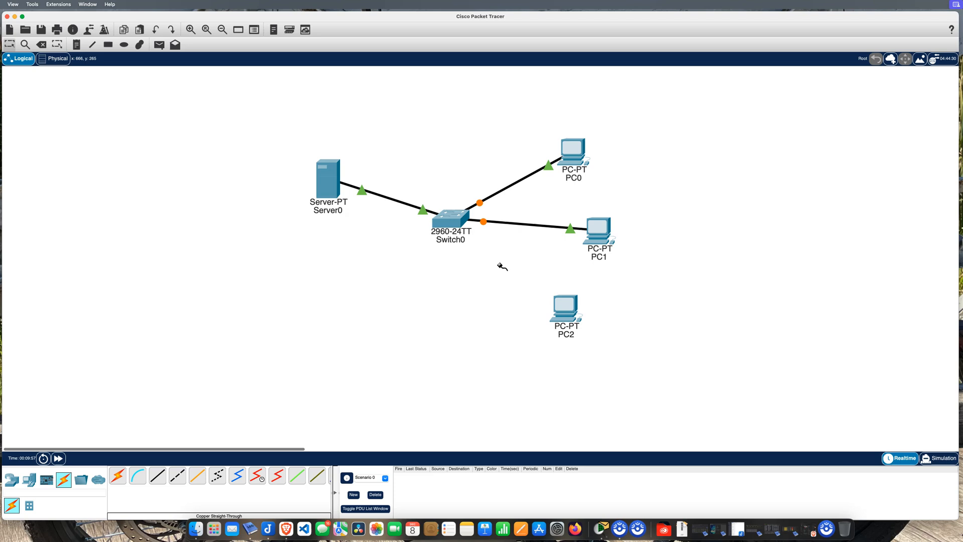
mouse_move(302, 168)
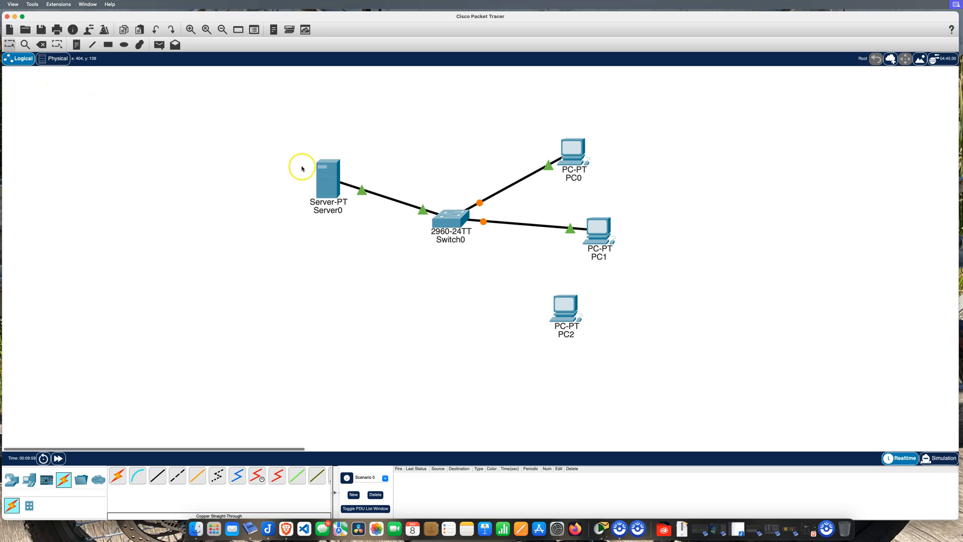
left_click(158, 474)
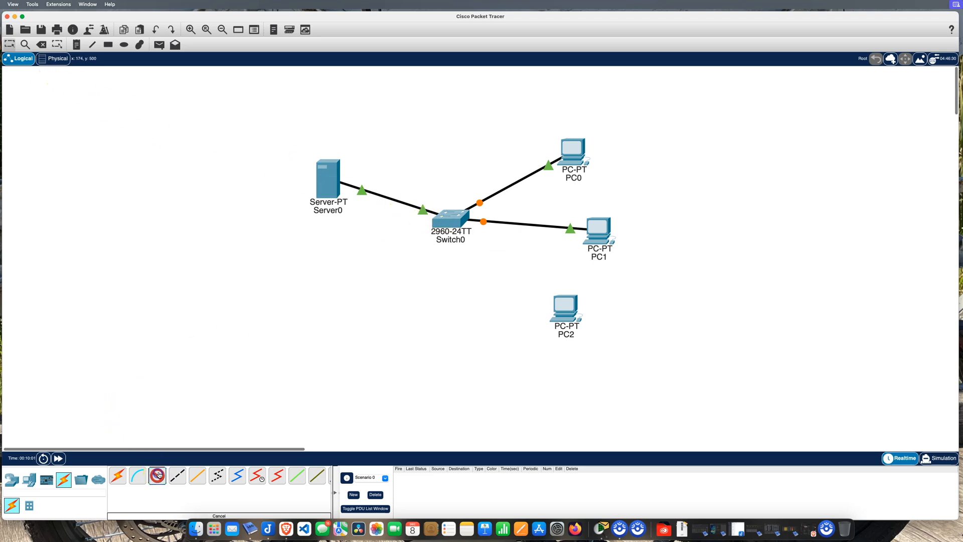
left_click(450, 217)
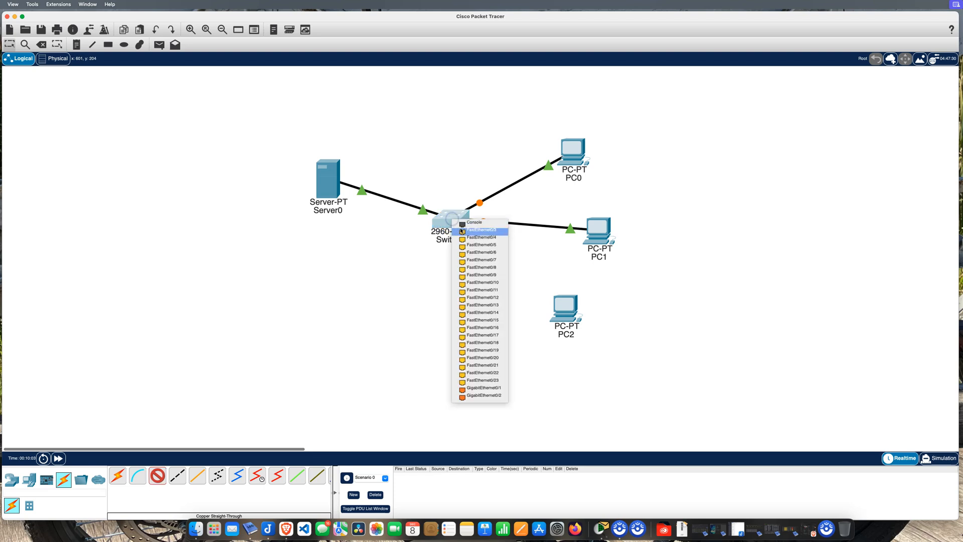
left_click(482, 237)
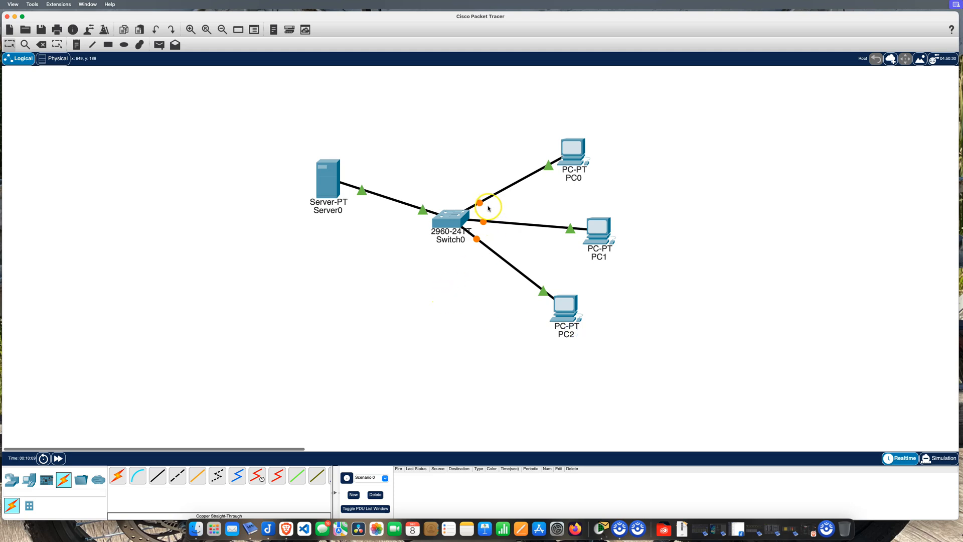
mouse_move(484, 226)
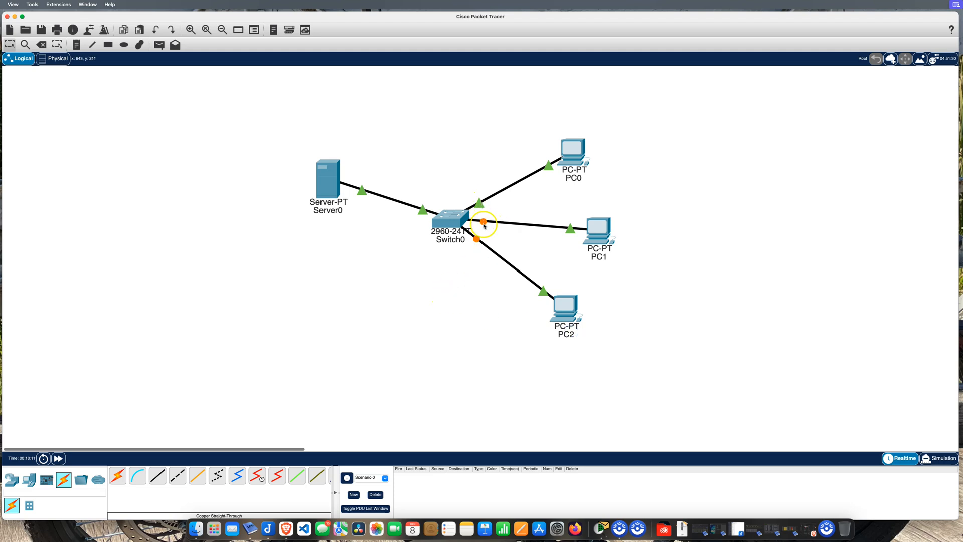
Fast-forward simulated time so all three PC links turn green
left_click(58, 459)
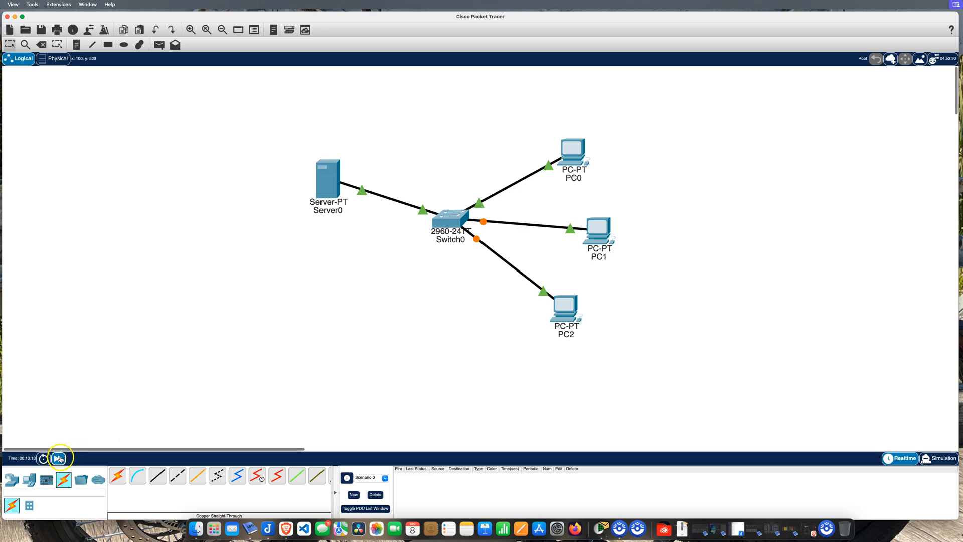
left_click(58, 457)
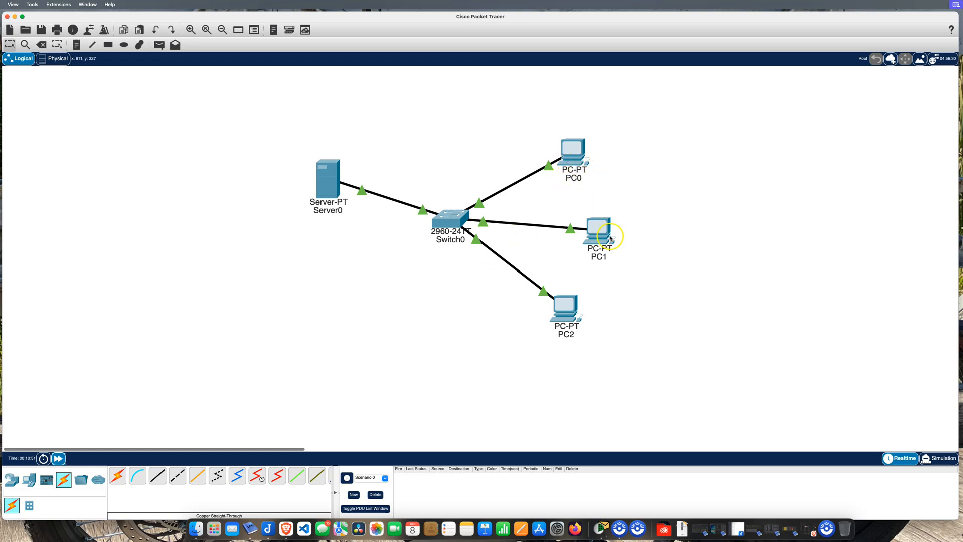
mouse_move(583, 272)
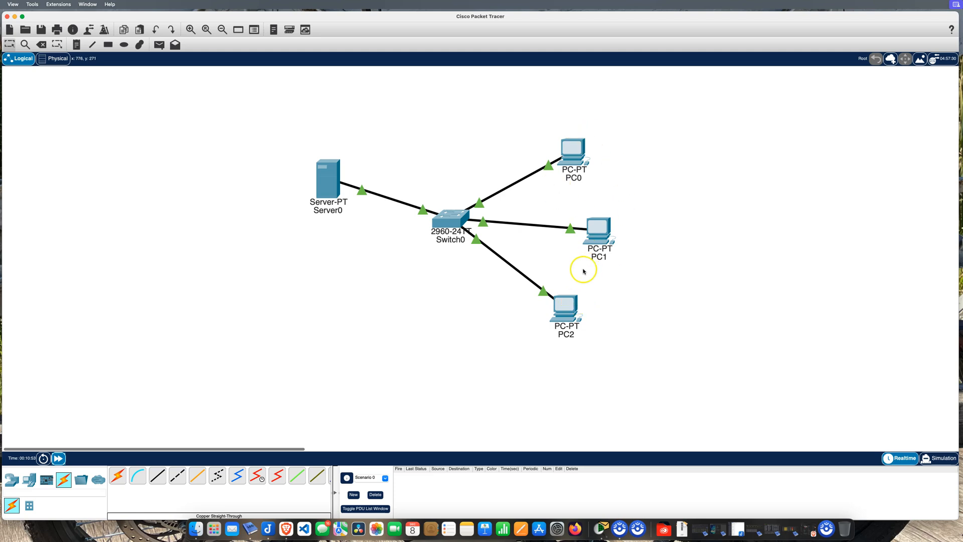
mouse_move(583, 195)
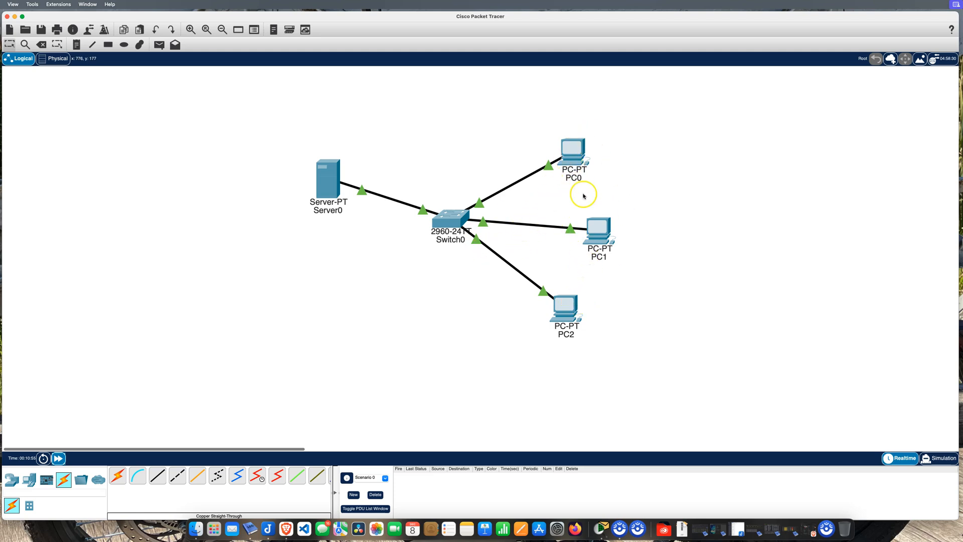
mouse_move(565, 275)
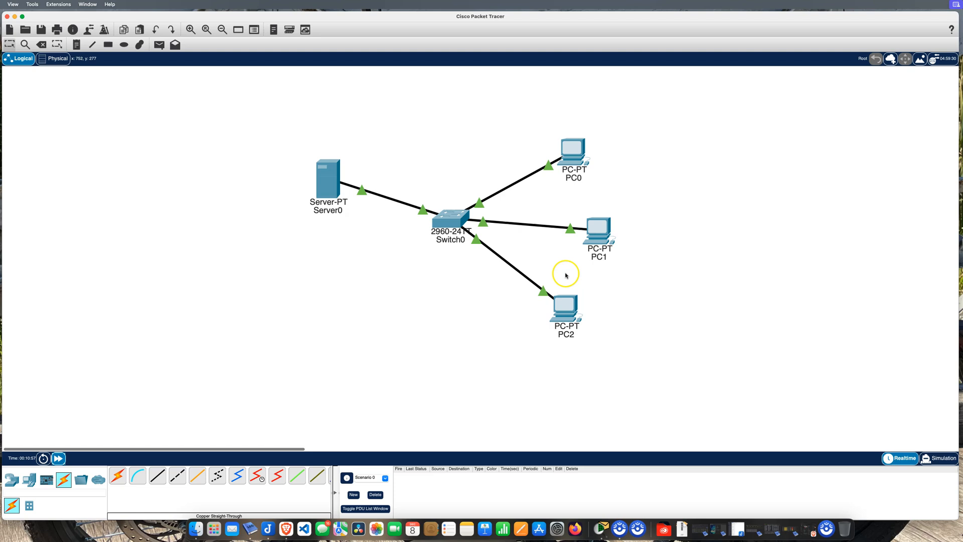
mouse_move(584, 195)
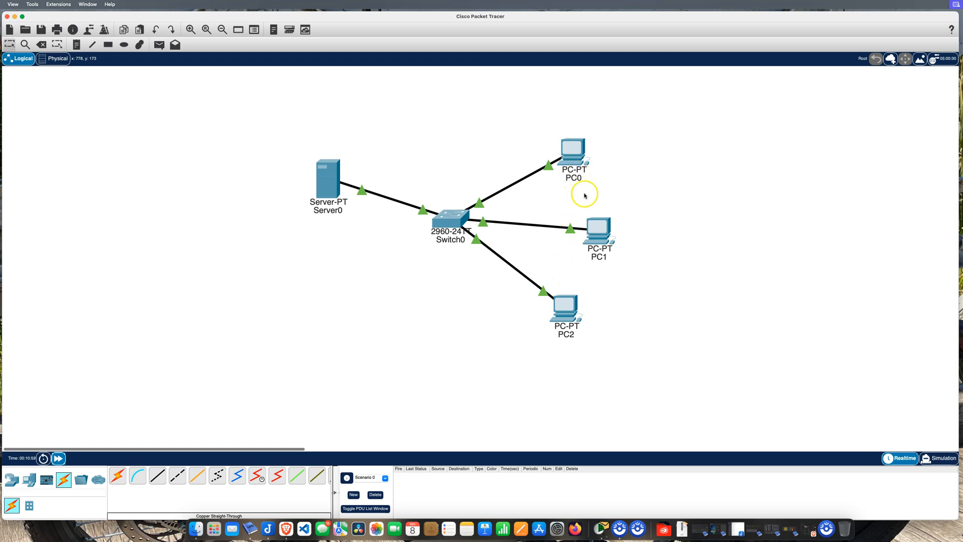
mouse_move(329, 186)
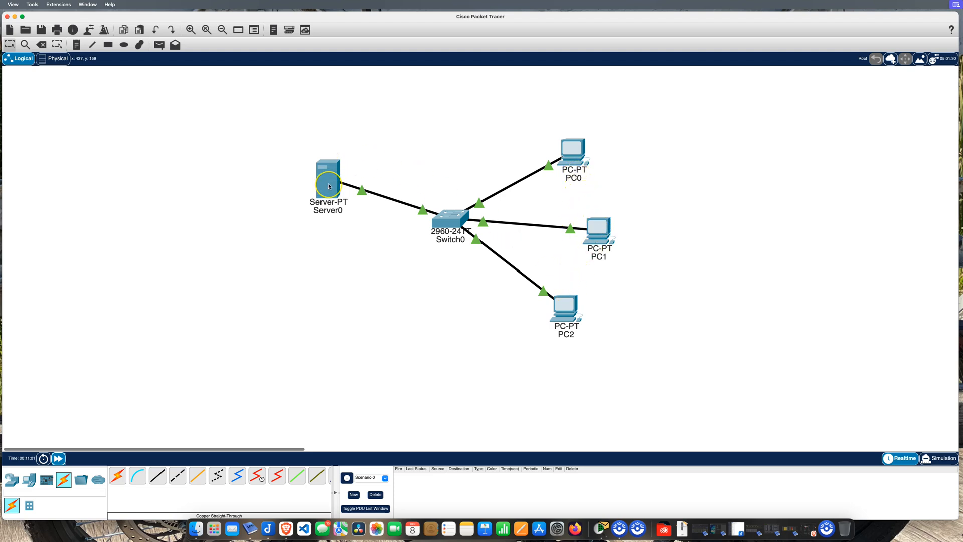
mouse_move(573, 153)
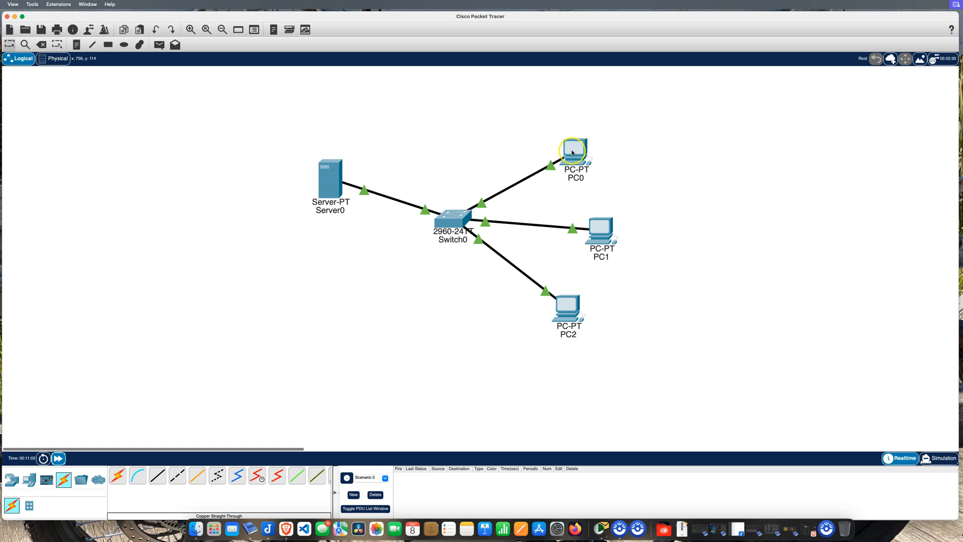
double_click(572, 152)
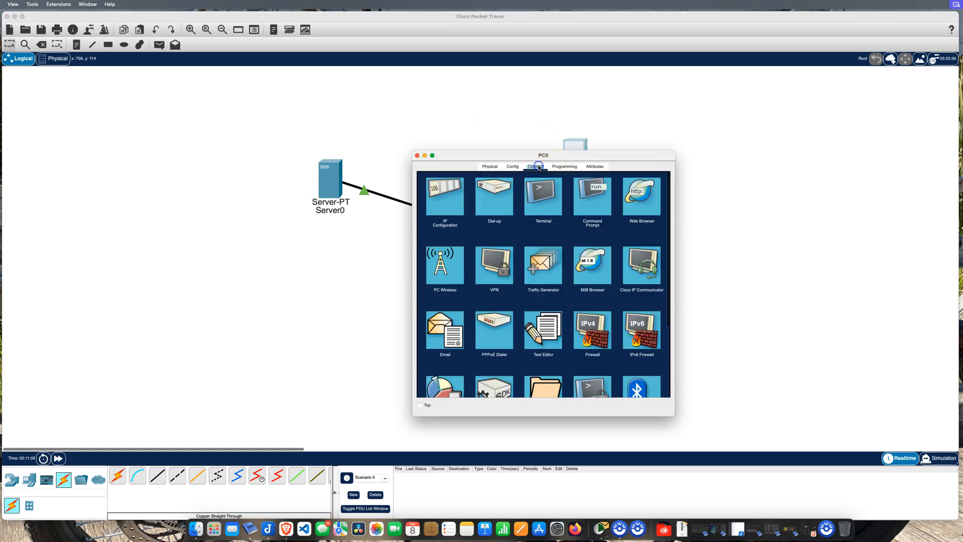
left_click(445, 197)
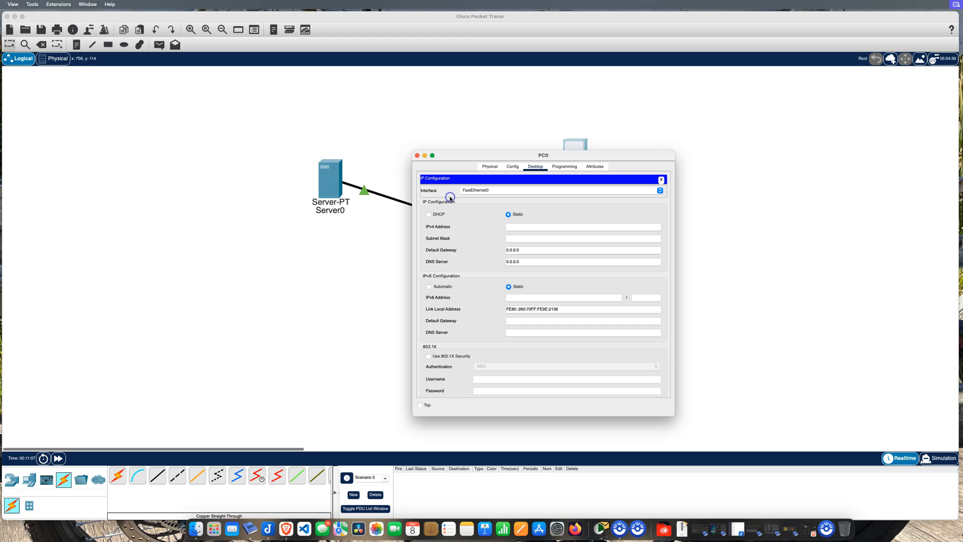
mouse_move(518, 235)
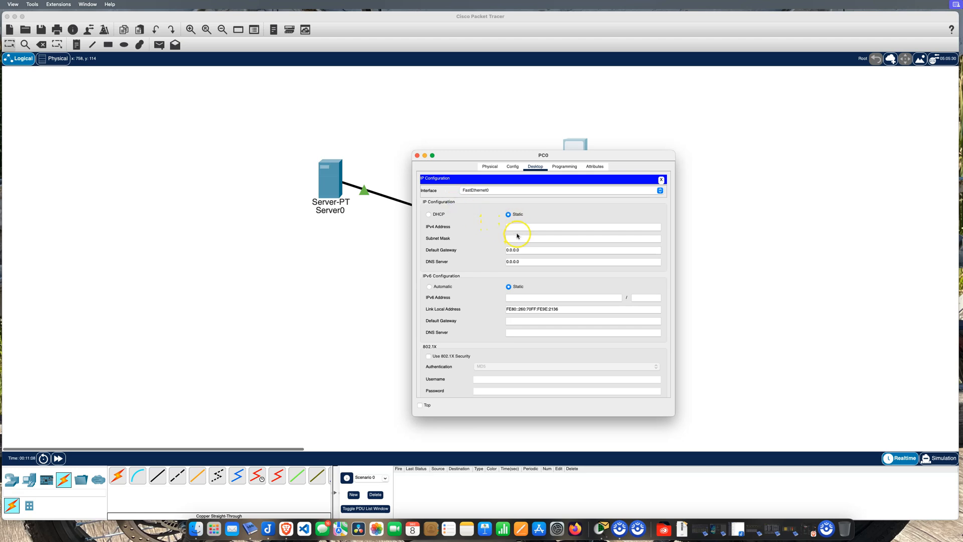
left_click(553, 227)
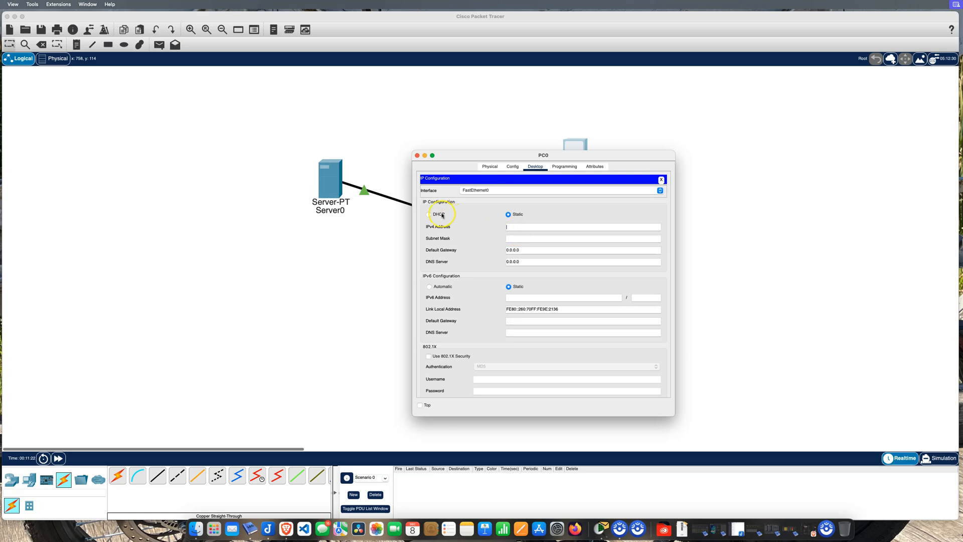
left_click(429, 214)
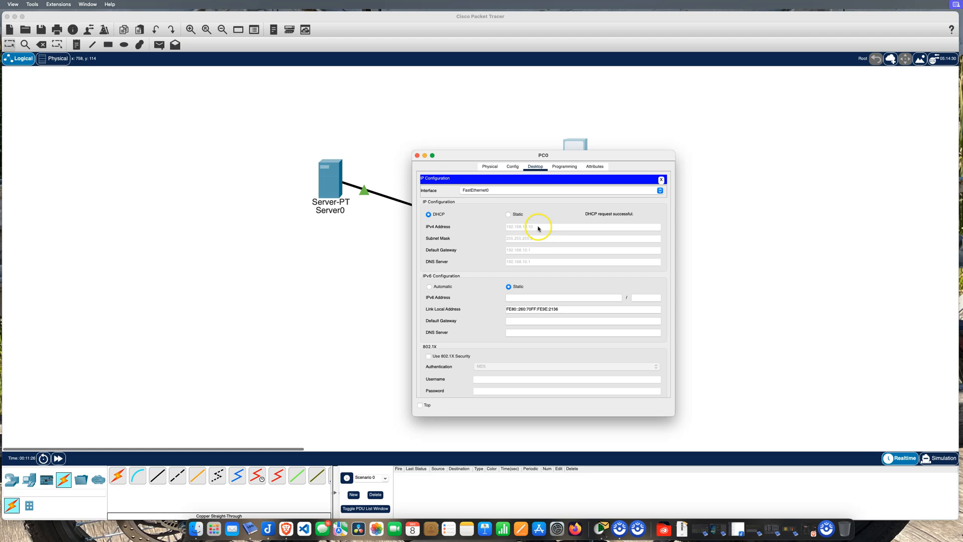
mouse_move(519, 231)
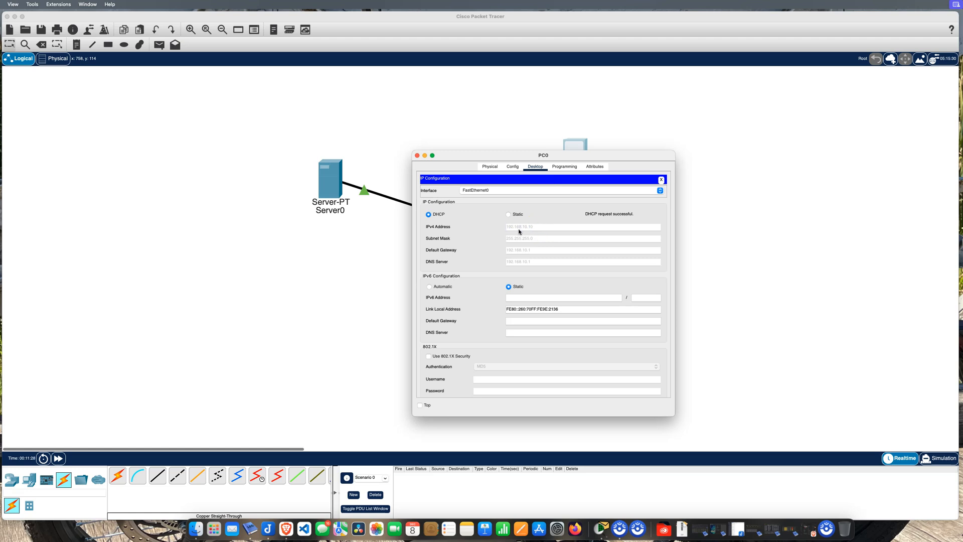
mouse_move(540, 234)
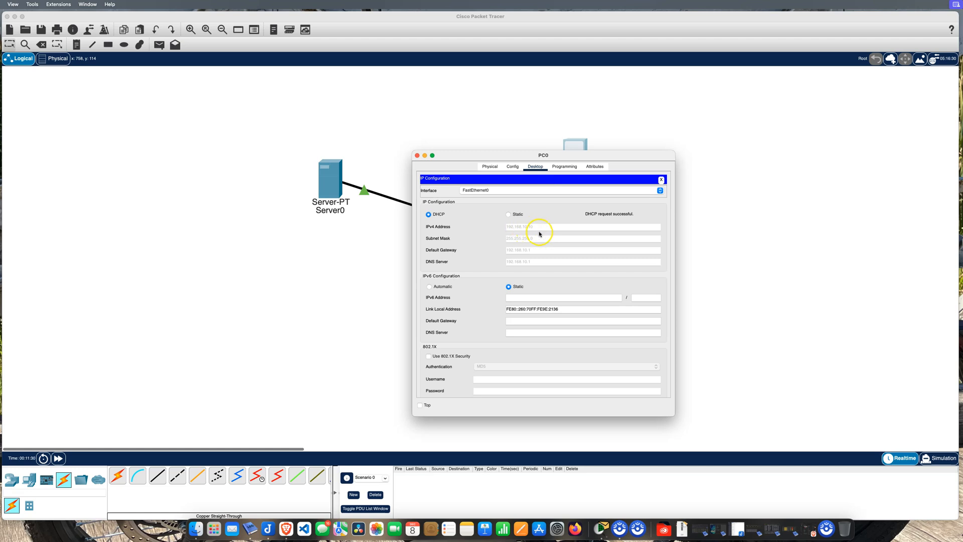
mouse_move(526, 254)
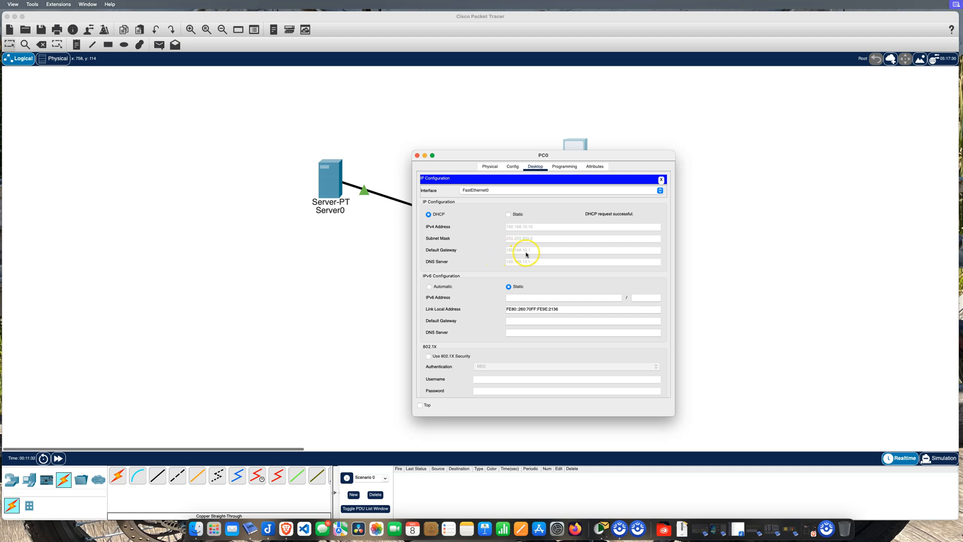
mouse_move(526, 266)
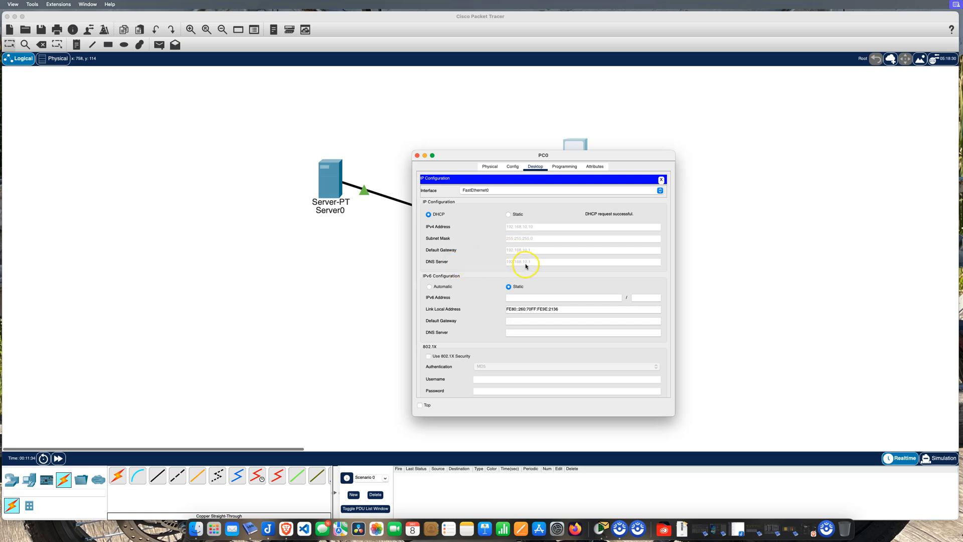
mouse_move(532, 239)
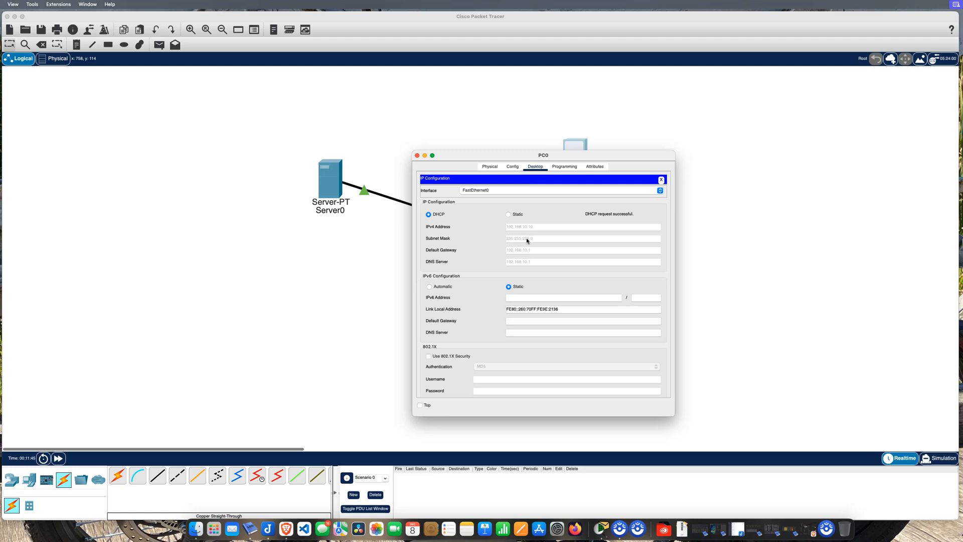
mouse_move(420, 167)
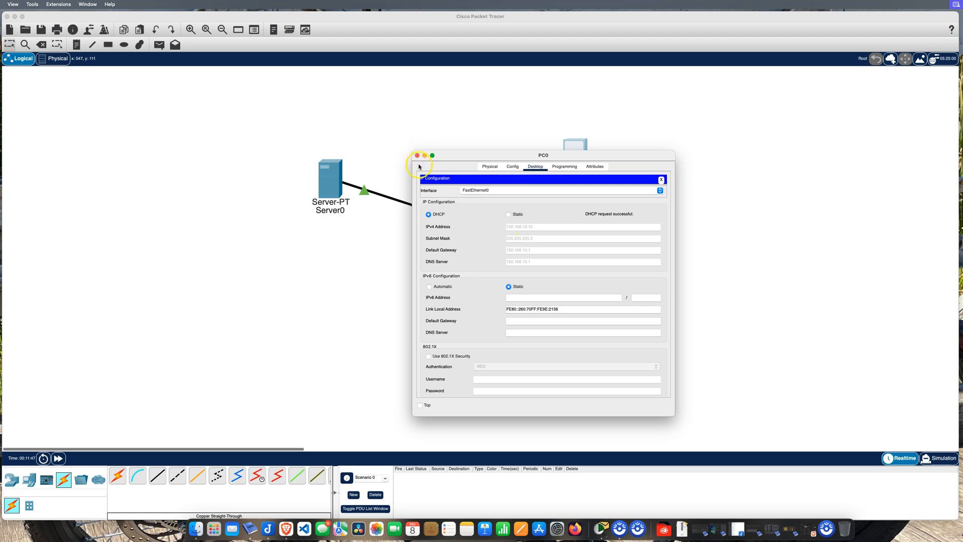
Close PC0's window after its DHCP lease of 192.168.10.10 is confirmed
left_click(417, 155)
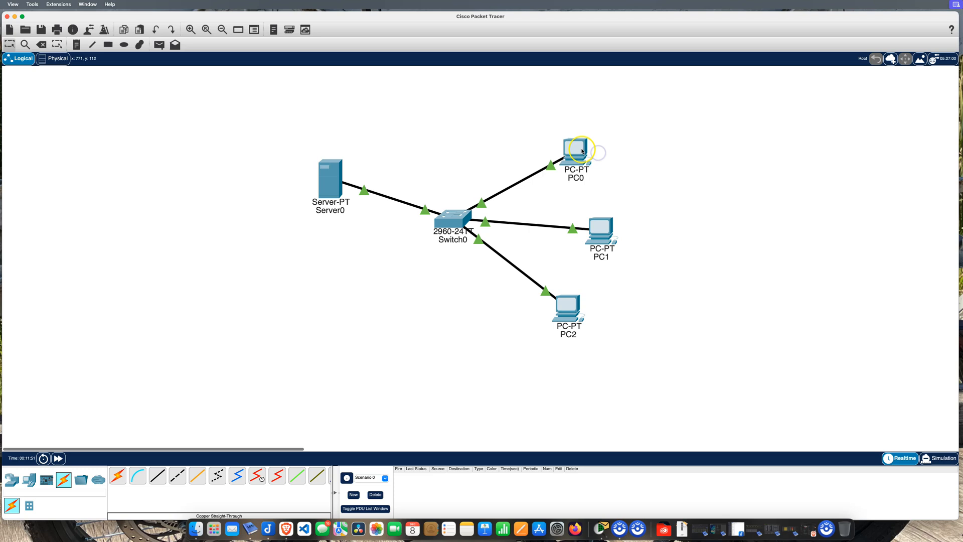
mouse_move(574, 151)
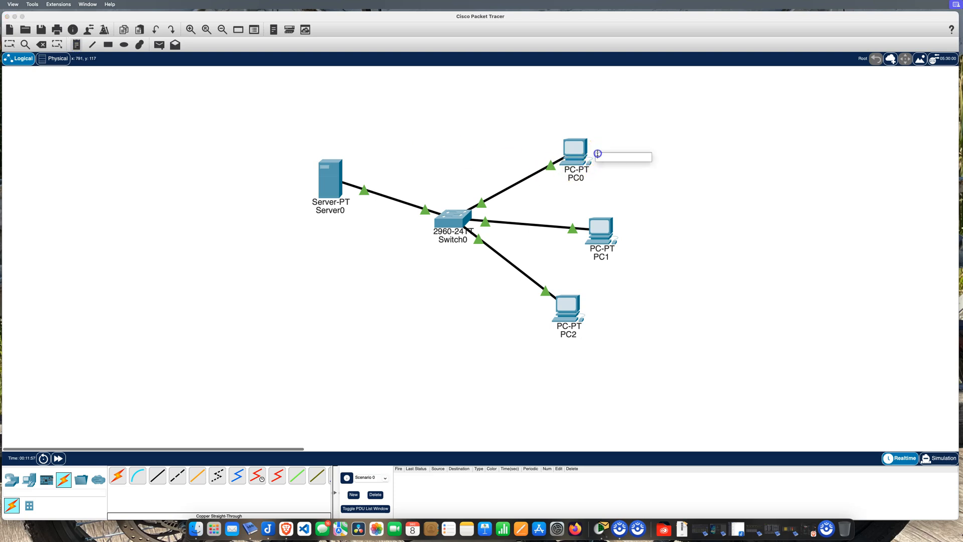
Place a note reading 192.168.10.10 beside PC0 on the topology
type("192.168.10.10")
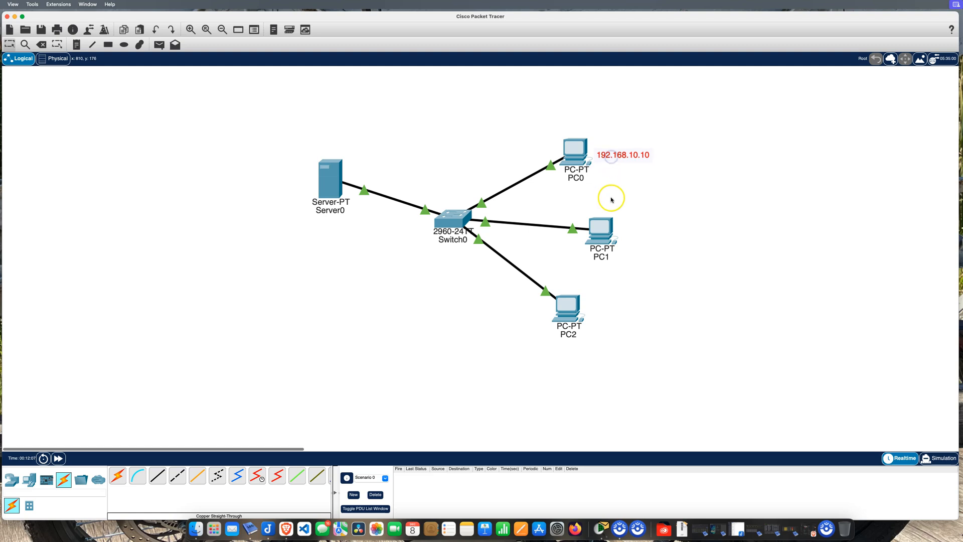
mouse_move(611, 204)
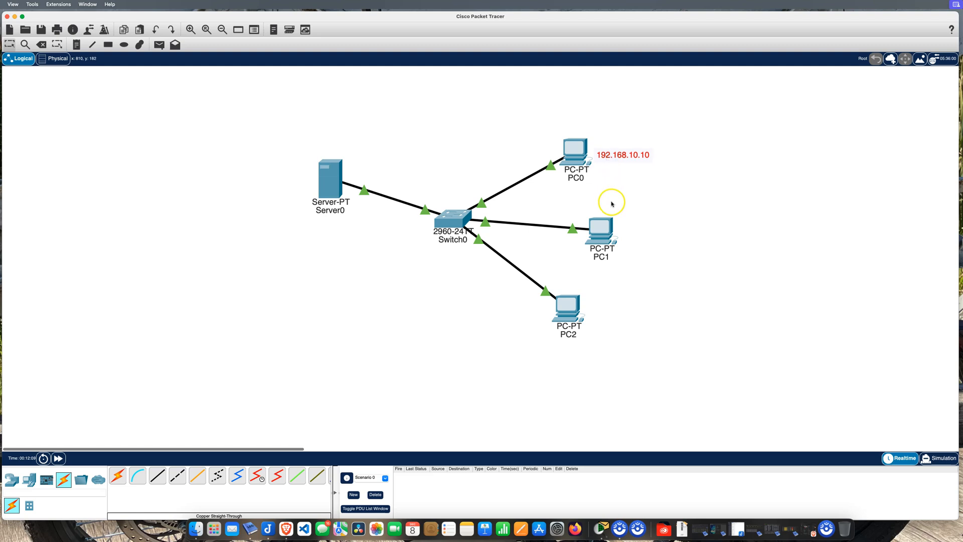
Set PC1's IP Configuration to DHCP, receiving 192.168.10.11, and close its window
double_click(601, 231)
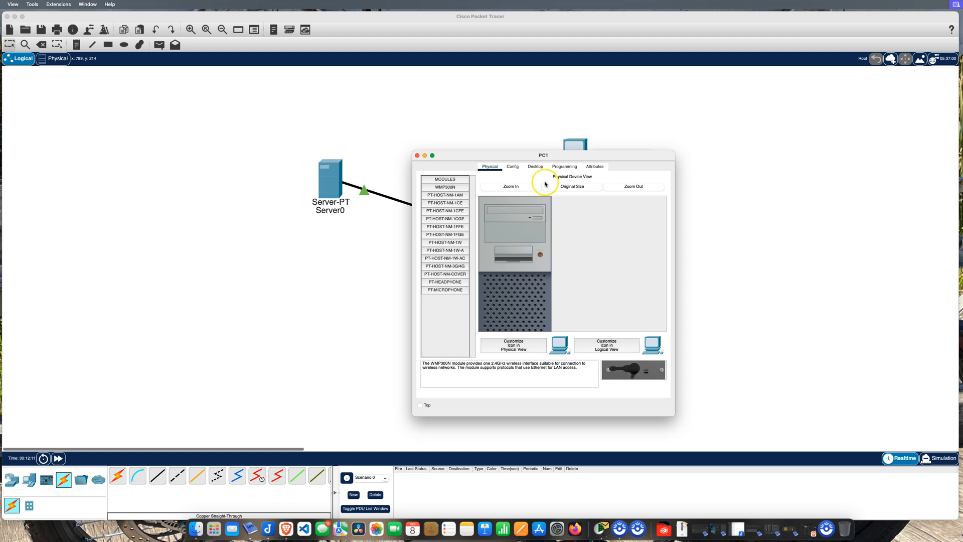
left_click(535, 167)
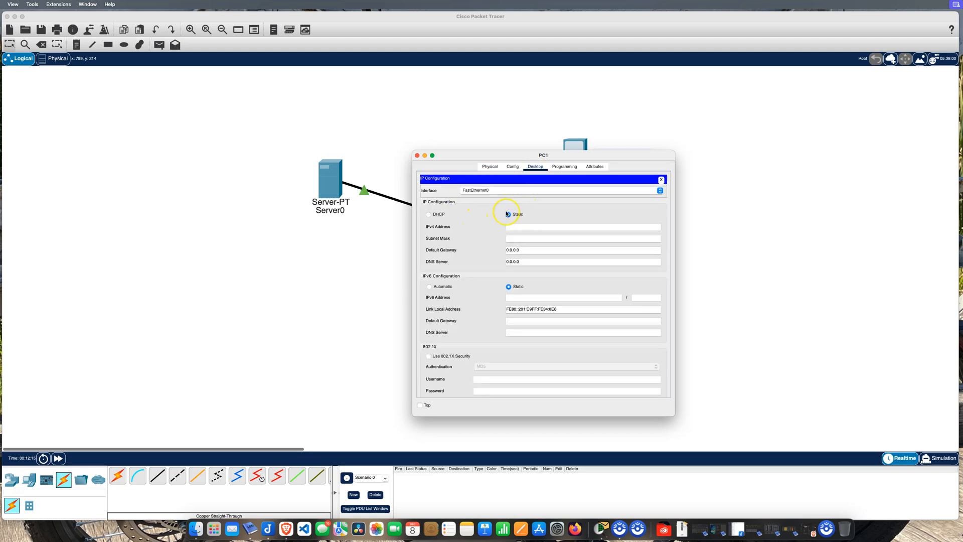
left_click(428, 214)
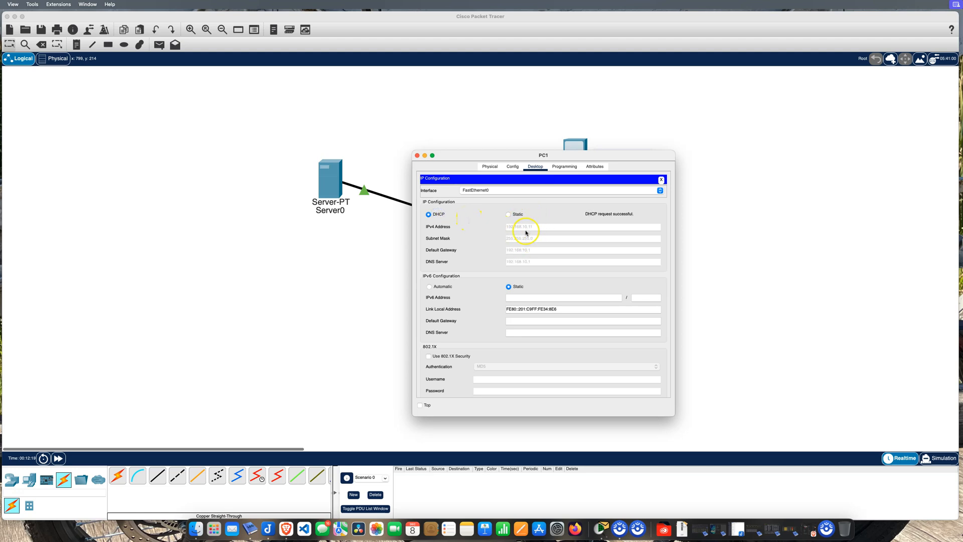
mouse_move(421, 165)
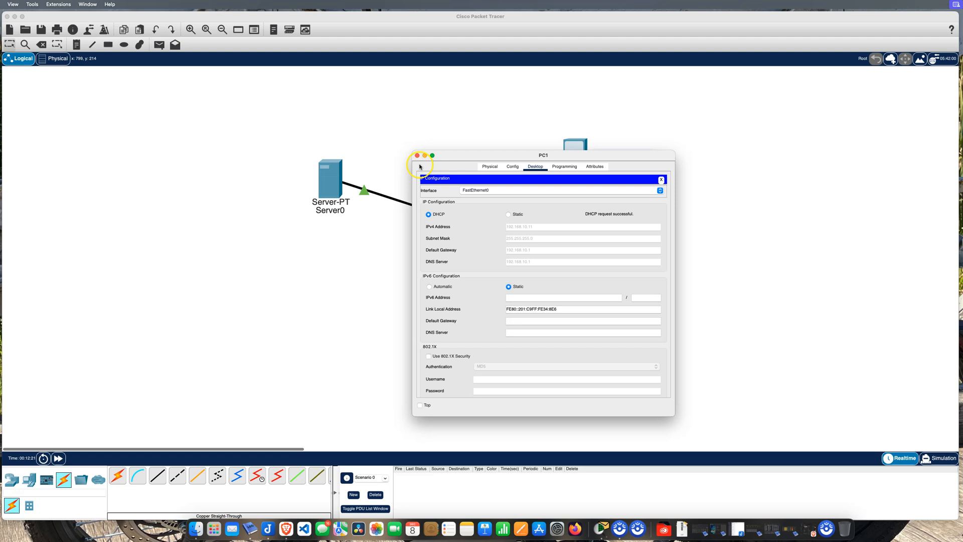
left_click(418, 154)
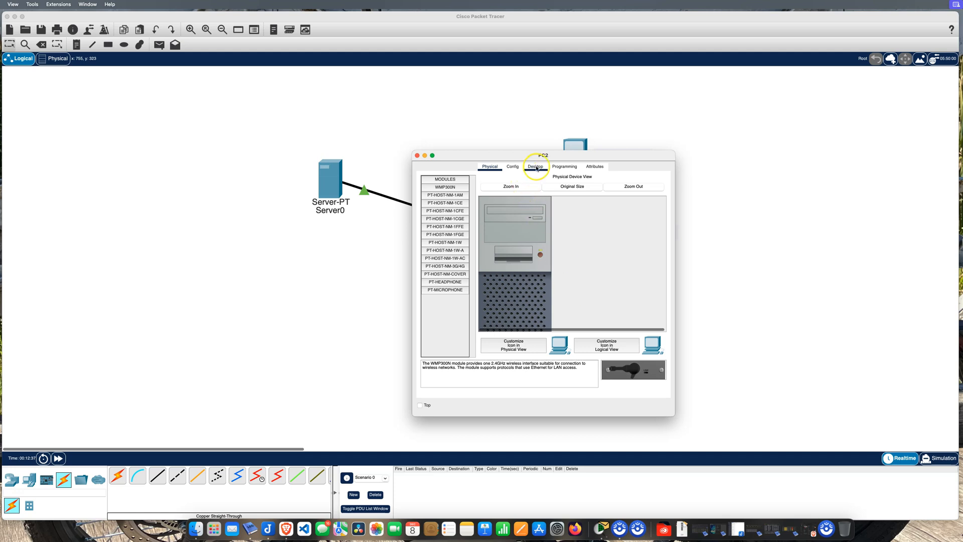
Set PC2's IP Configuration to DHCP so it receives 192.168.10.12
left_click(535, 165)
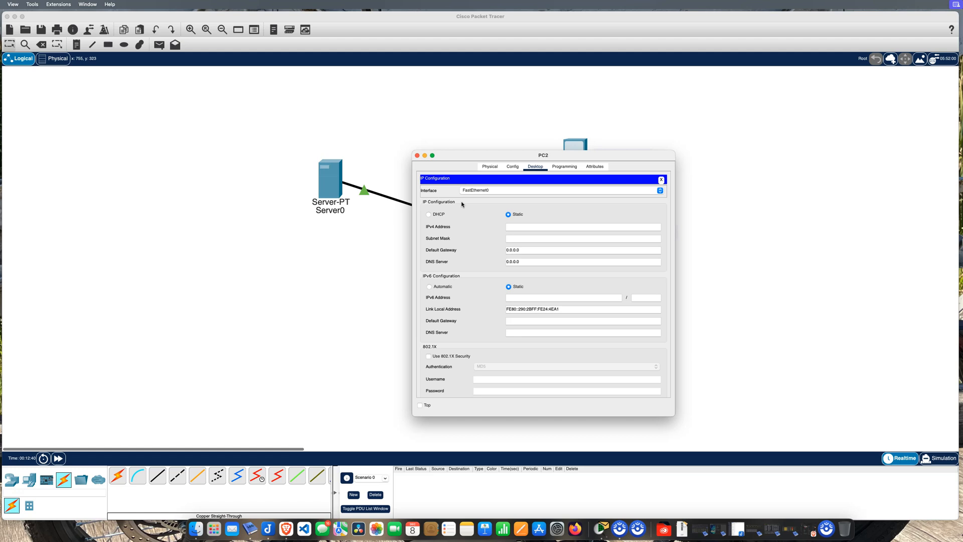
left_click(429, 214)
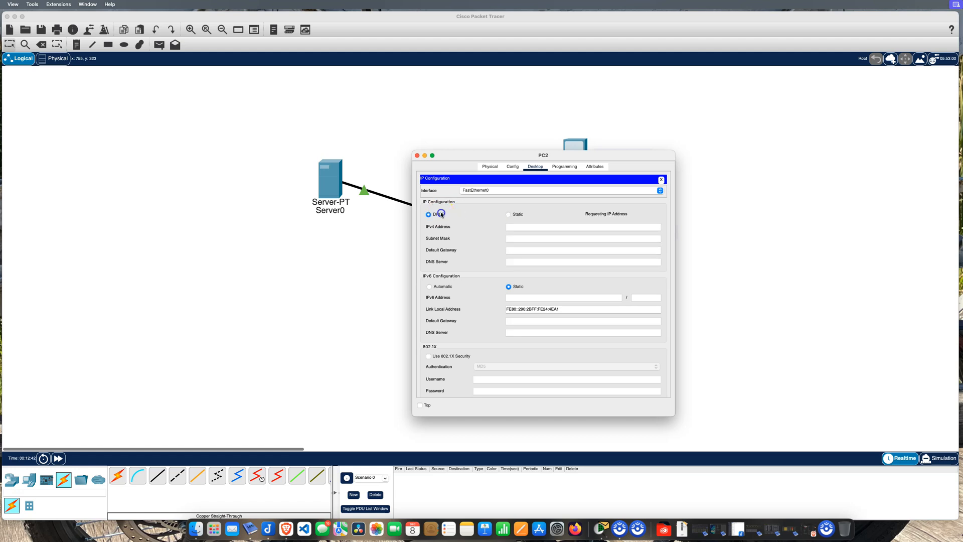
left_click(429, 214)
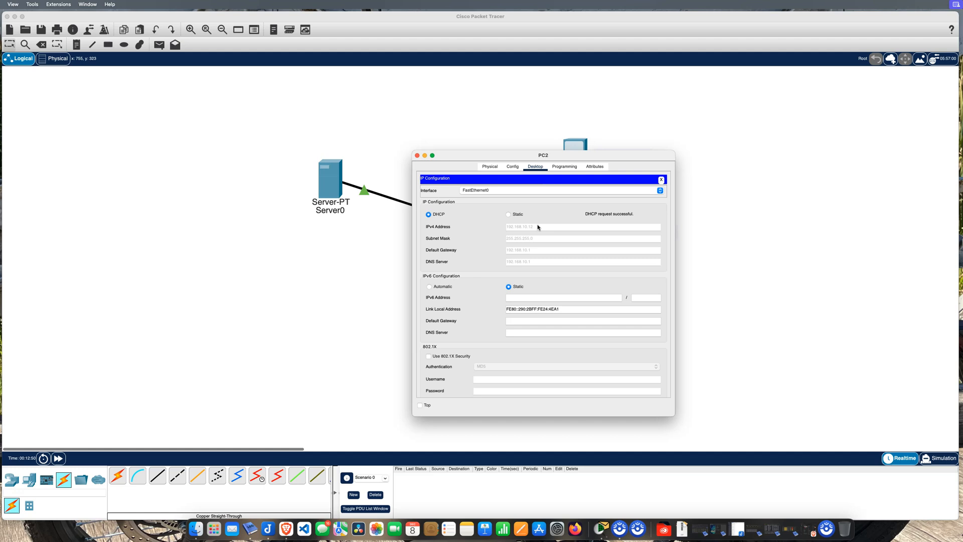
mouse_move(536, 228)
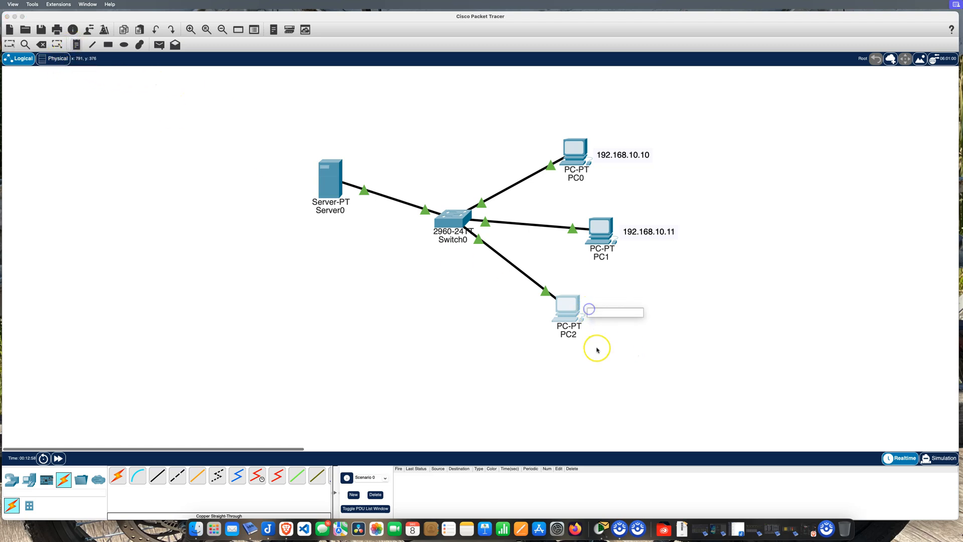
Place a note reading 192.168.10.12 beside PC2 on the topology
type("192.168.10.12")
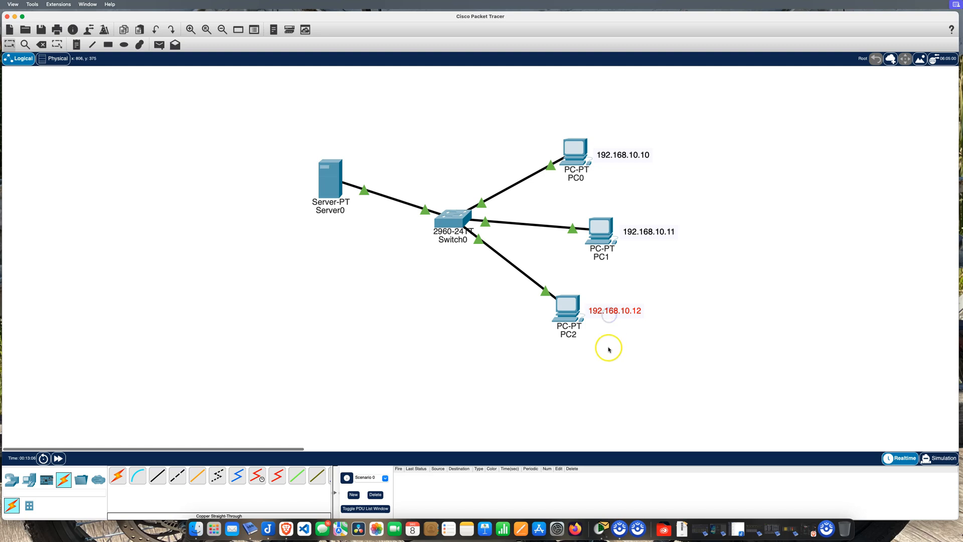
mouse_move(603, 319)
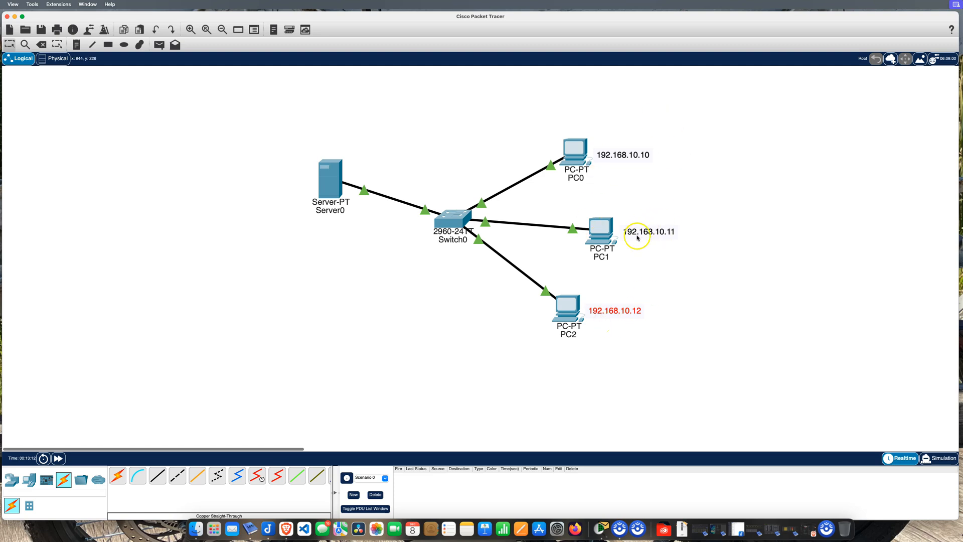
mouse_move(603, 158)
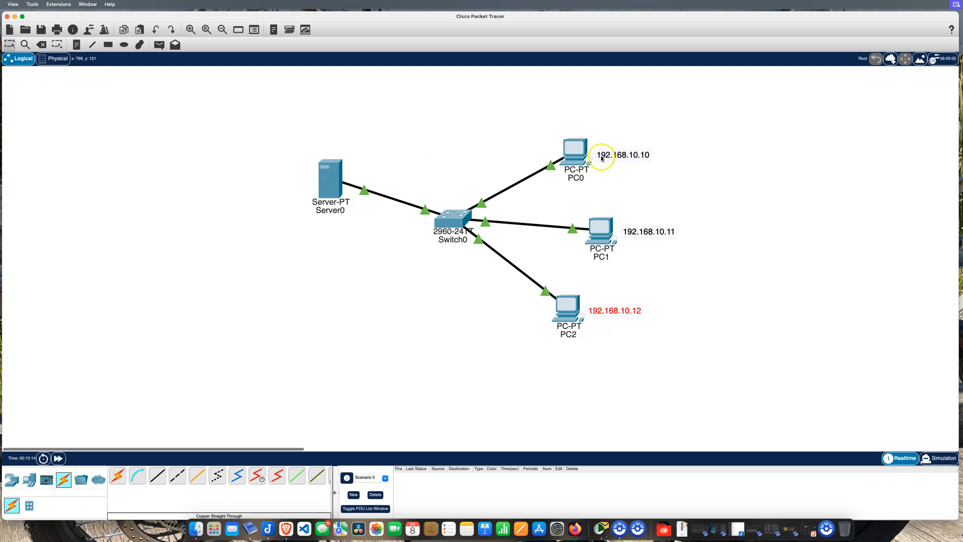
mouse_move(609, 176)
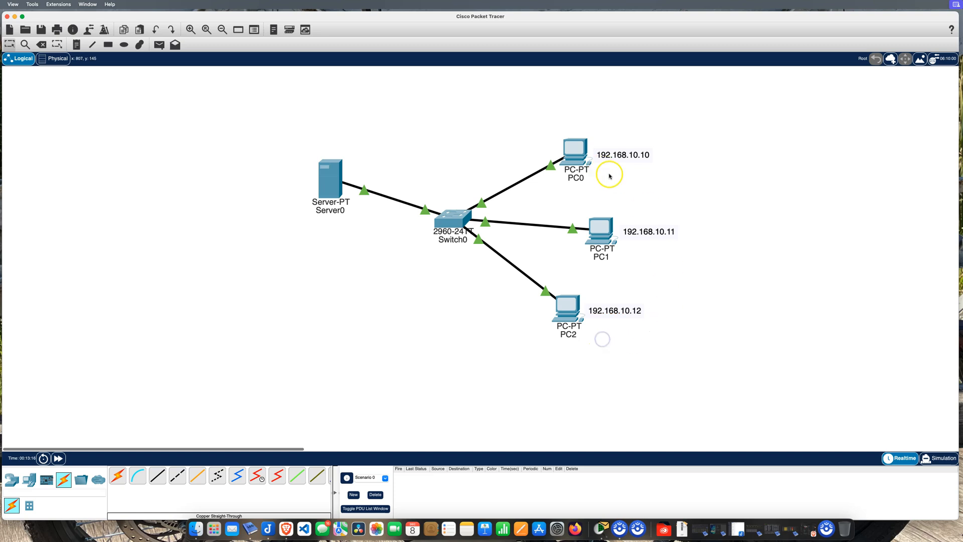
mouse_move(596, 363)
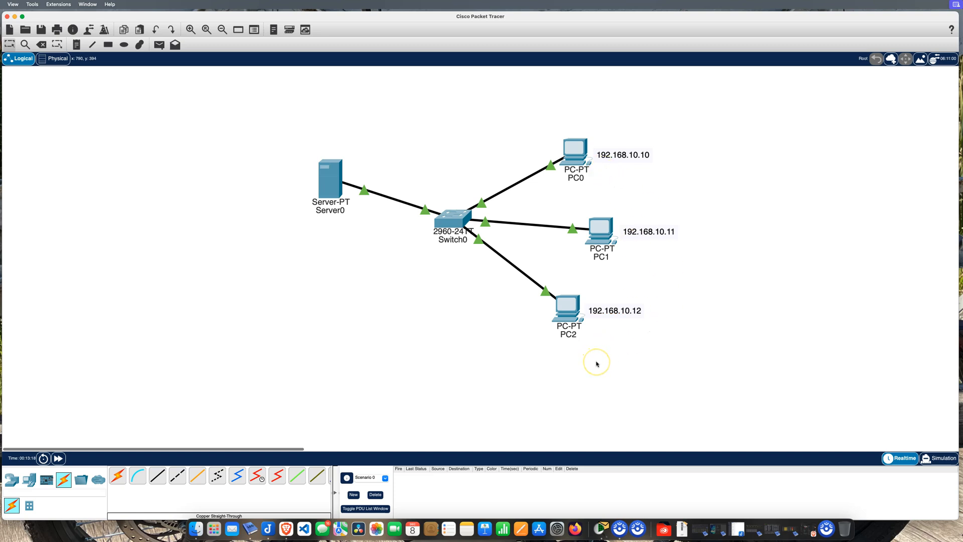
mouse_move(593, 173)
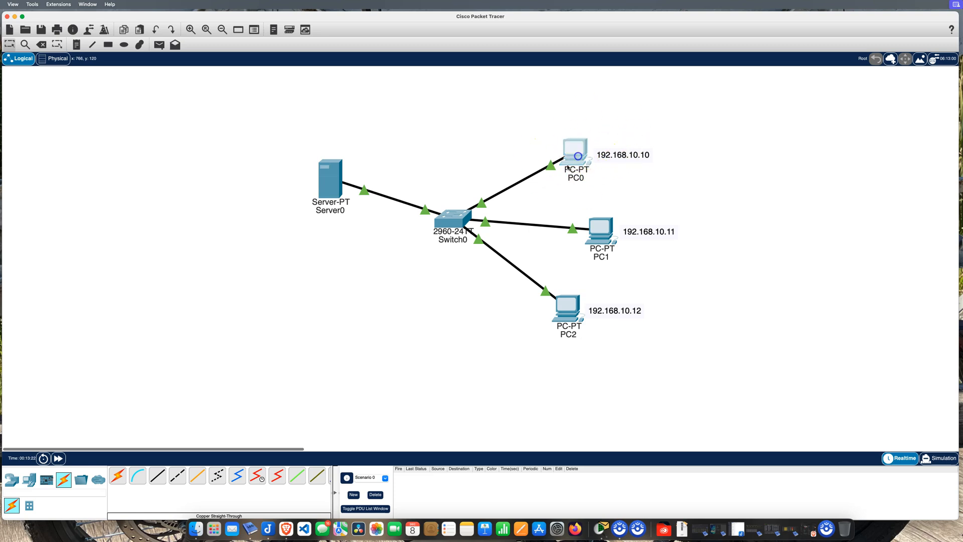
From PC0's Command Prompt, ping the server 192.168.10.1 with 0% loss
double_click(574, 152)
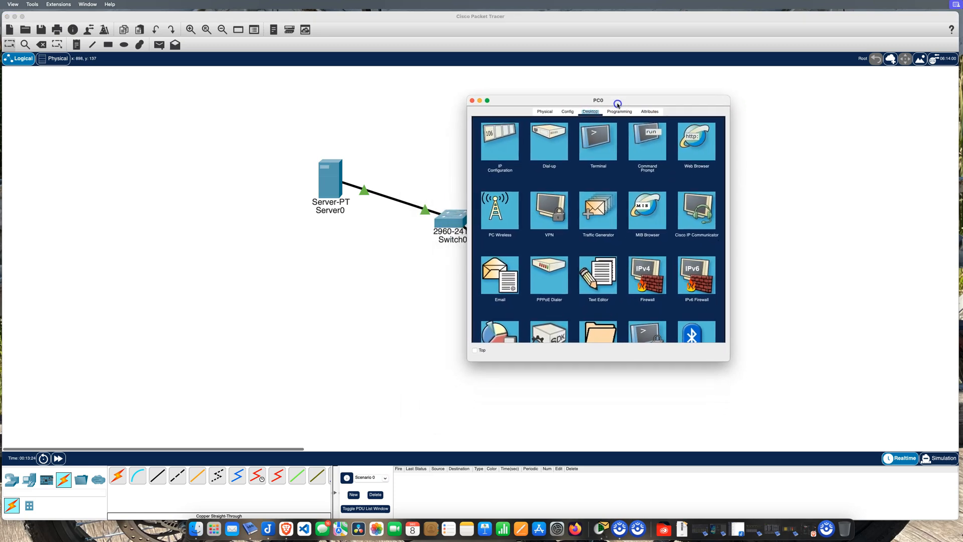
left_click(646, 134)
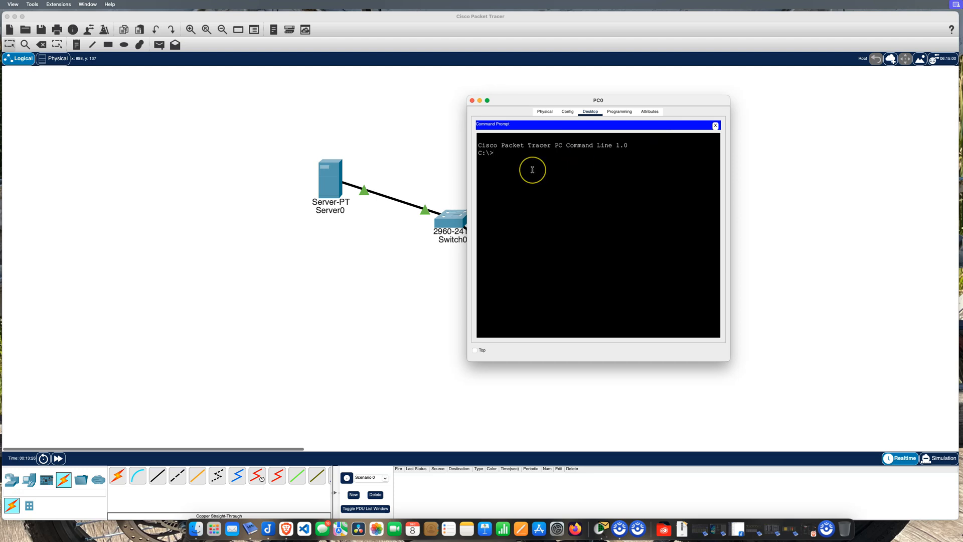
type("ping")
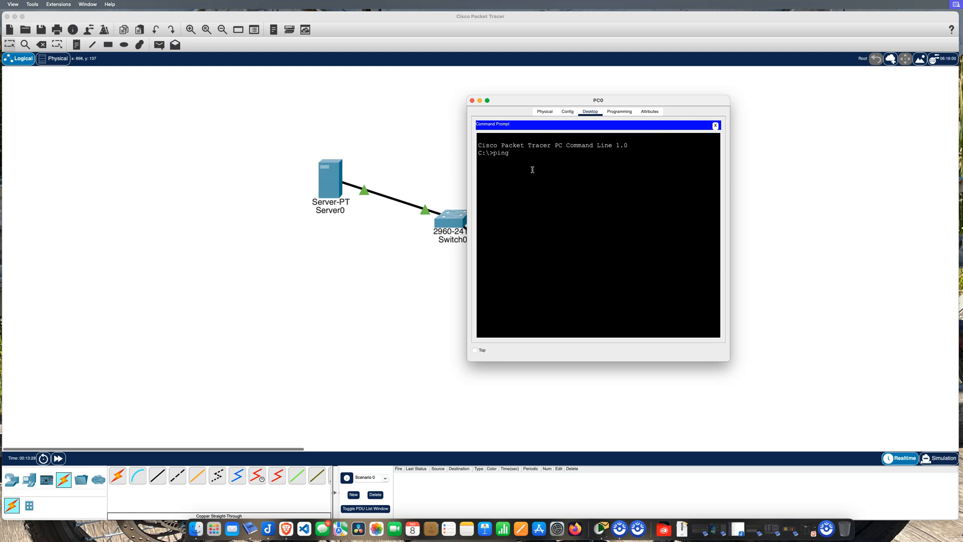
type("192.16")
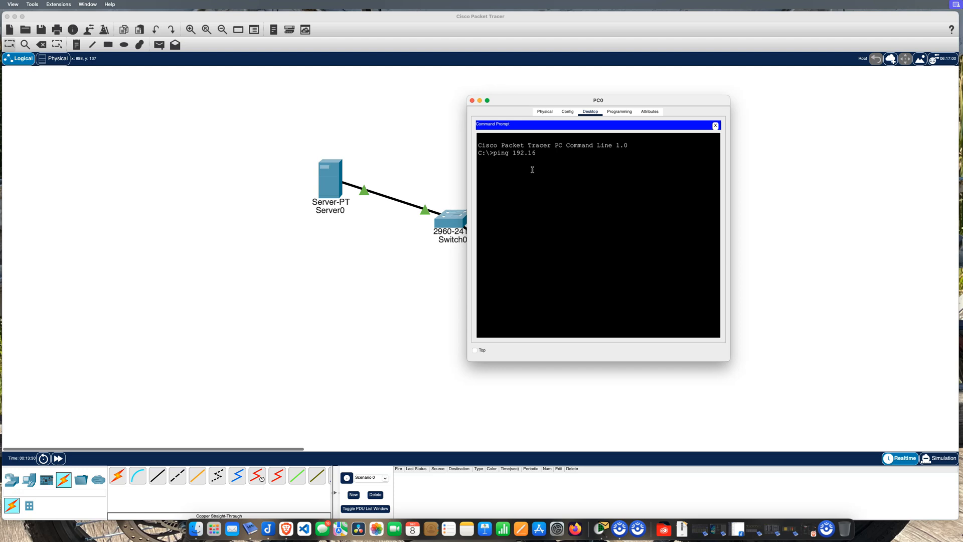
type("8.10.1")
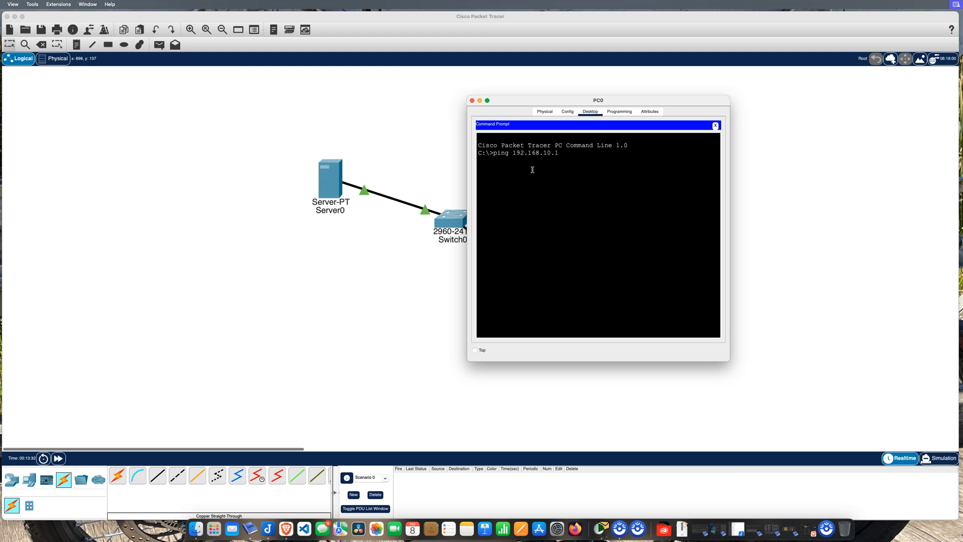
key("Return")
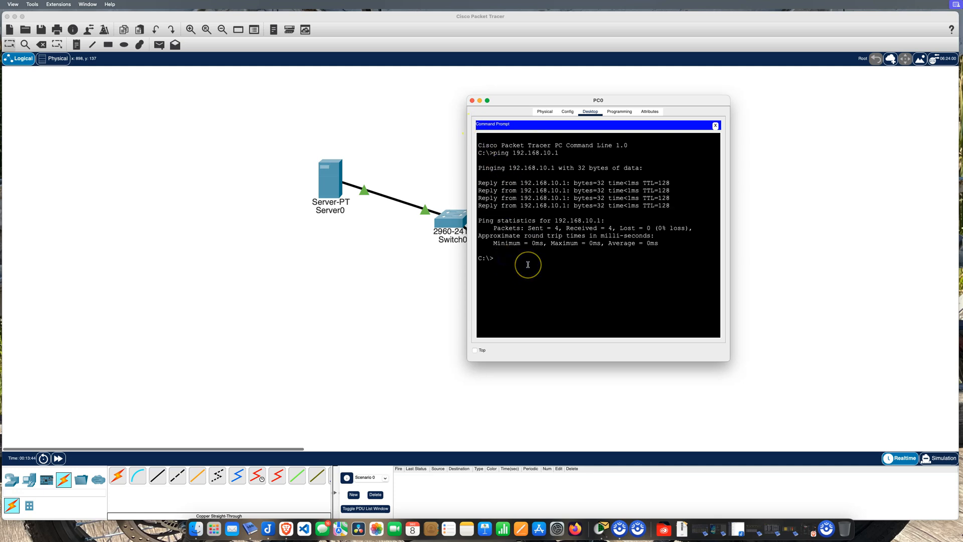
From PC0, ping PC1 at 192.168.10.11 successfully
type("ping 1")
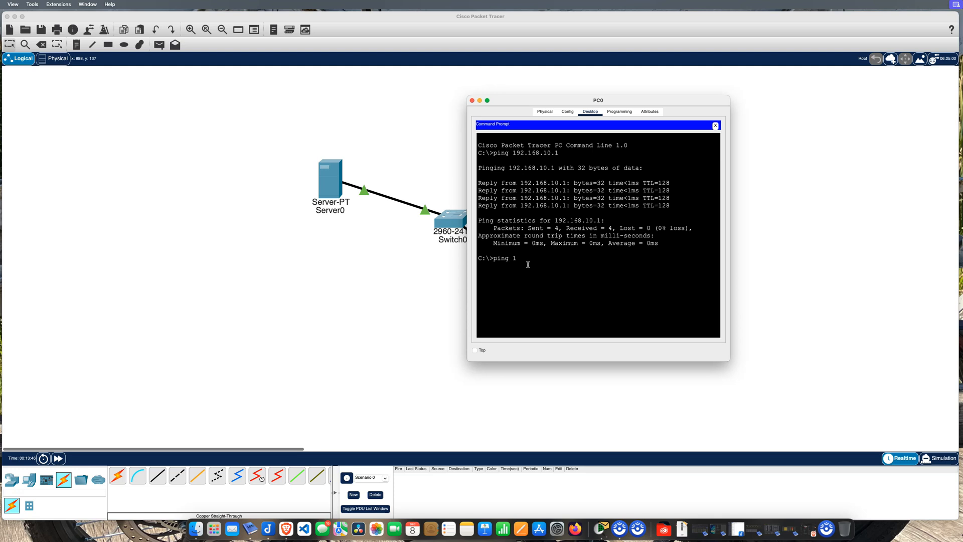
type("92.16")
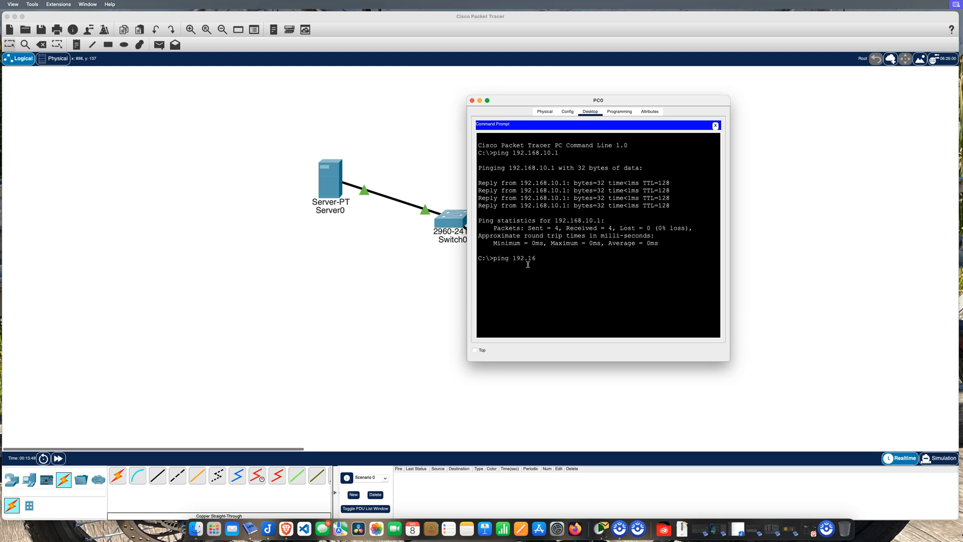
type("8.10.")
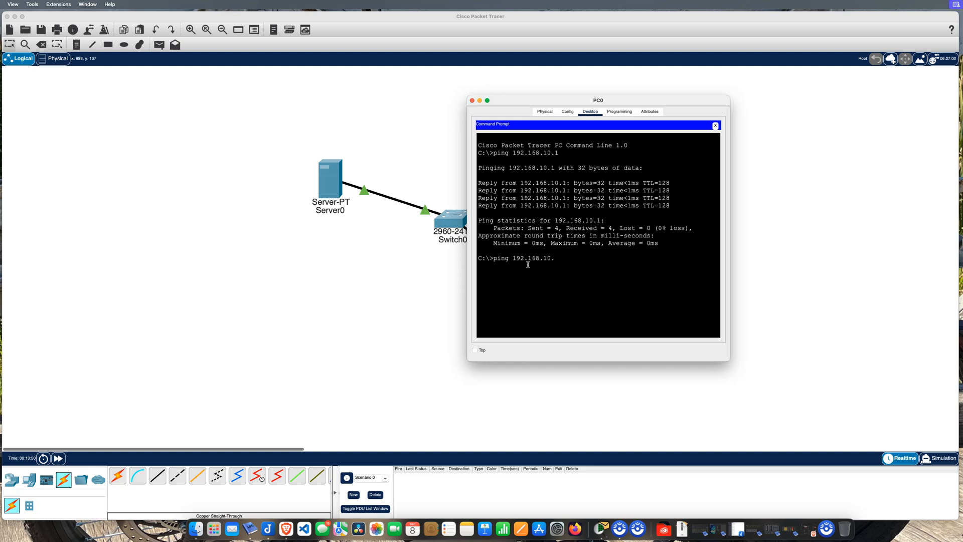
type("11")
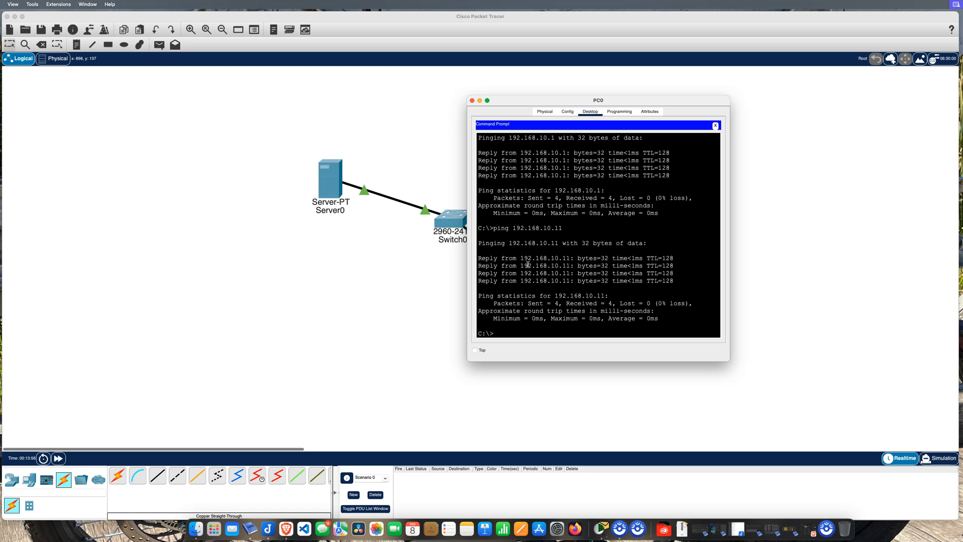
type("ping 192.168.10.1")
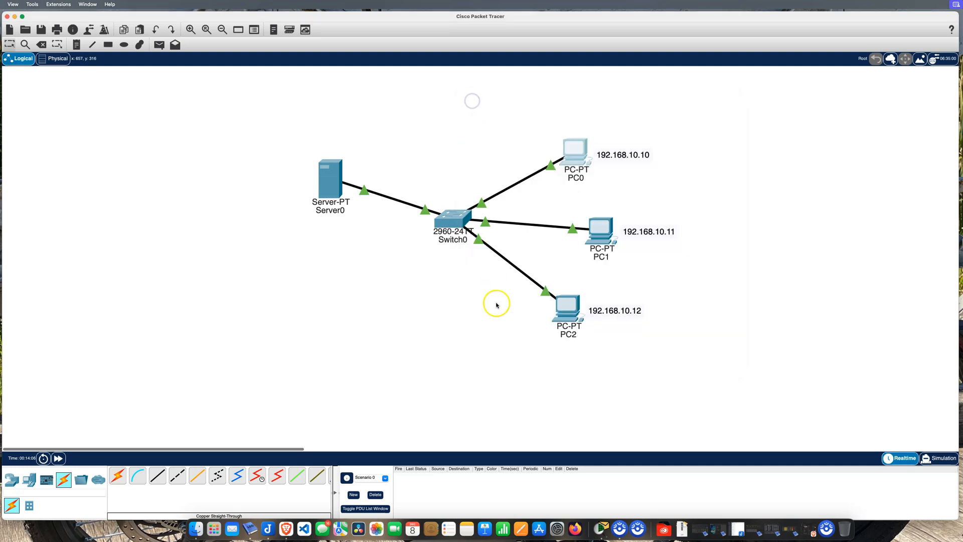
mouse_move(494, 330)
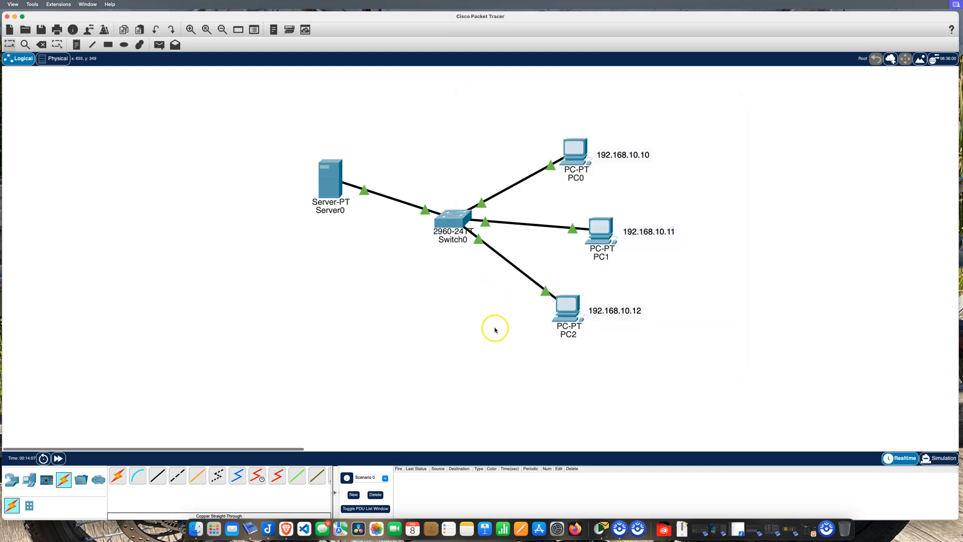
From PC2's Command Prompt, ping the server 192.168.10.1 with 0% loss
double_click(565, 301)
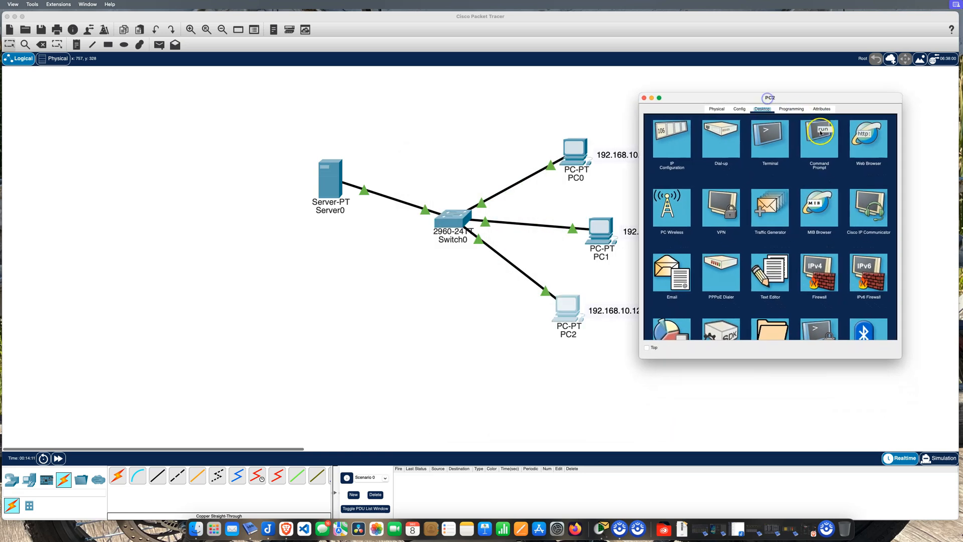
left_click(819, 131)
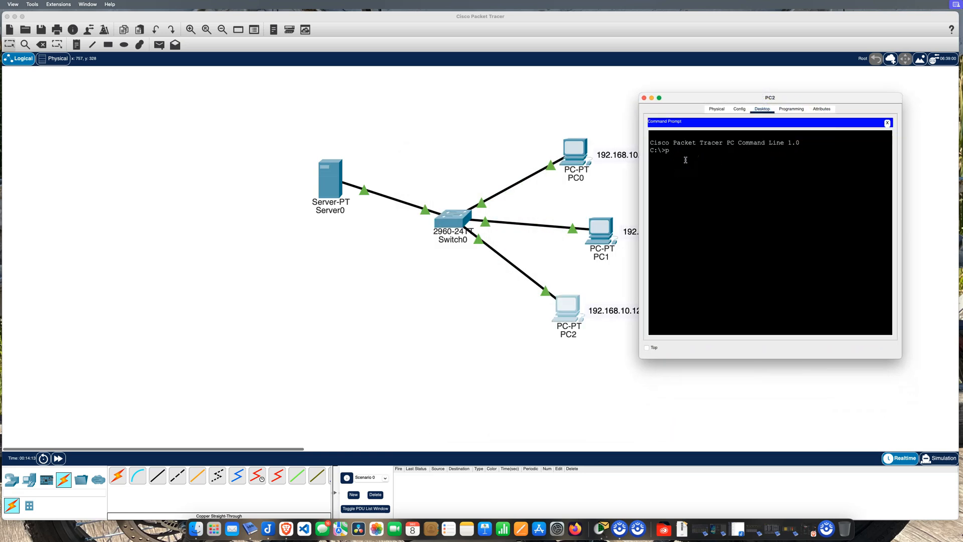
type("ing 192.168.10.1")
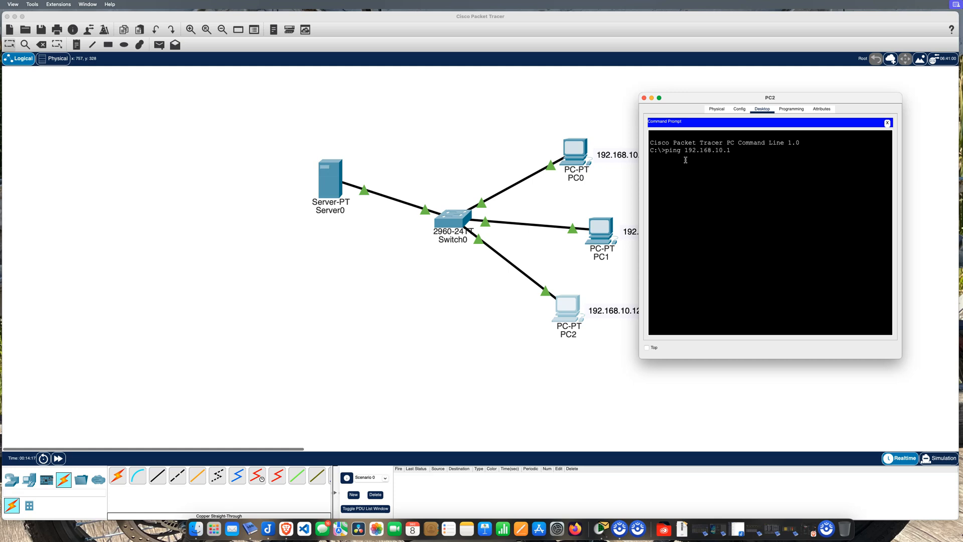
key("Return")
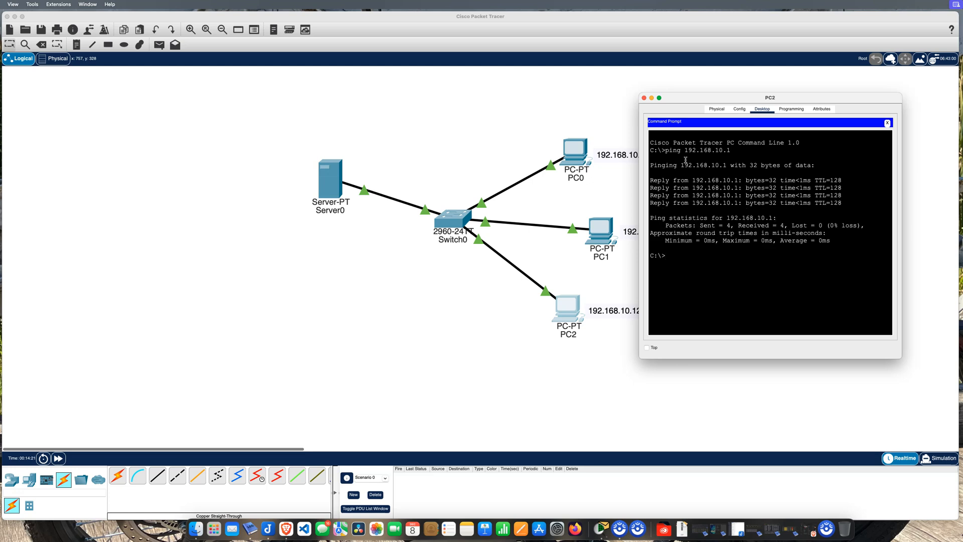
From PC2, ping 192.168.10.10 and 192.168.10.11 successfully and close PC2's window
type("ping 192.168.10.10")
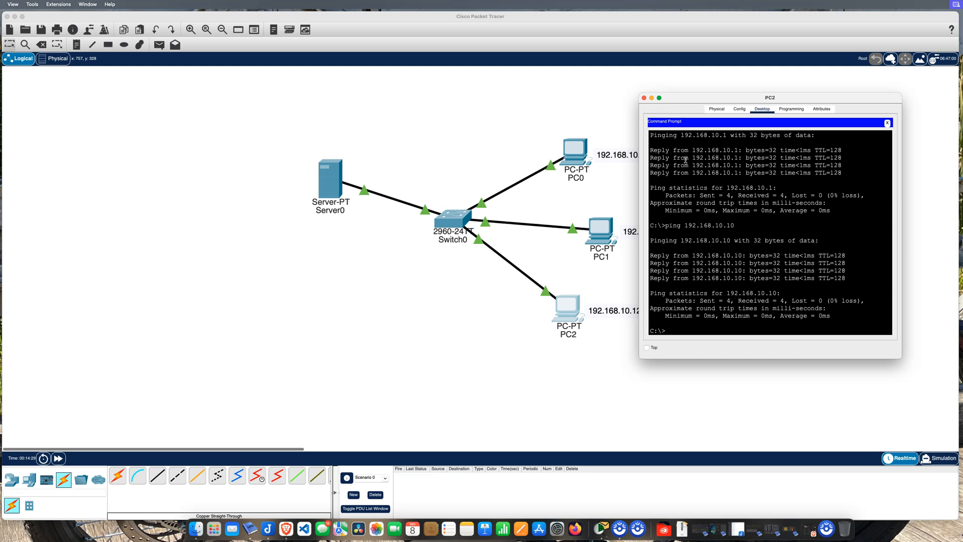
type("ping 192.168.10.11")
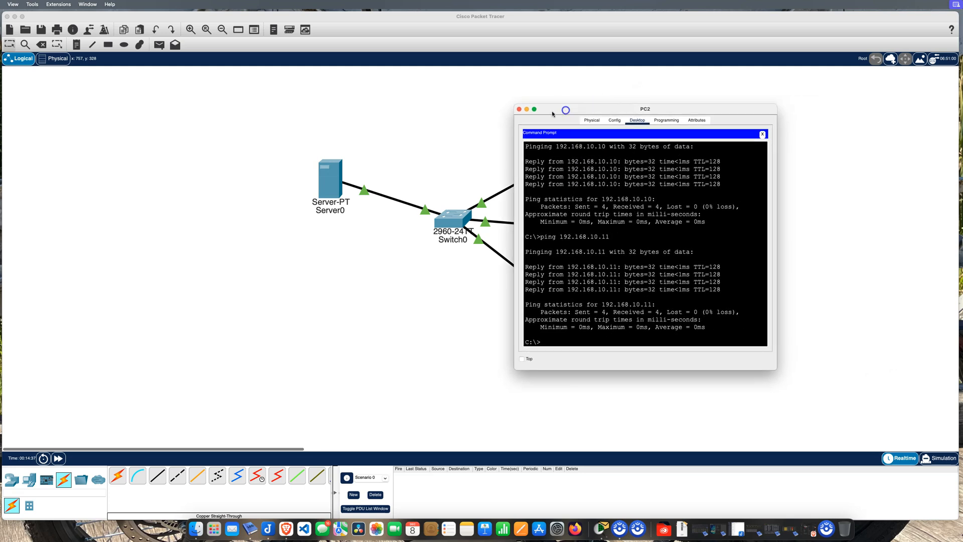
left_click(519, 109)
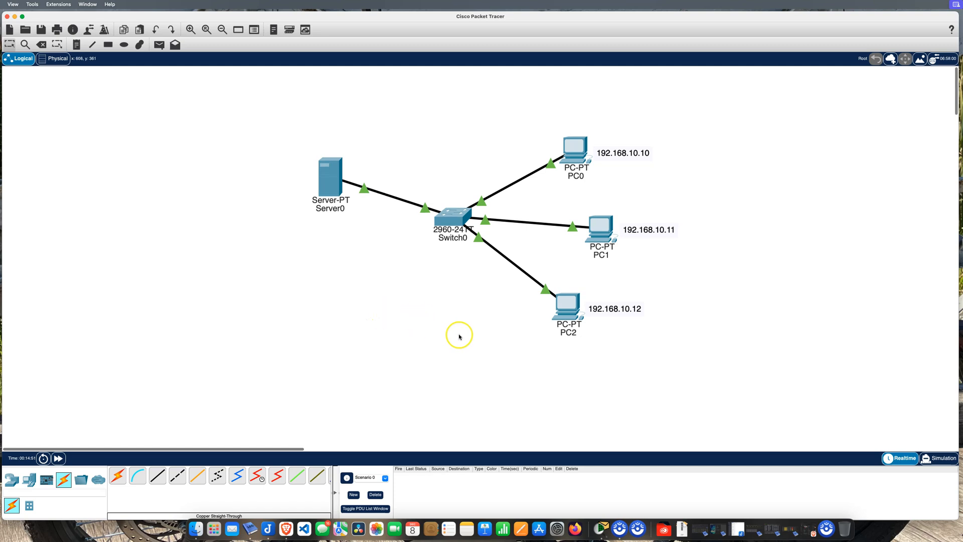
mouse_move(692, 275)
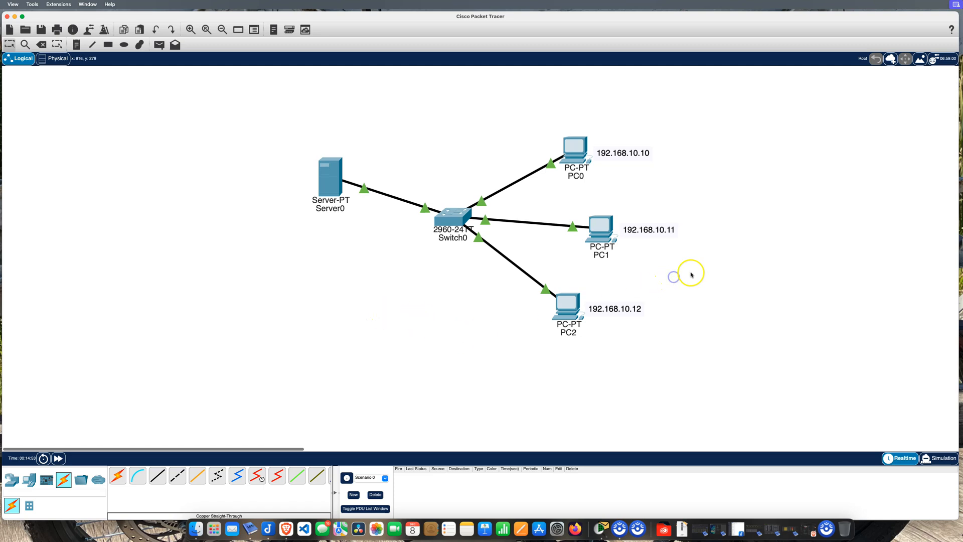
mouse_move(544, 211)
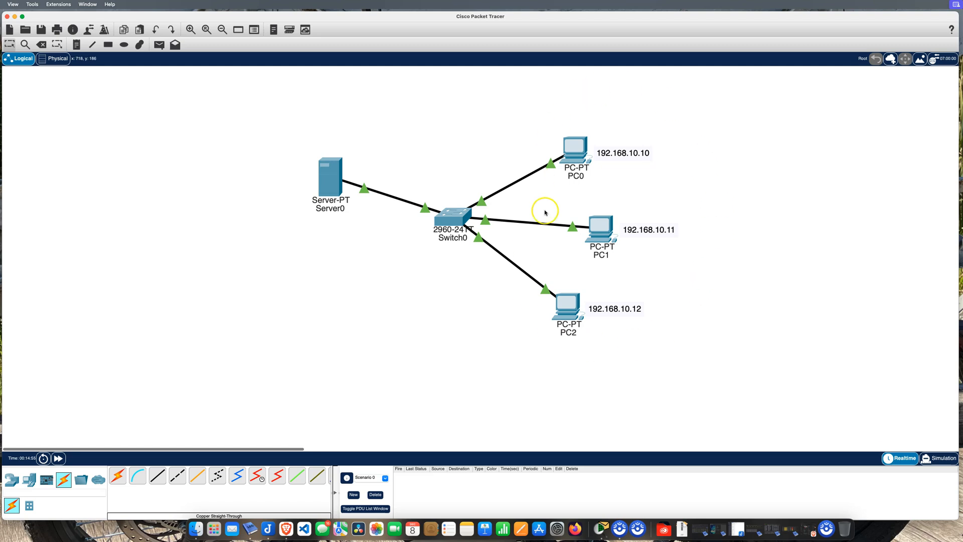
mouse_move(554, 270)
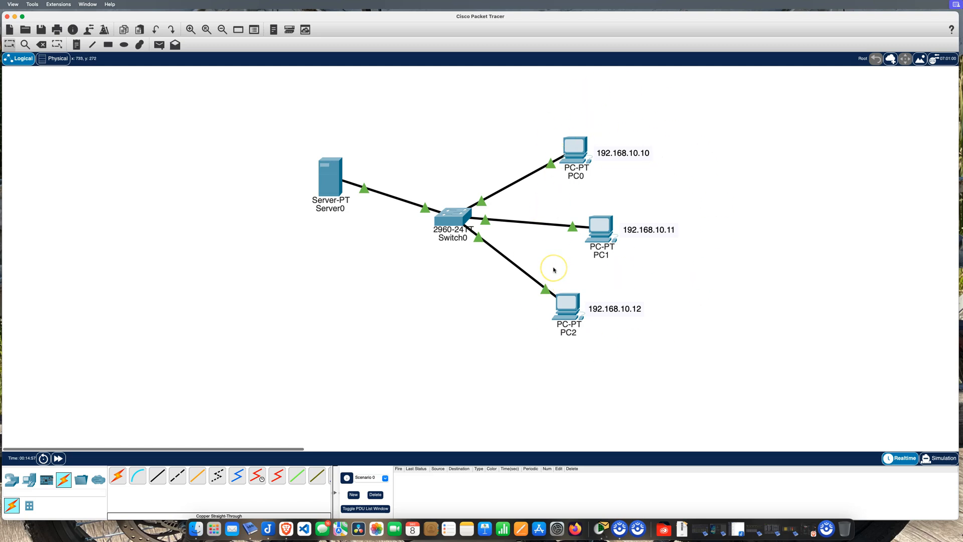
mouse_move(560, 268)
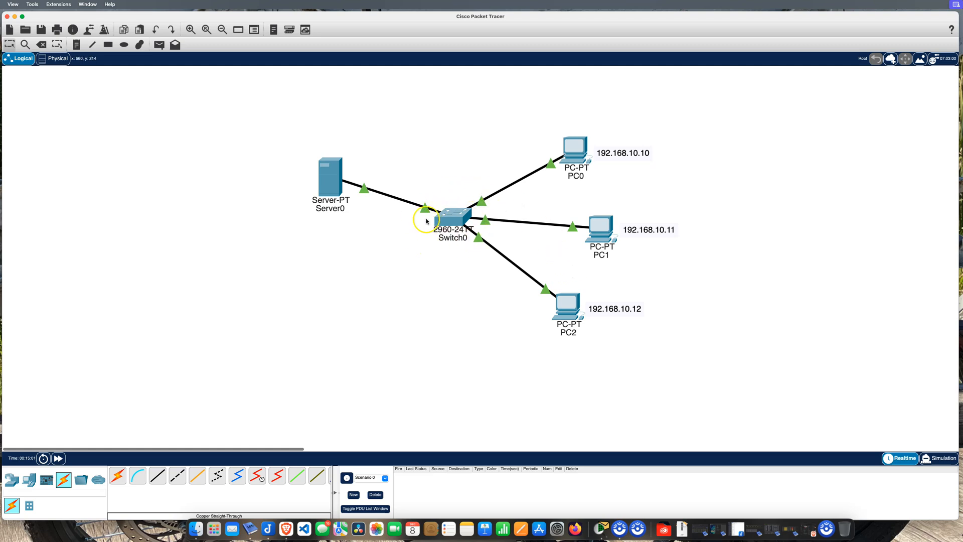
mouse_move(459, 199)
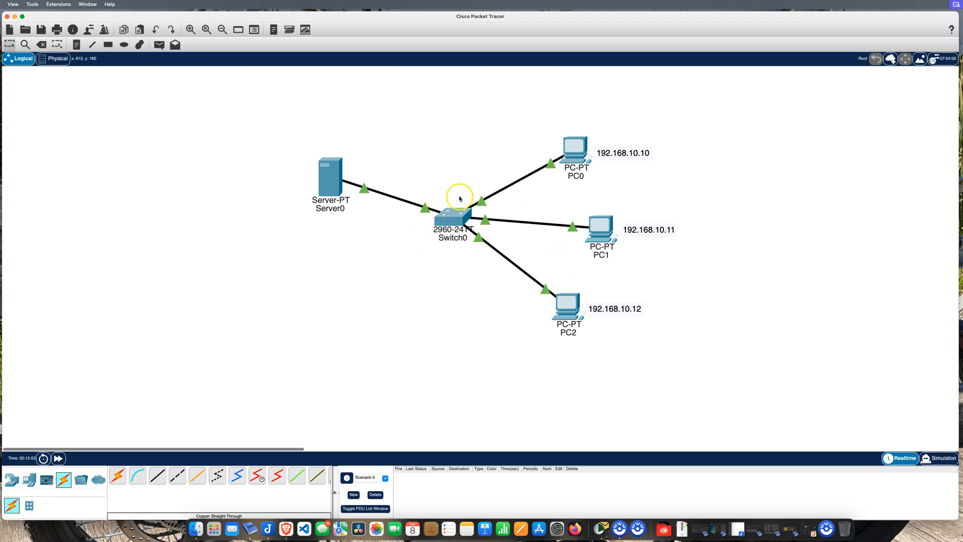
mouse_move(339, 203)
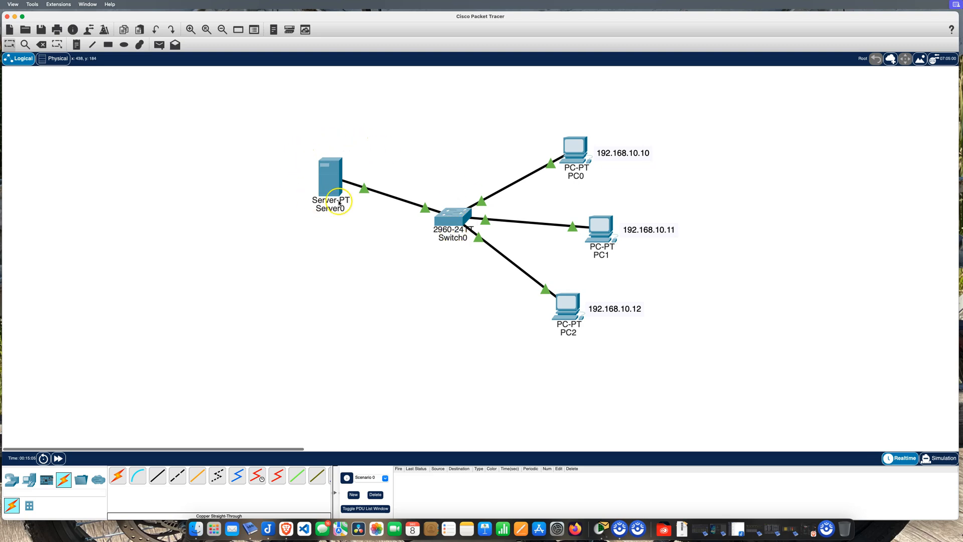
mouse_move(330, 183)
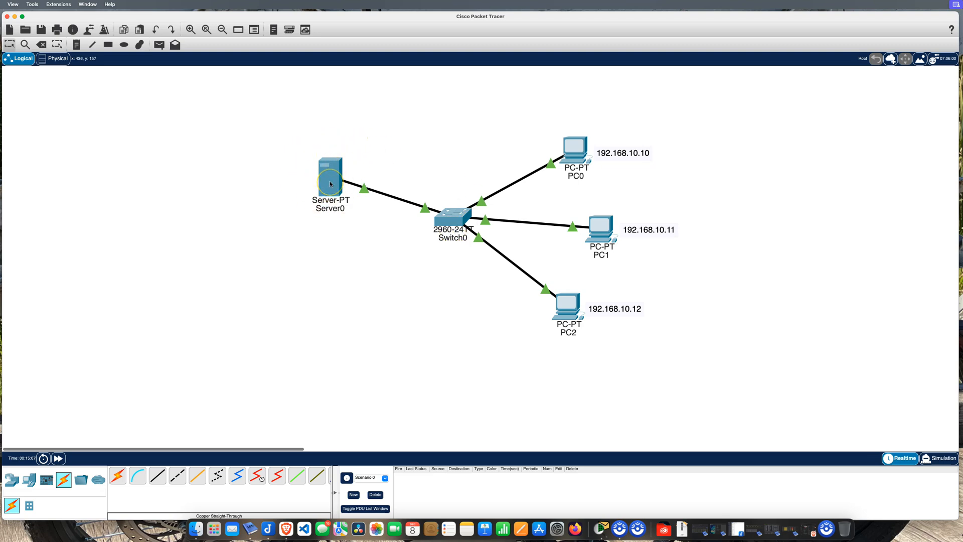
mouse_move(269, 225)
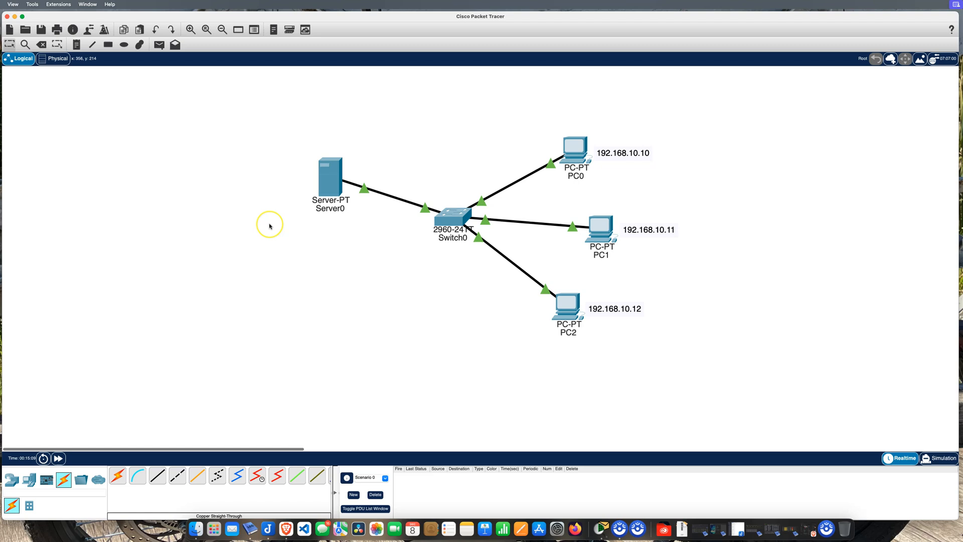
mouse_move(269, 226)
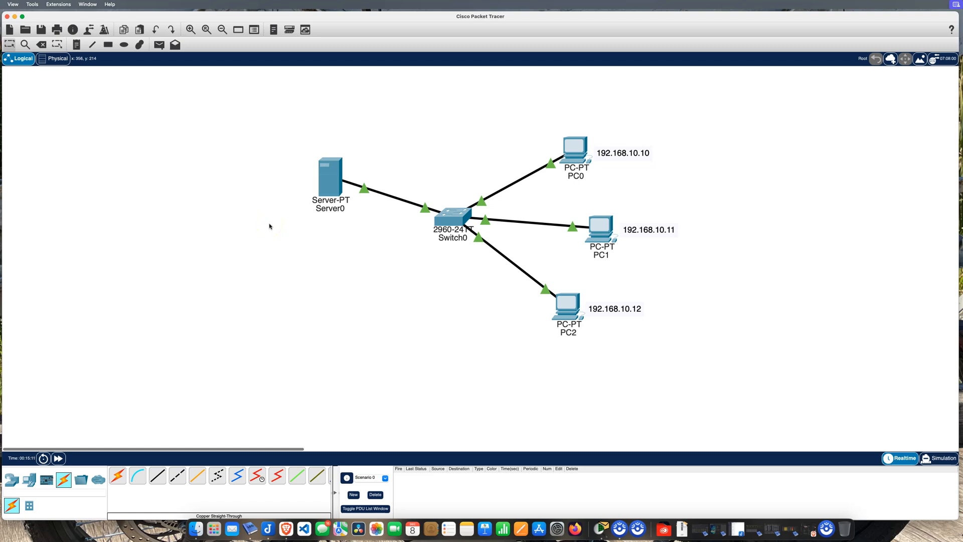